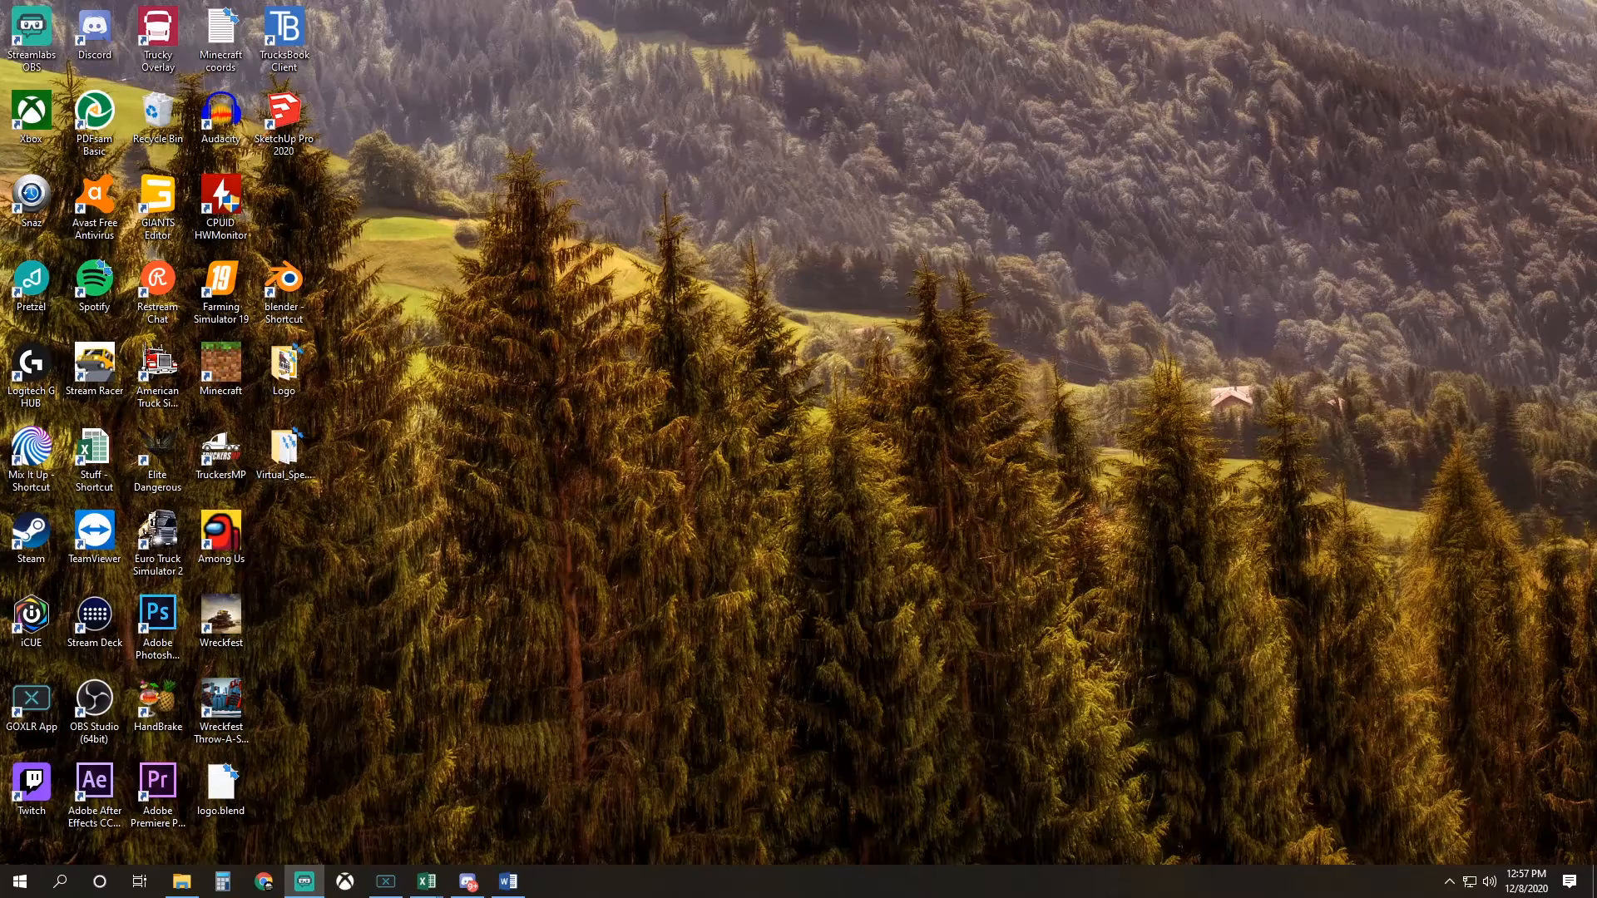
Open the ProMods def file generator page in the web browser
{"action": "left_click", "coordinate": [263, 881]}
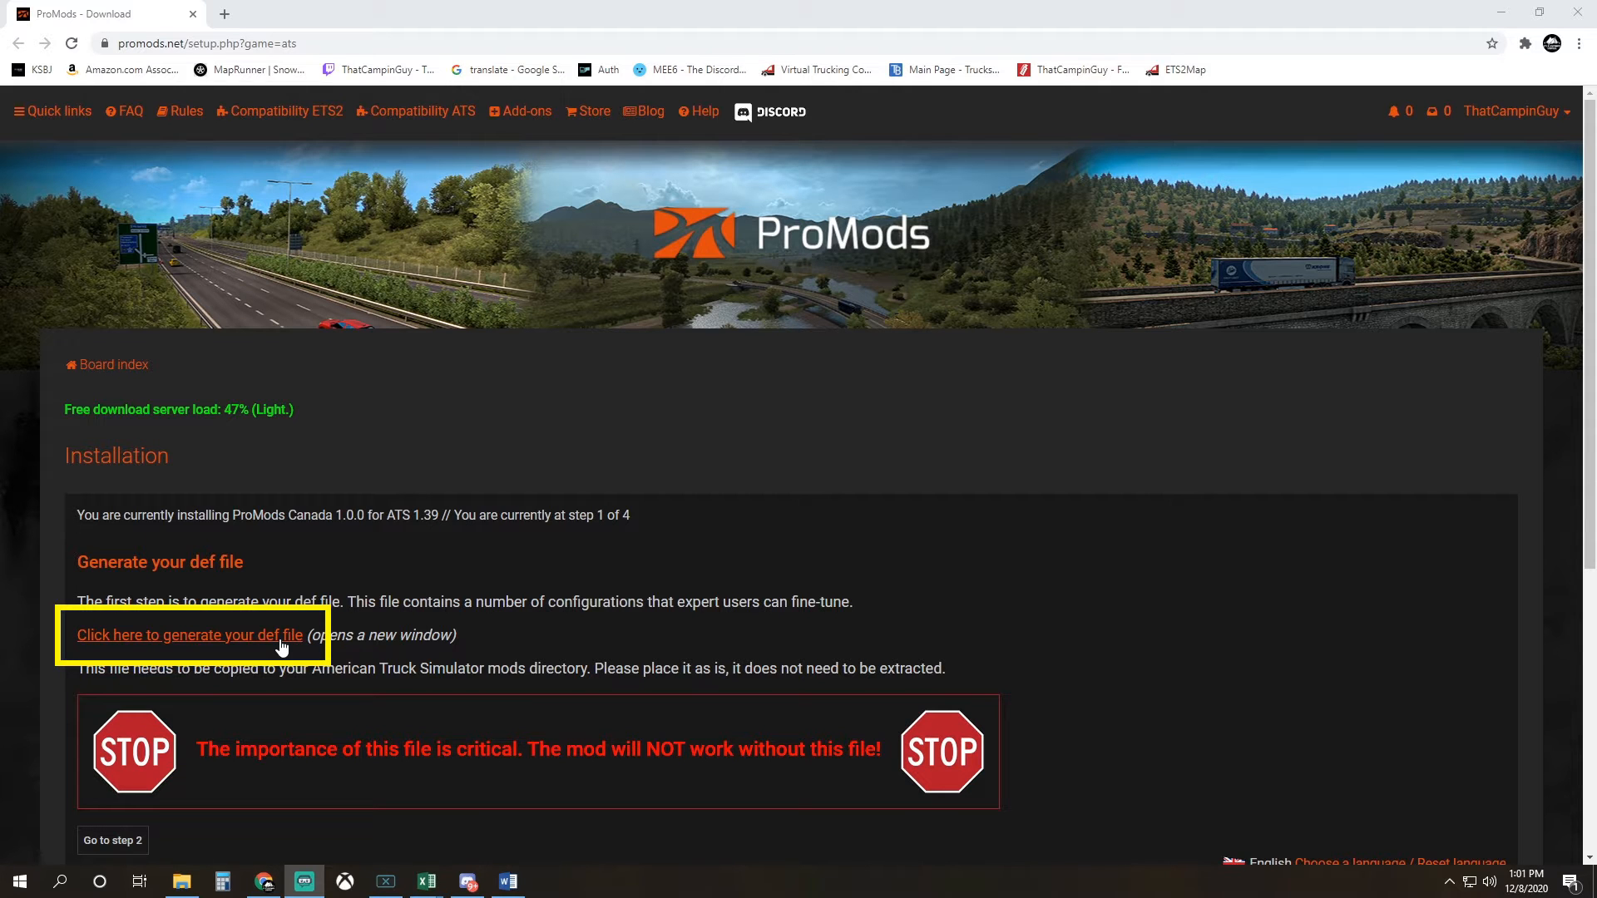
{"action": "left_click", "coordinate": [189, 635]}
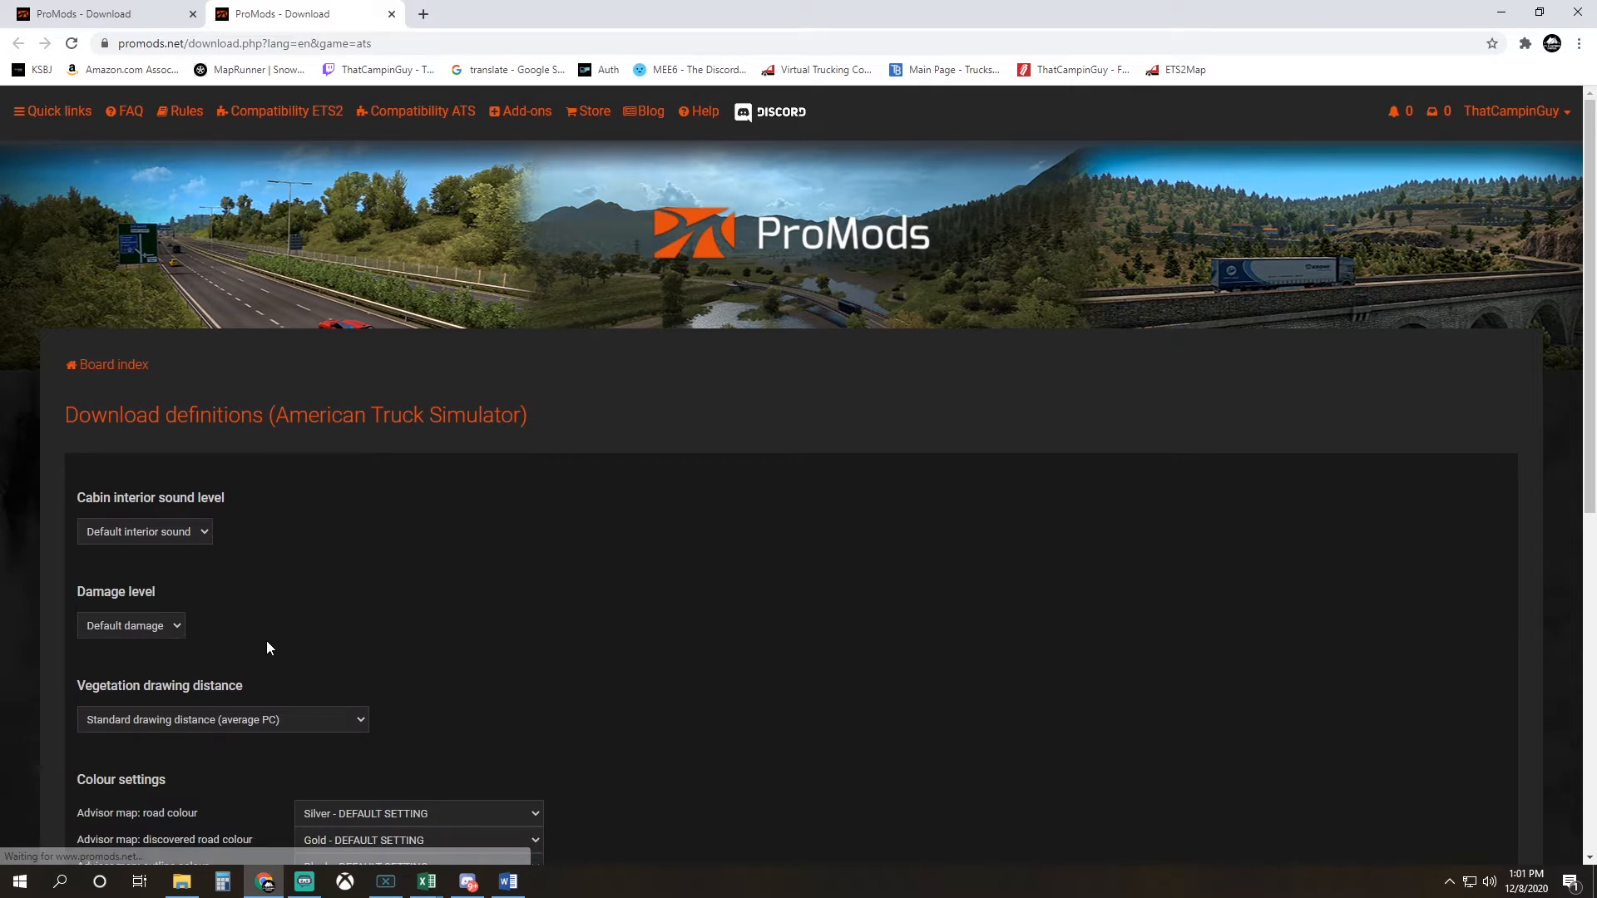
{"action": "scroll", "scroll_direction": "down", "scroll_amount": 3}
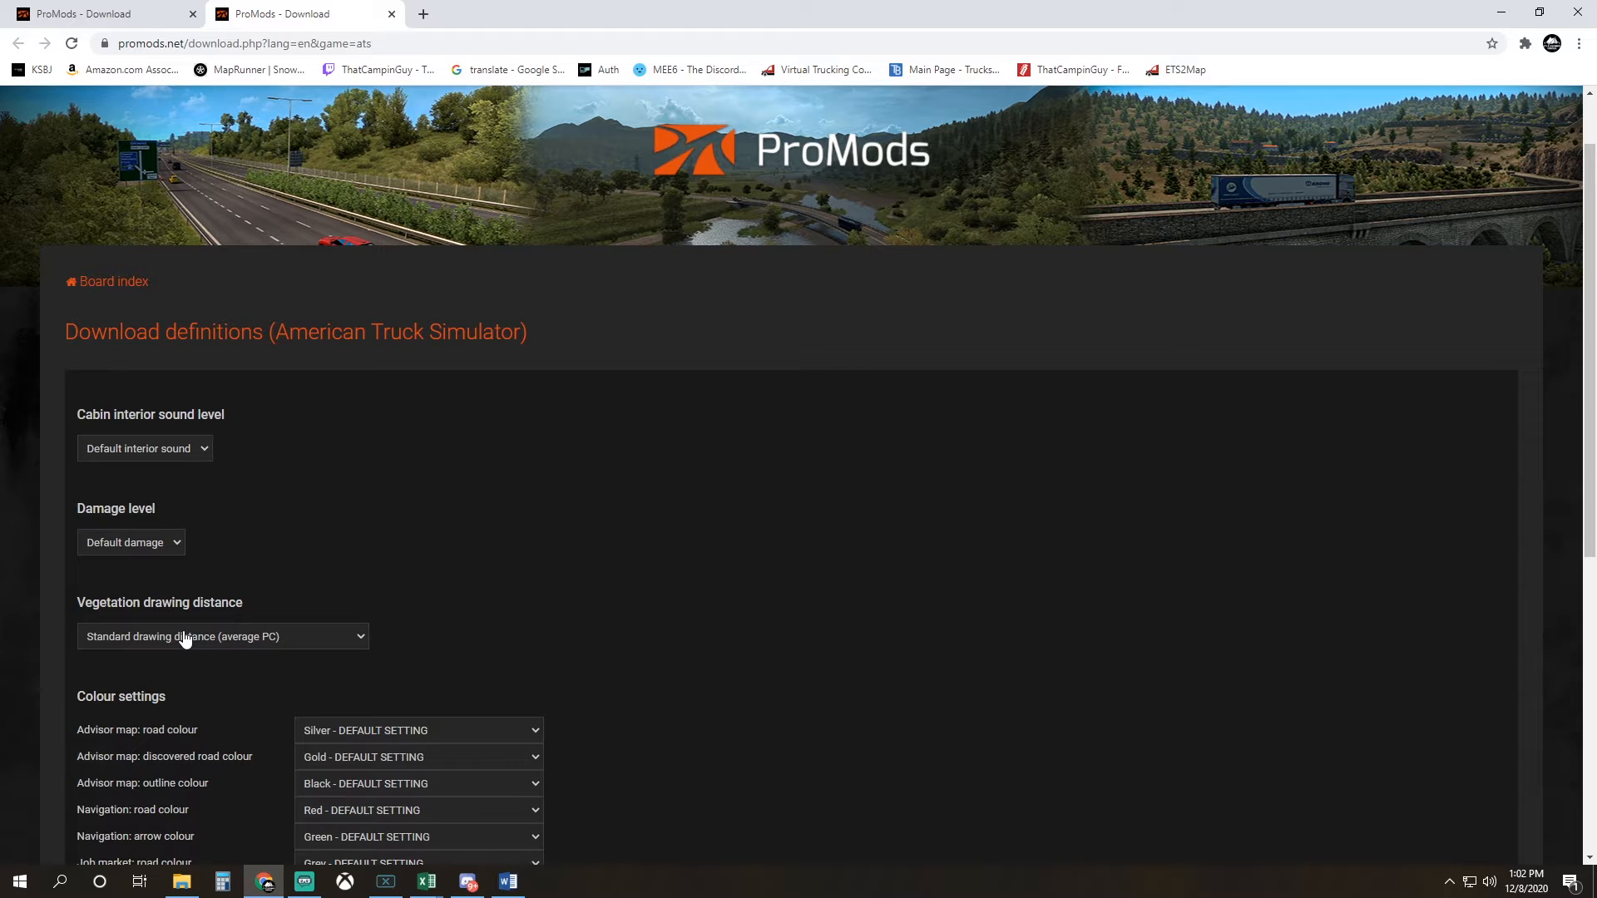
Generate and download the ATS def file with Ultra vegetation drawing distance, then proceed to step 2
{"action": "left_click", "coordinate": [222, 635]}
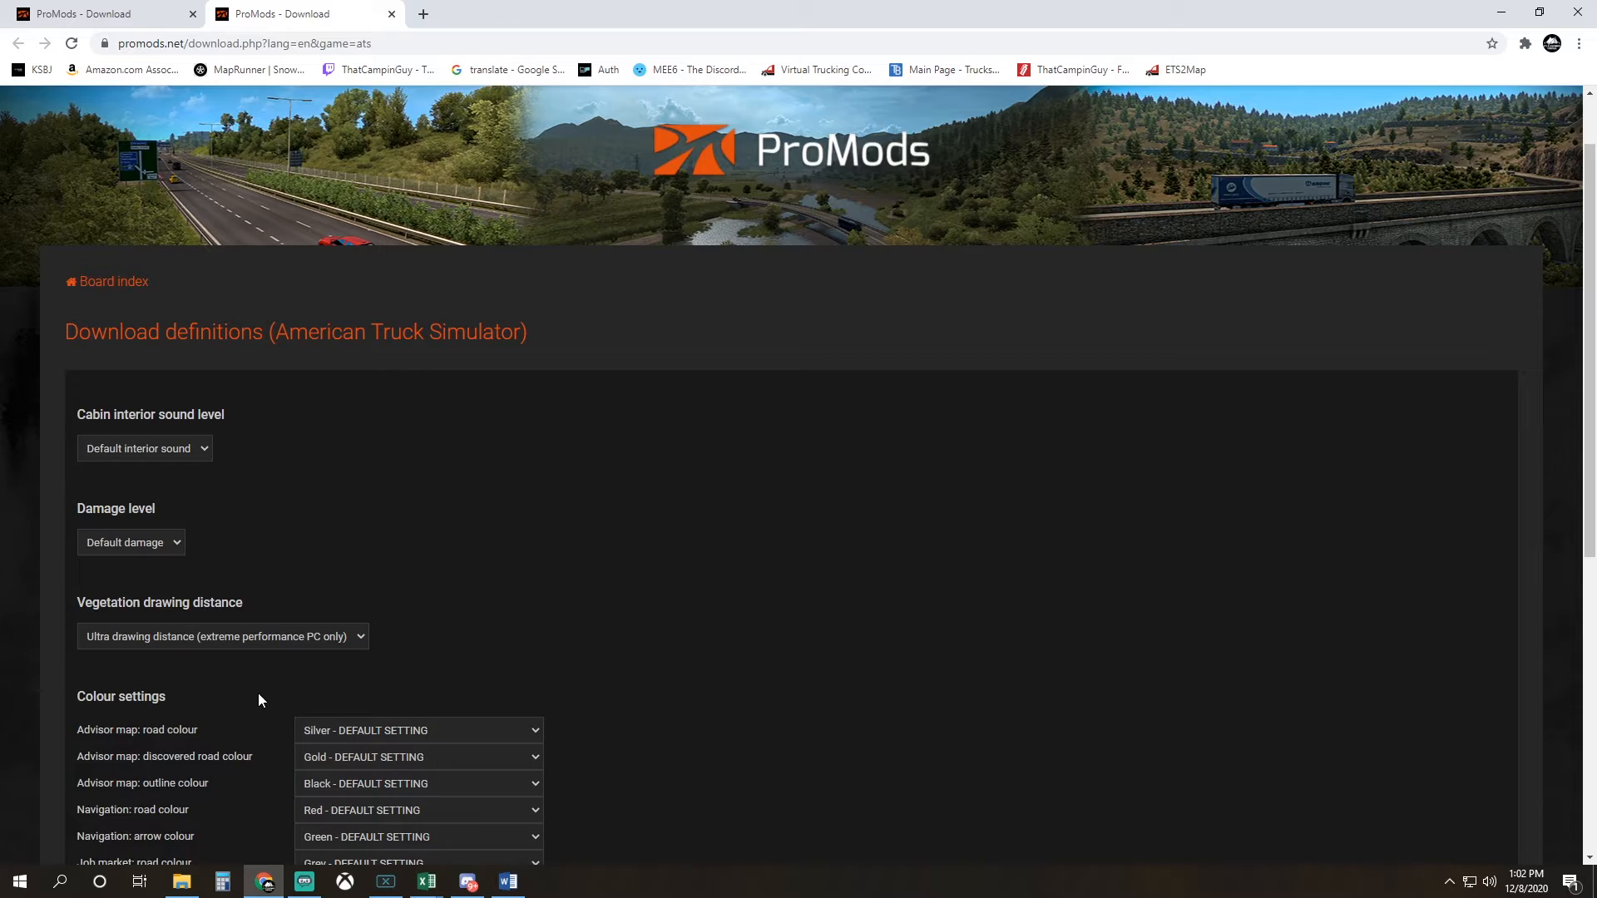
{"action": "scroll", "scroll_direction": "down", "scroll_amount": 3}
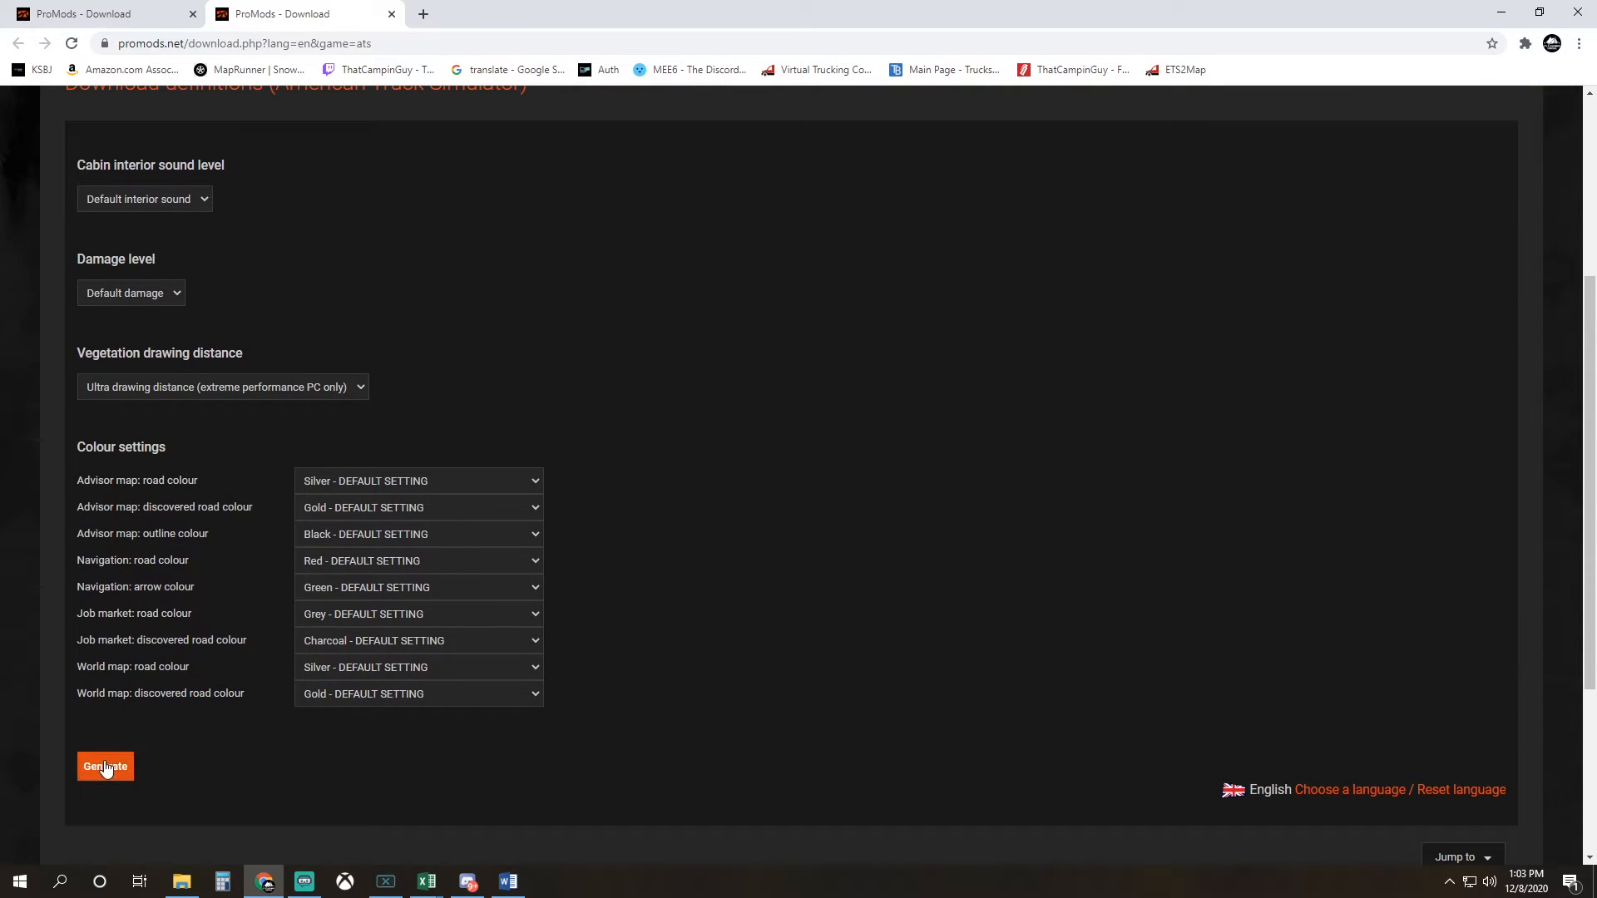
{"action": "left_click", "coordinate": [104, 766]}
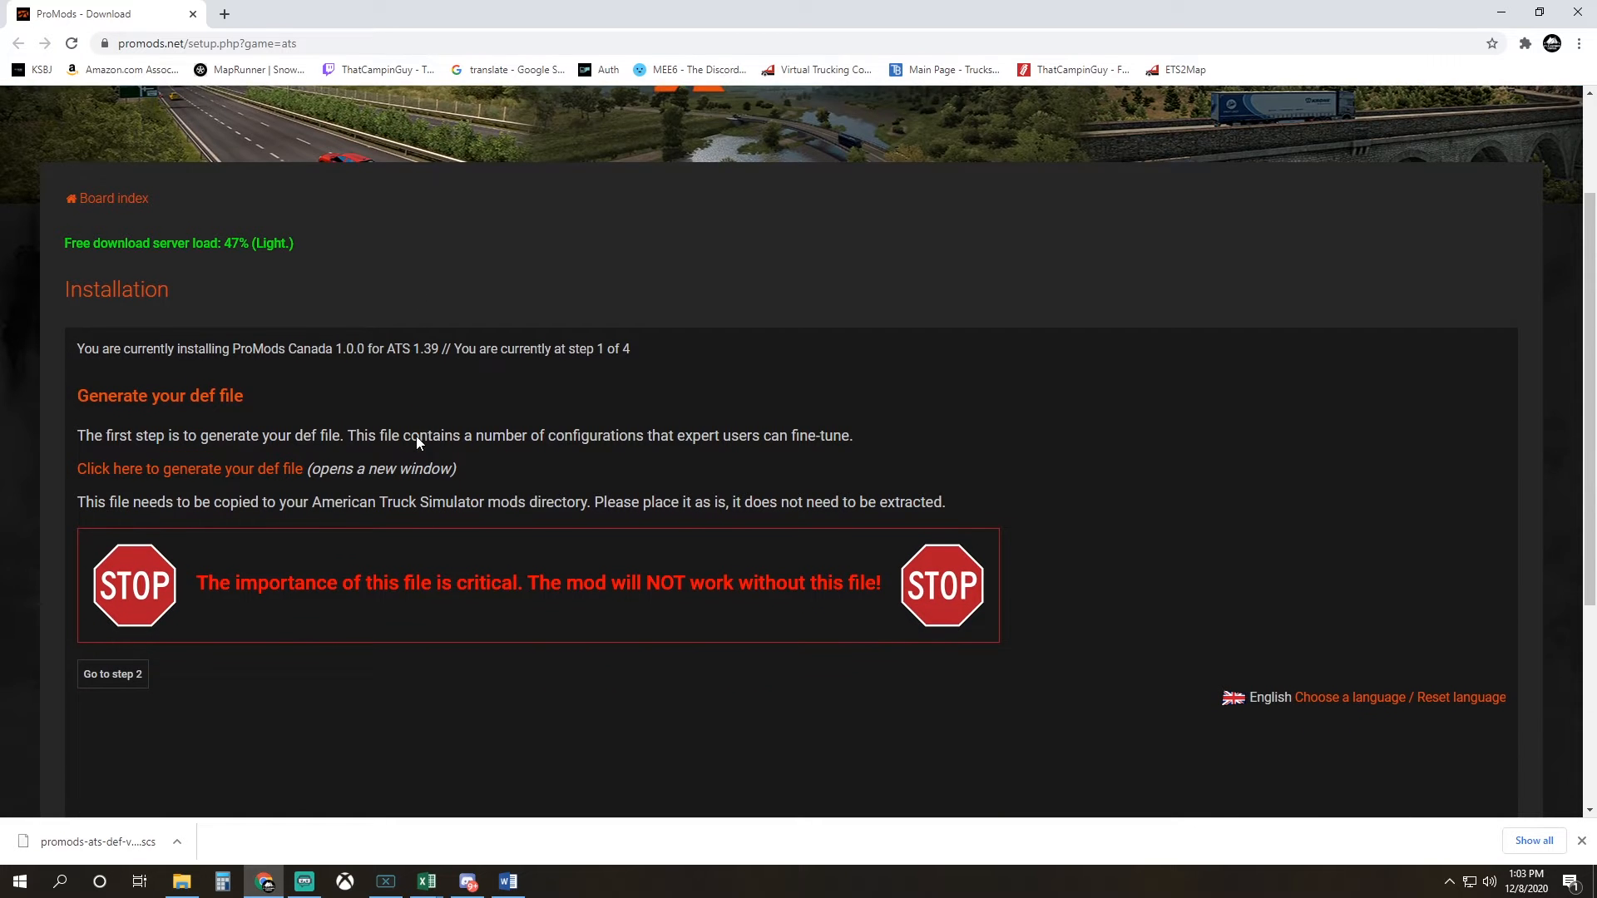
{"action": "left_click", "coordinate": [112, 591]}
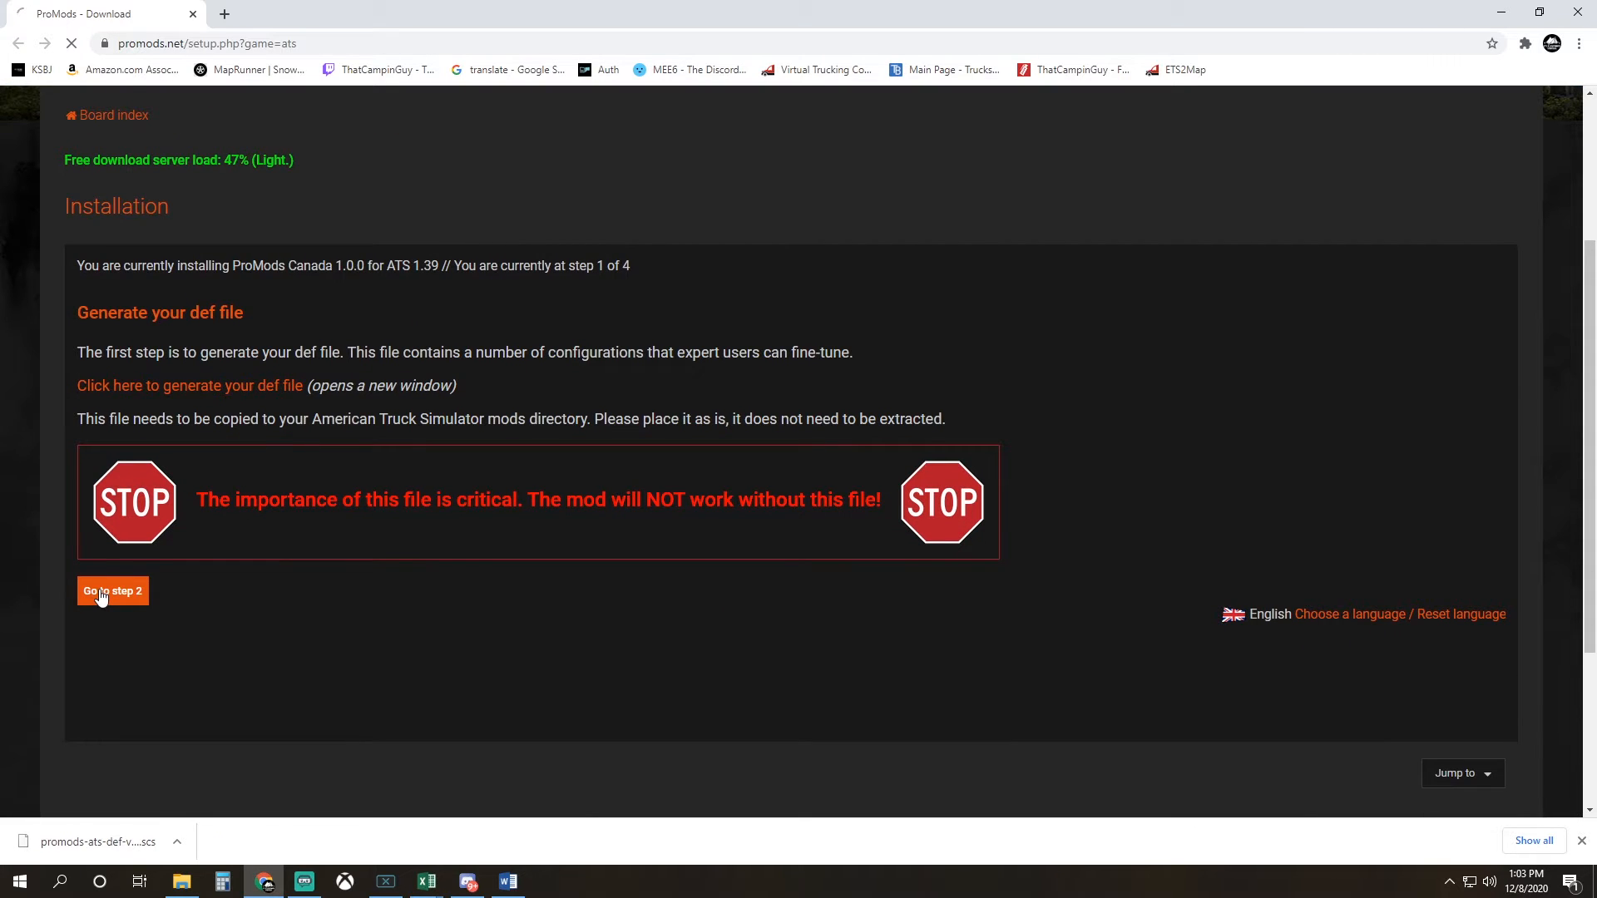
Scroll through installation step 2 to view the Premium and Standard Download options
{"action": "left_click", "coordinate": [112, 591]}
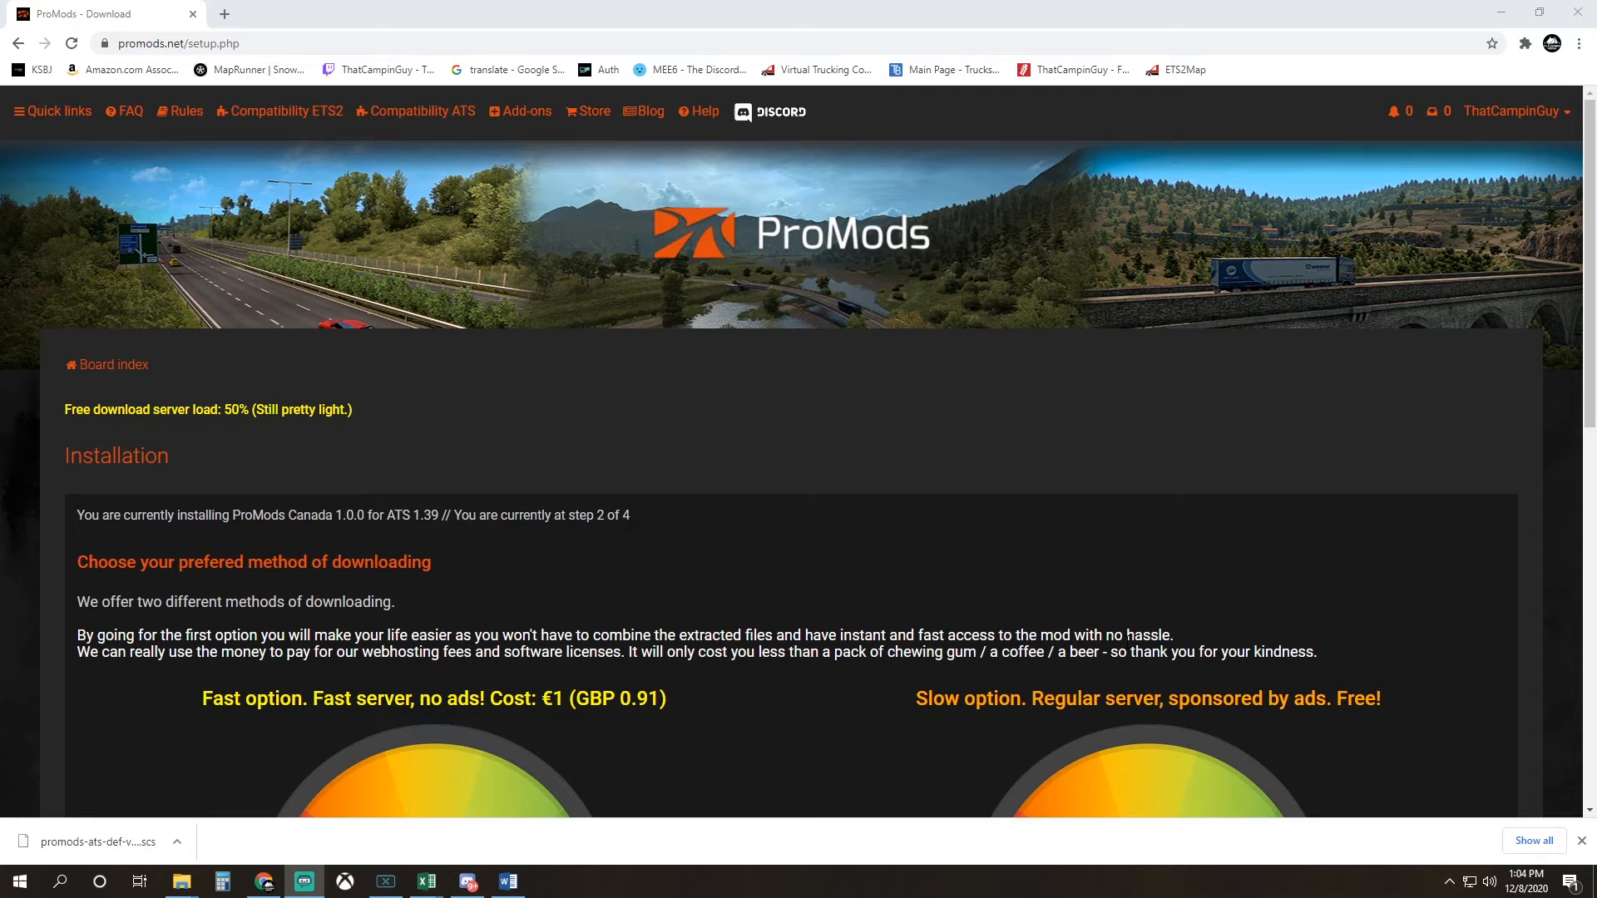
{"action": "mouse_move", "coordinate": [822, 494]}
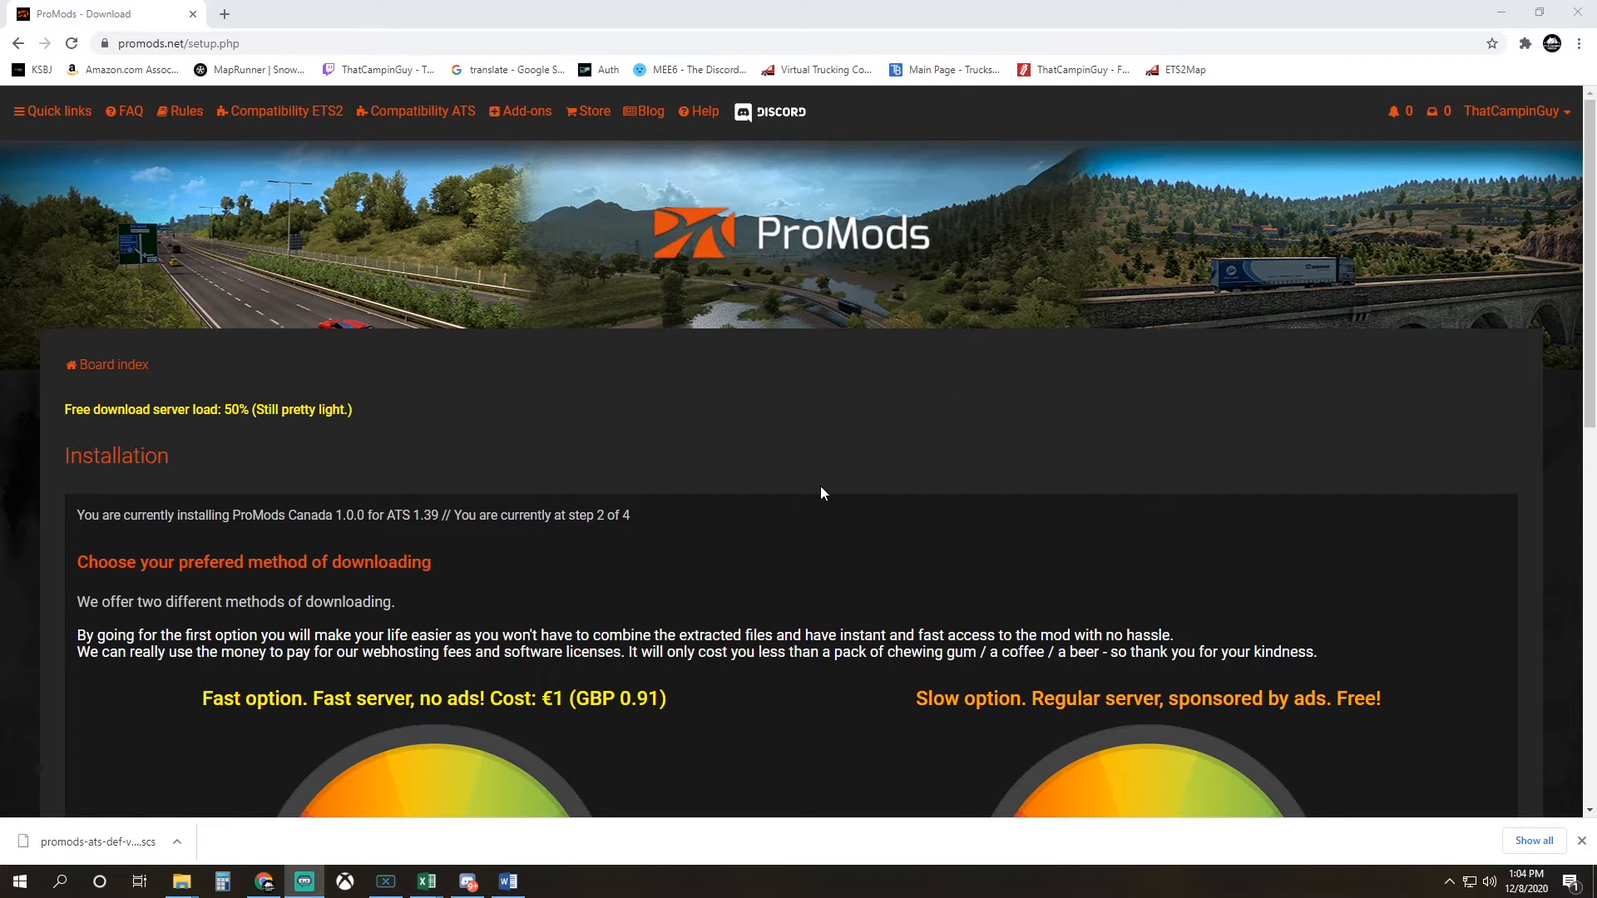
{"action": "scroll", "scroll_direction": "down", "scroll_amount": 3}
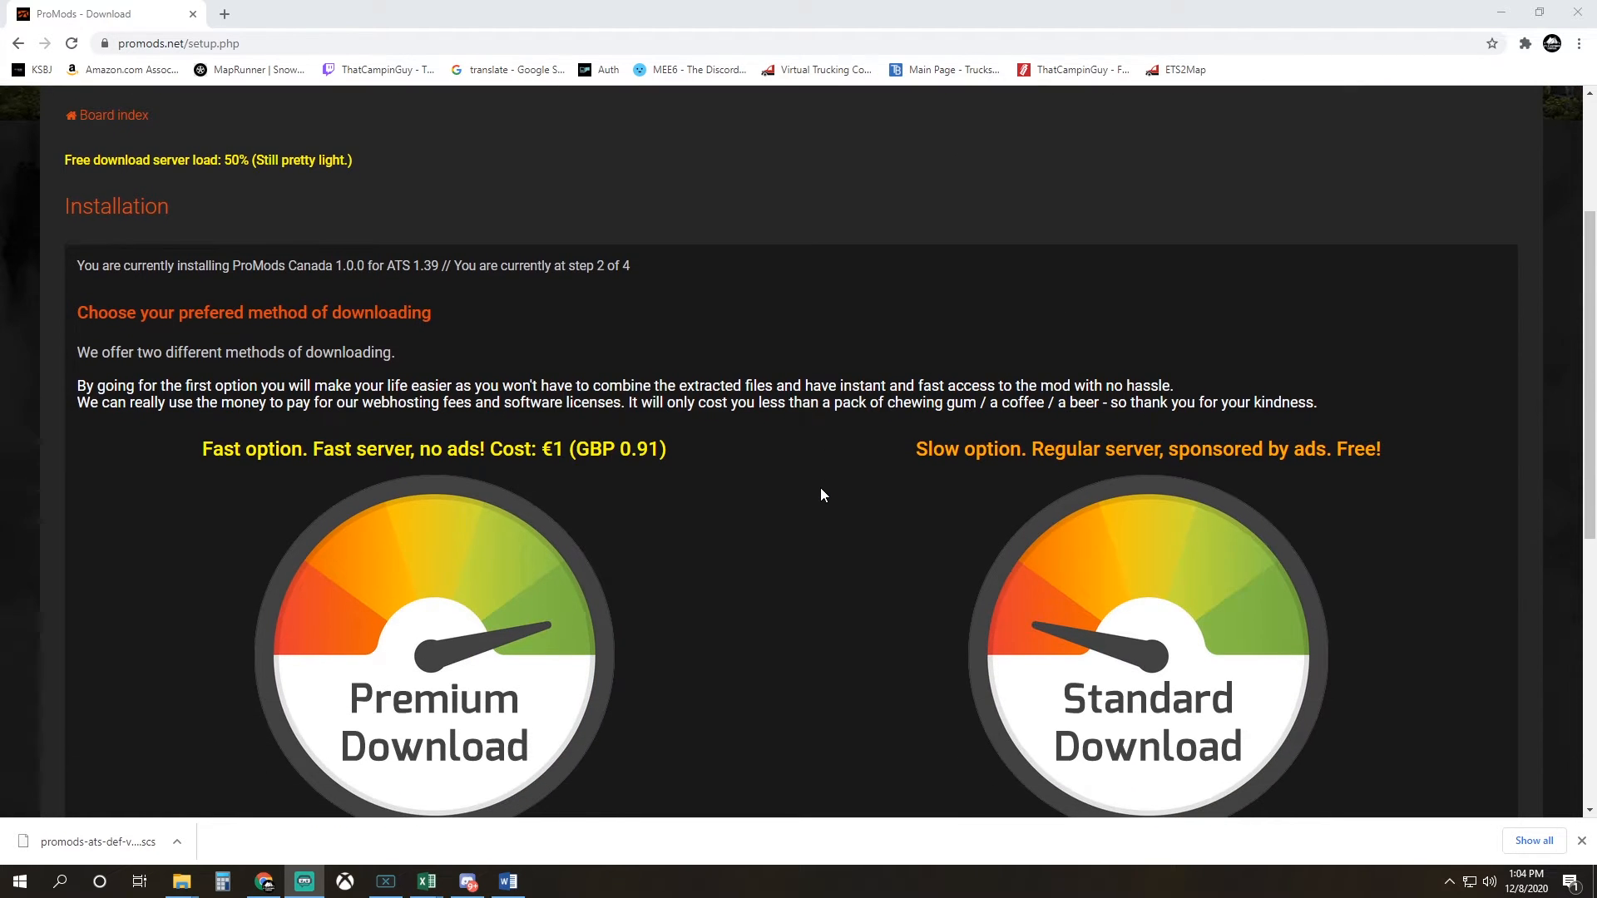
{"action": "scroll", "scroll_direction": "down", "scroll_amount": 3}
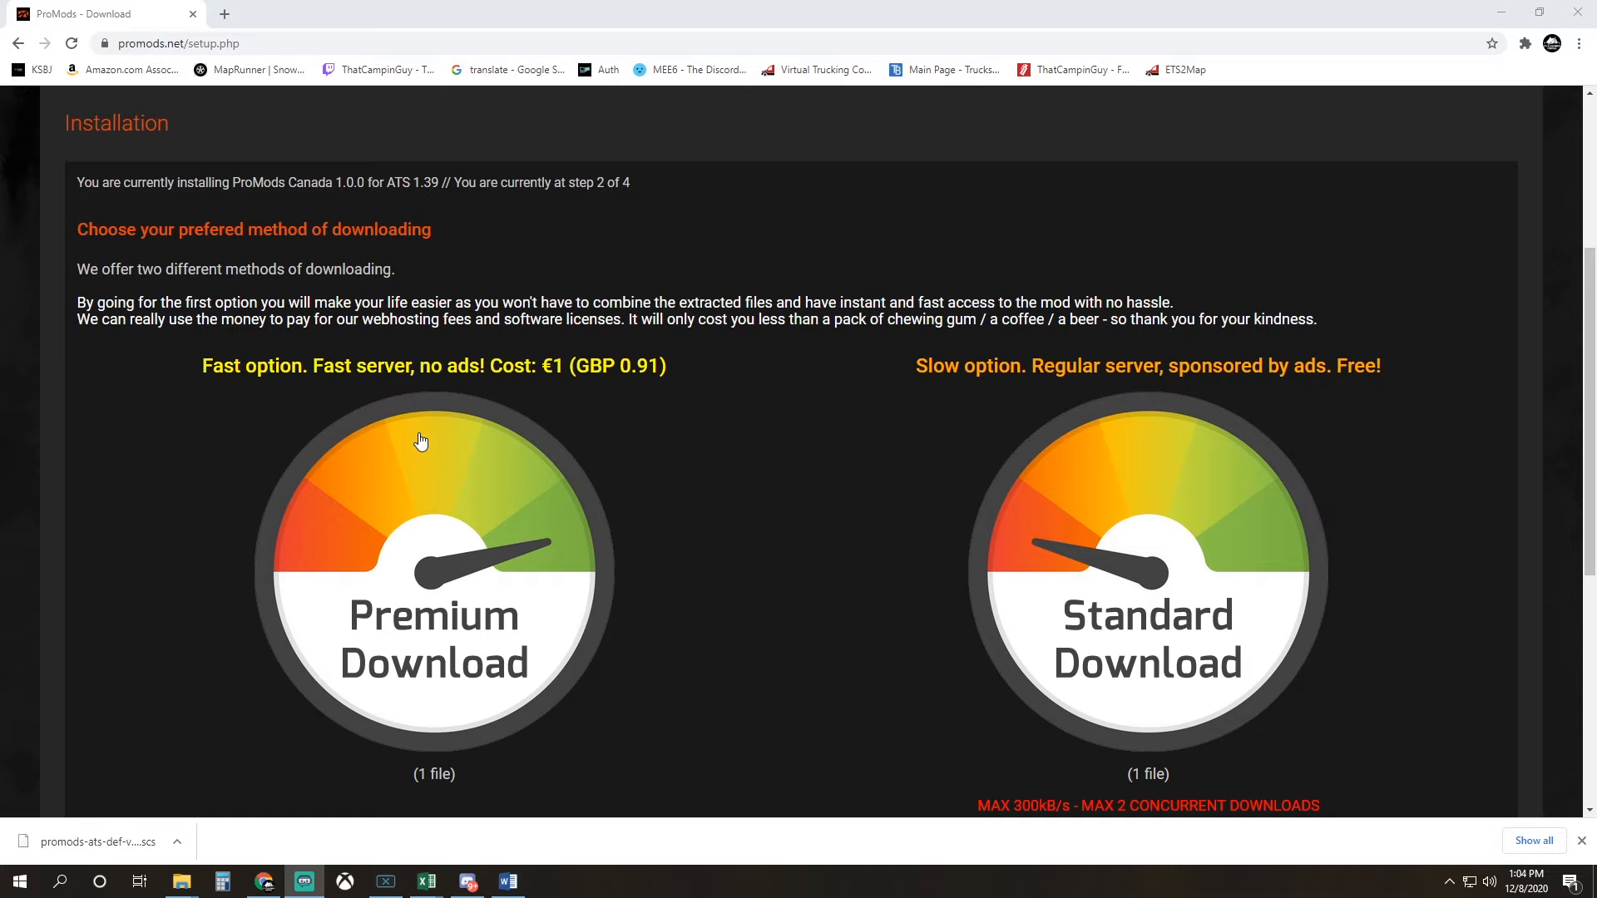
{"action": "mouse_move", "coordinate": [1093, 431]}
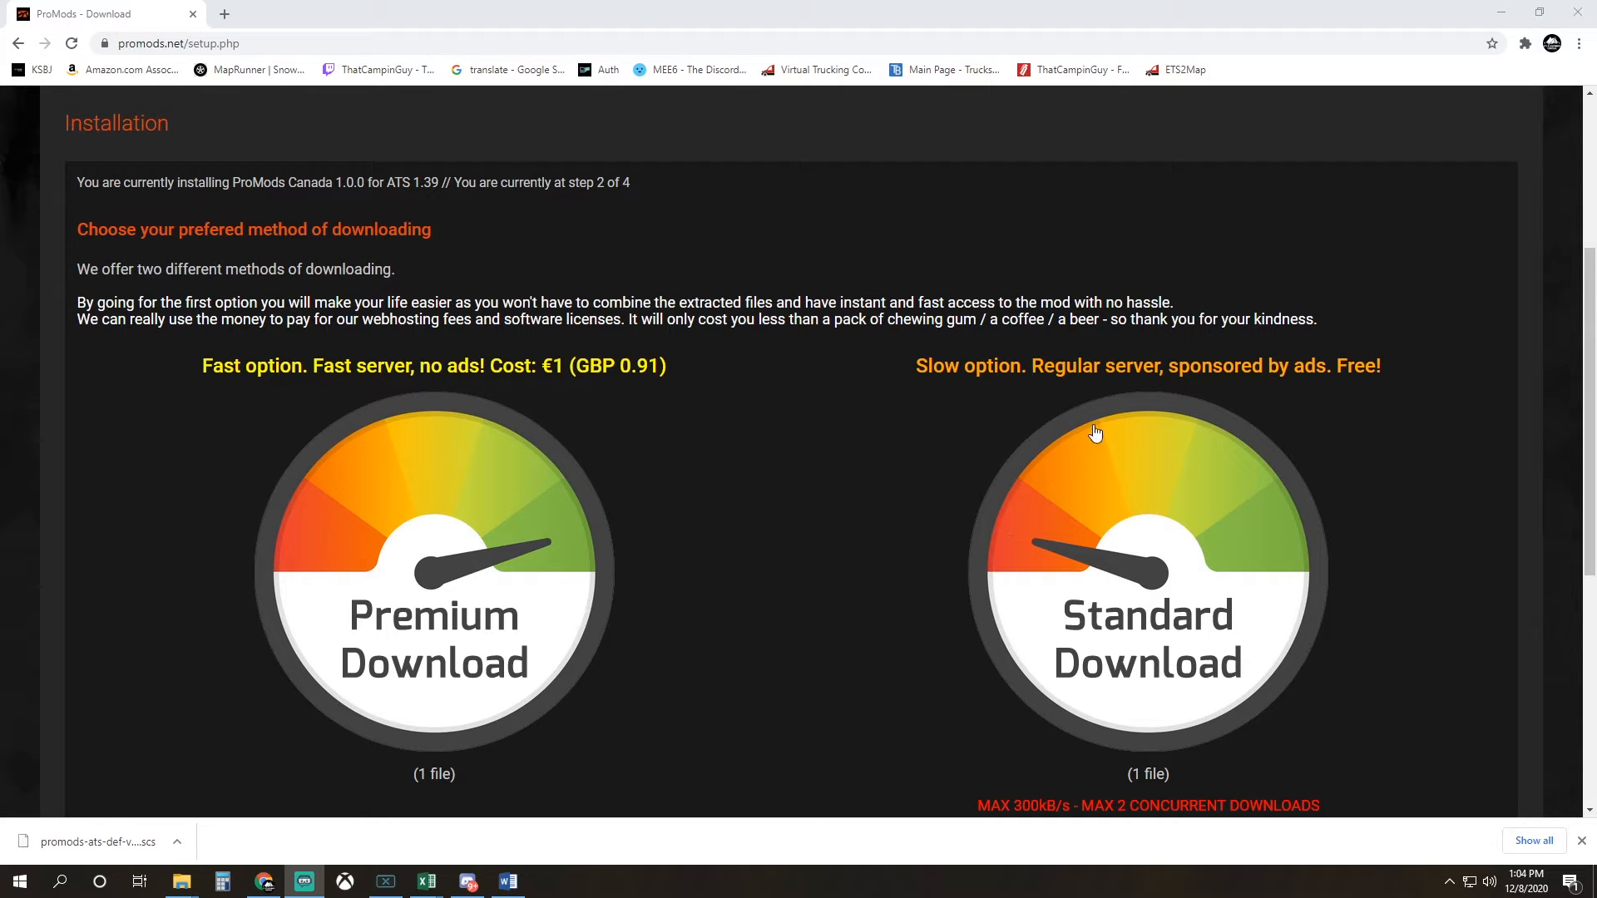
{"action": "mouse_move", "coordinate": [1099, 446]}
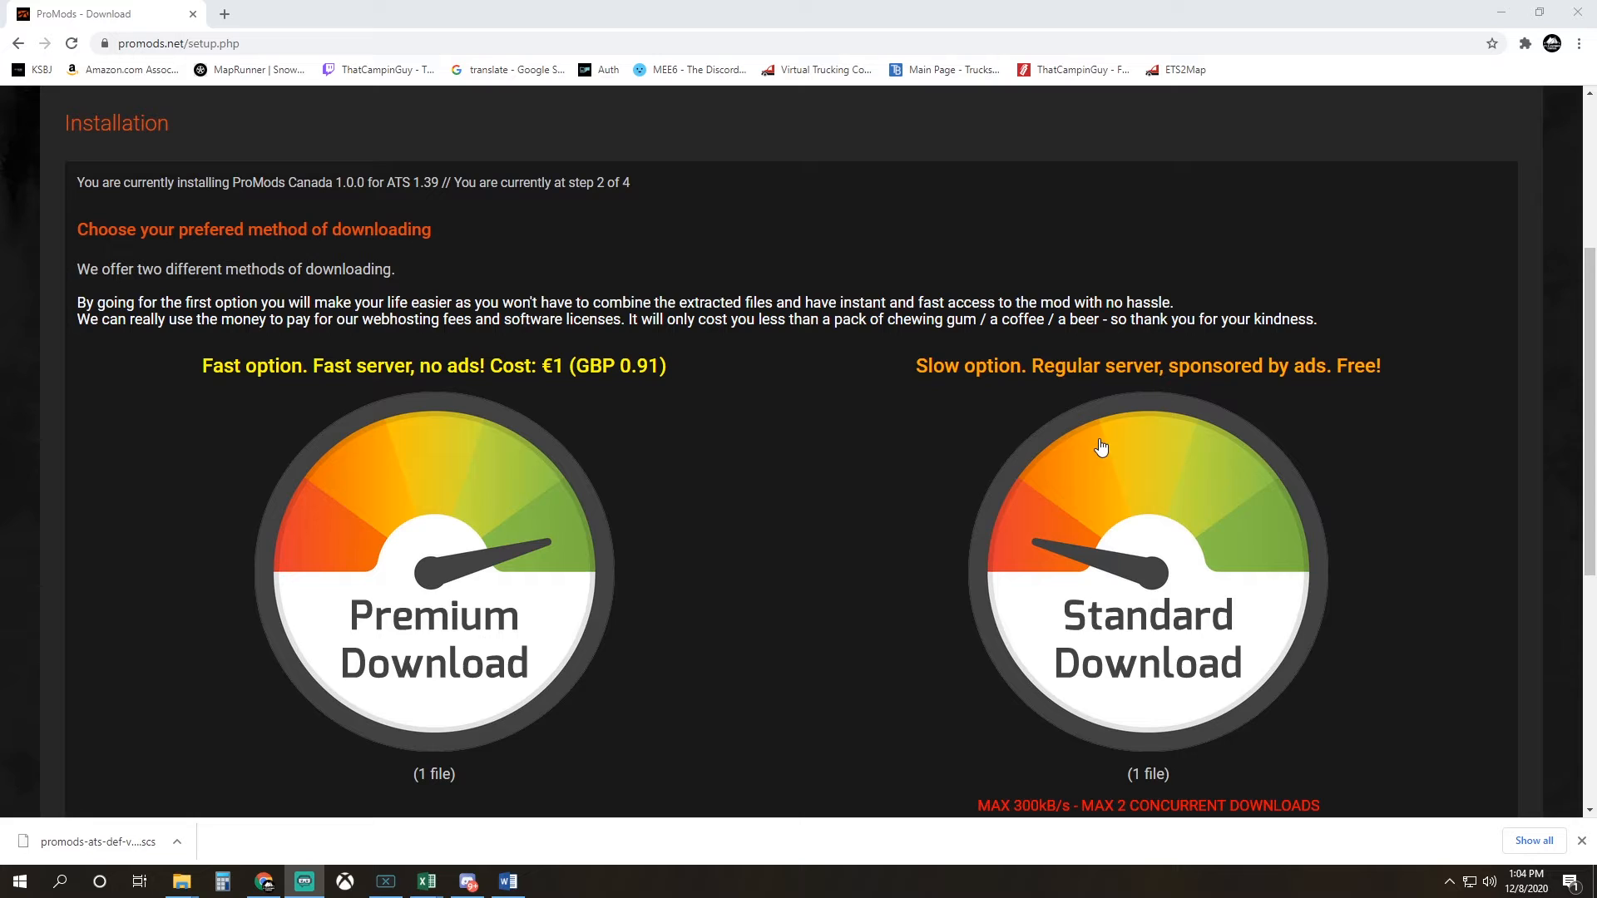
{"action": "mouse_move", "coordinate": [1090, 462]}
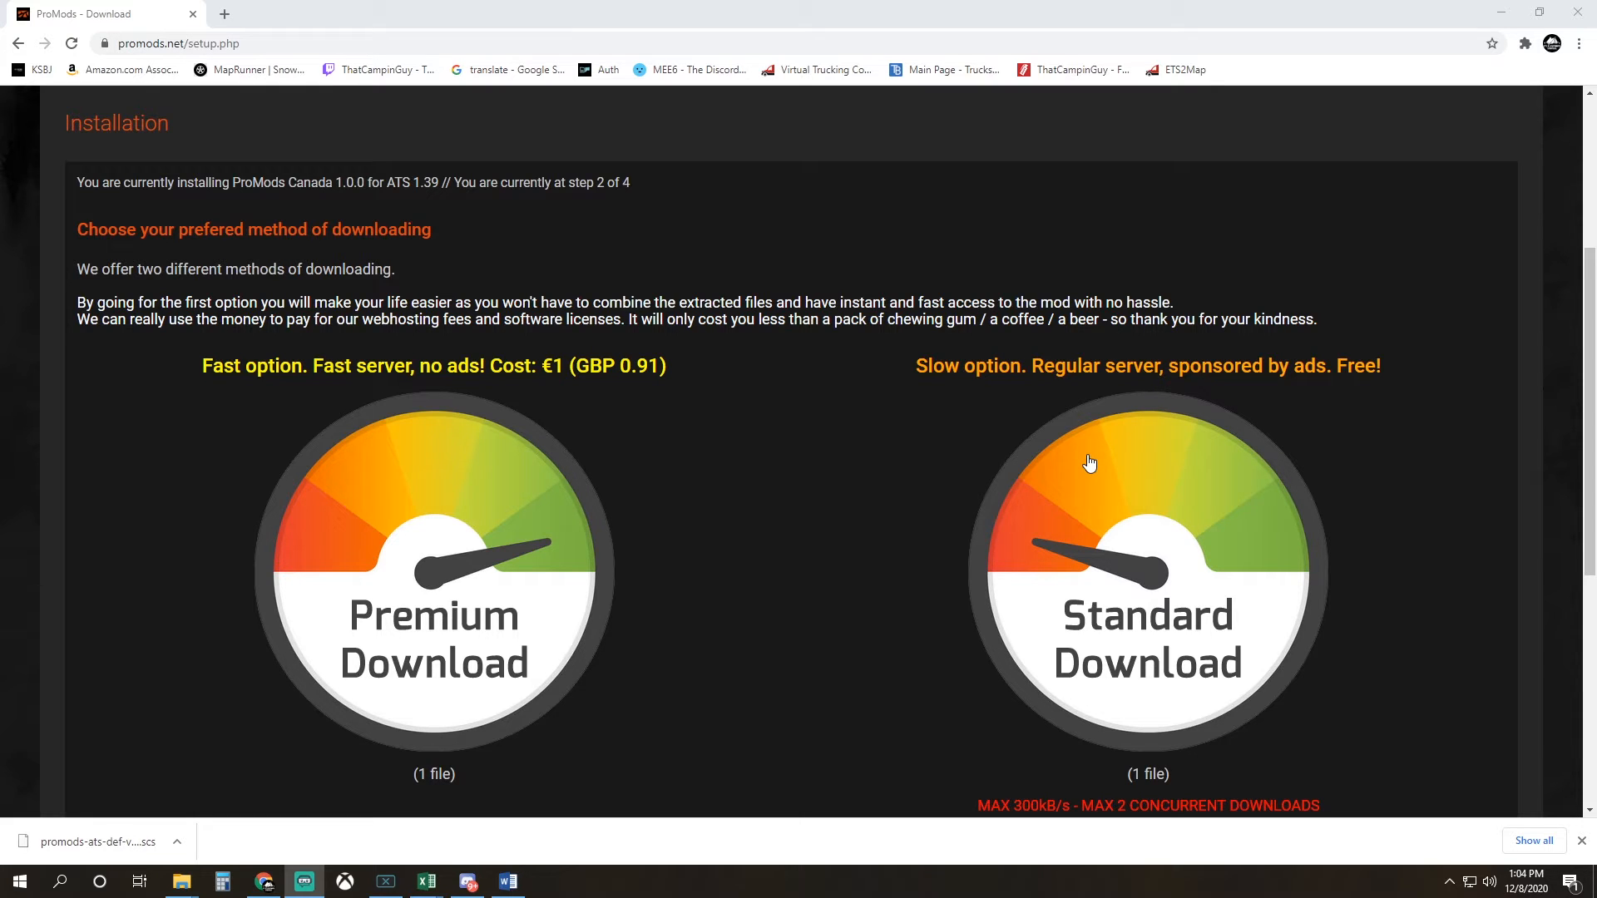
{"action": "mouse_move", "coordinate": [1090, 471]}
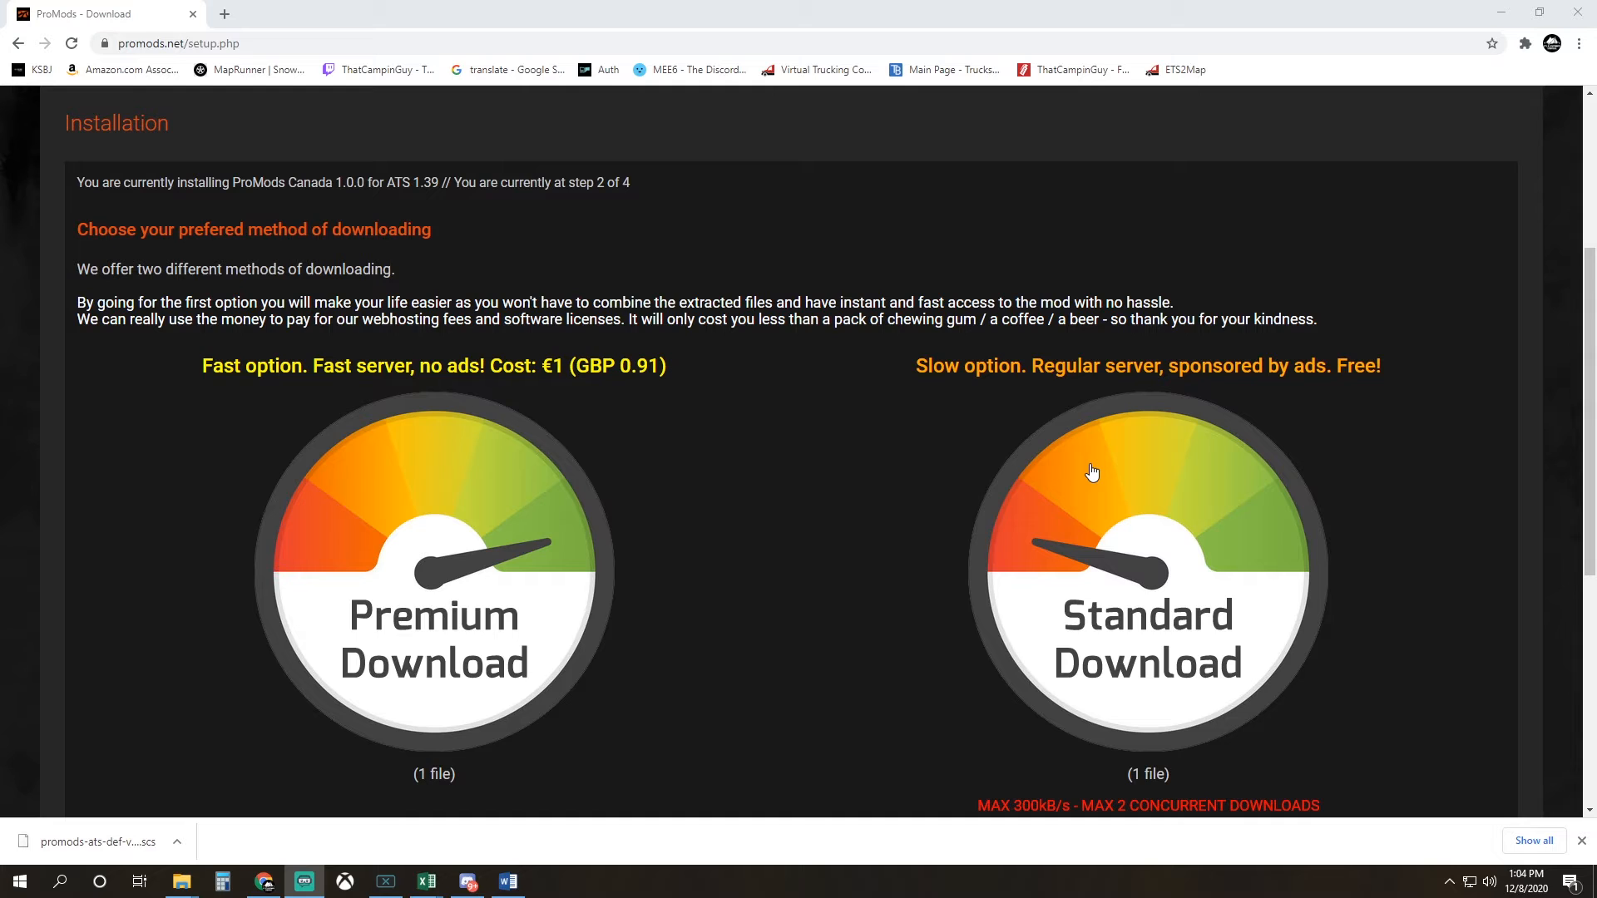
{"action": "mouse_move", "coordinate": [481, 507]}
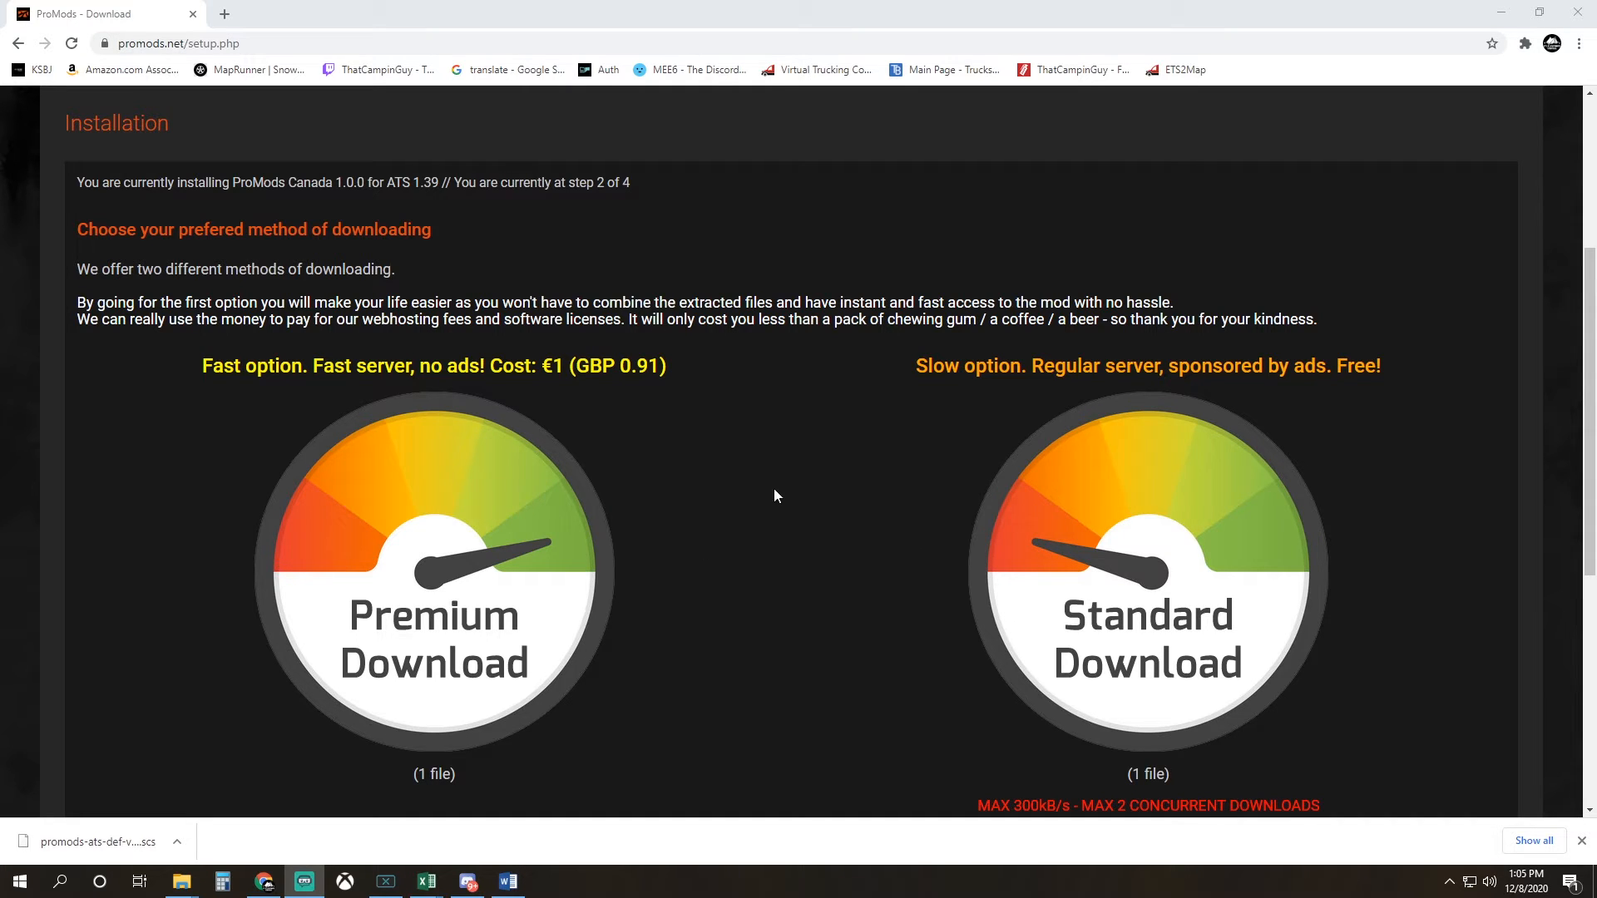
Pick Premium Download and open the €1 ProMods ATS v1.0.0 full-archive page on PayLoadz
{"action": "left_click", "coordinate": [1146, 566]}
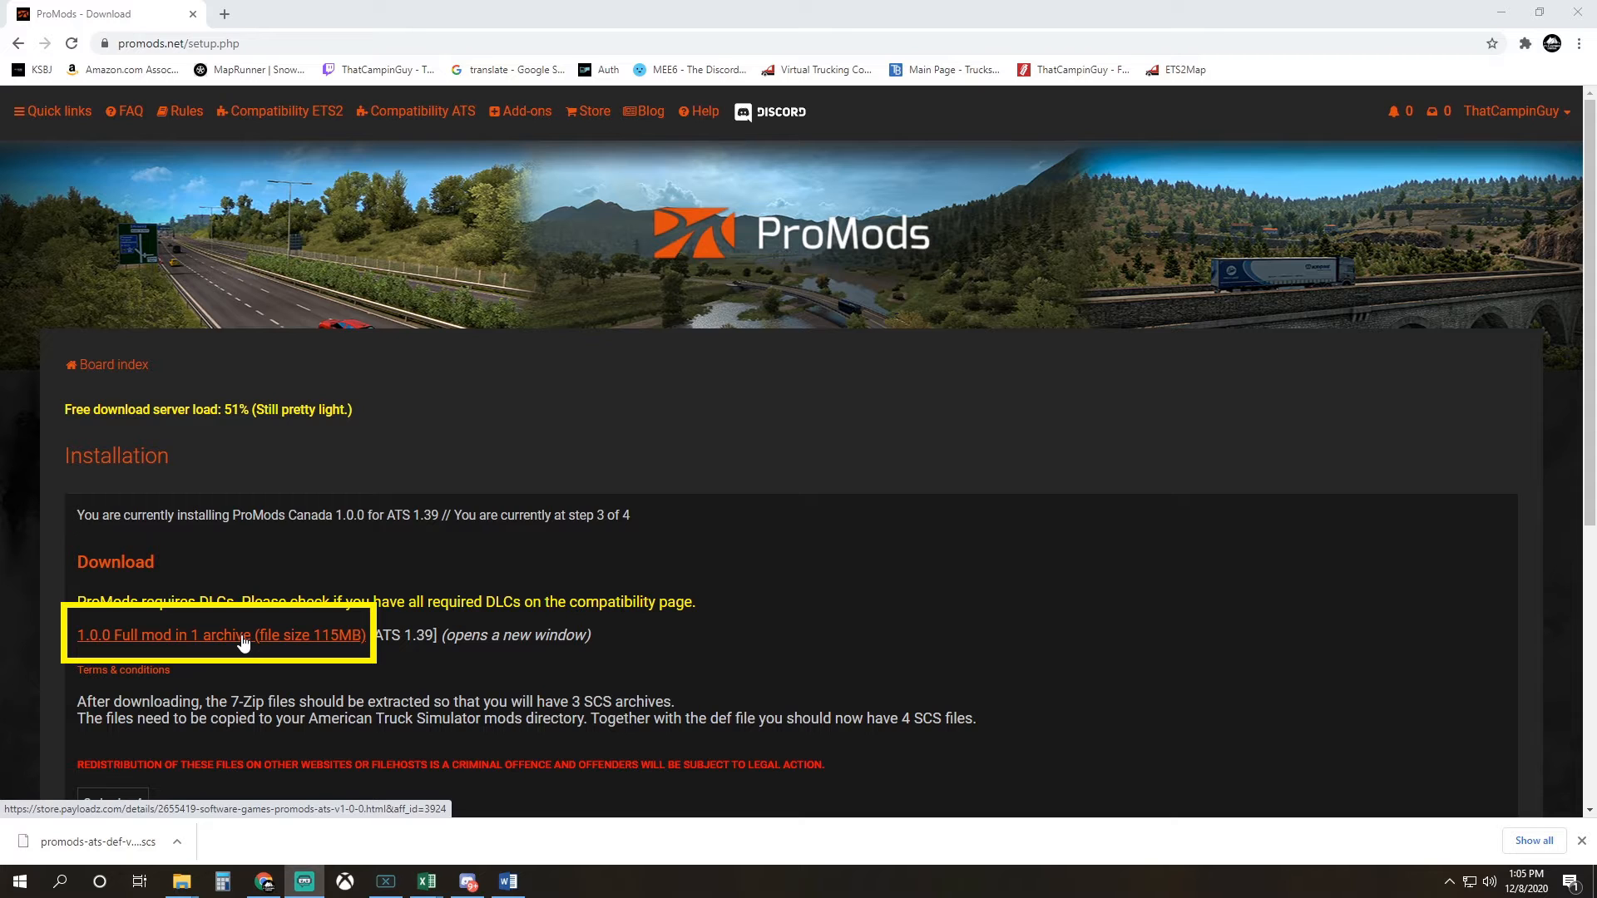
{"action": "left_click", "coordinate": [217, 635]}
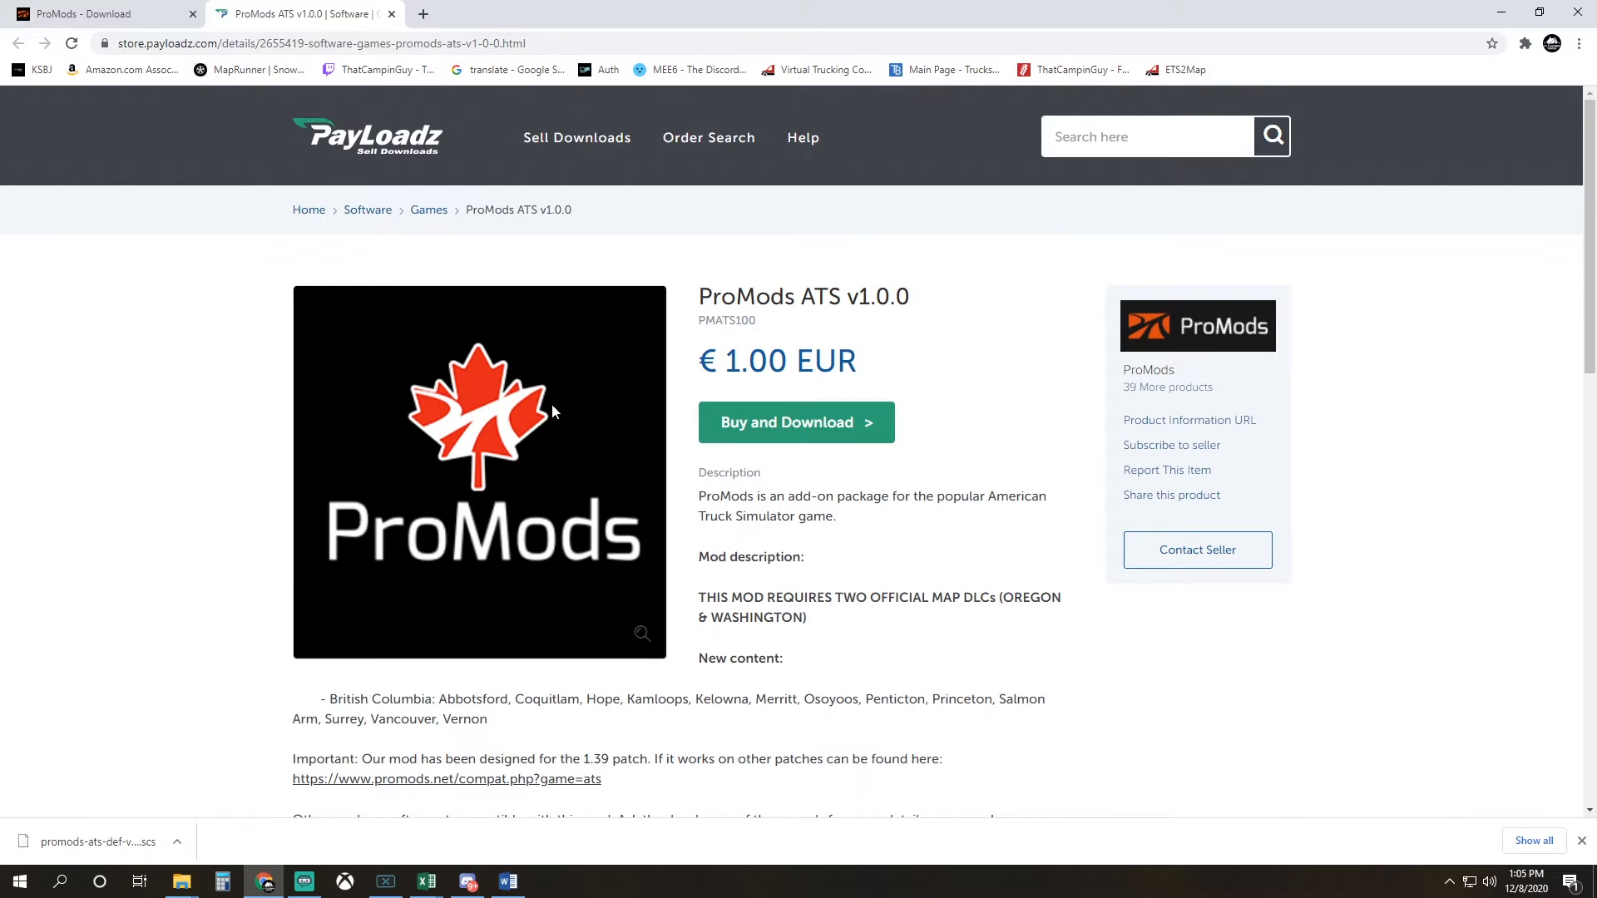
{"action": "mouse_move", "coordinate": [657, 471]}
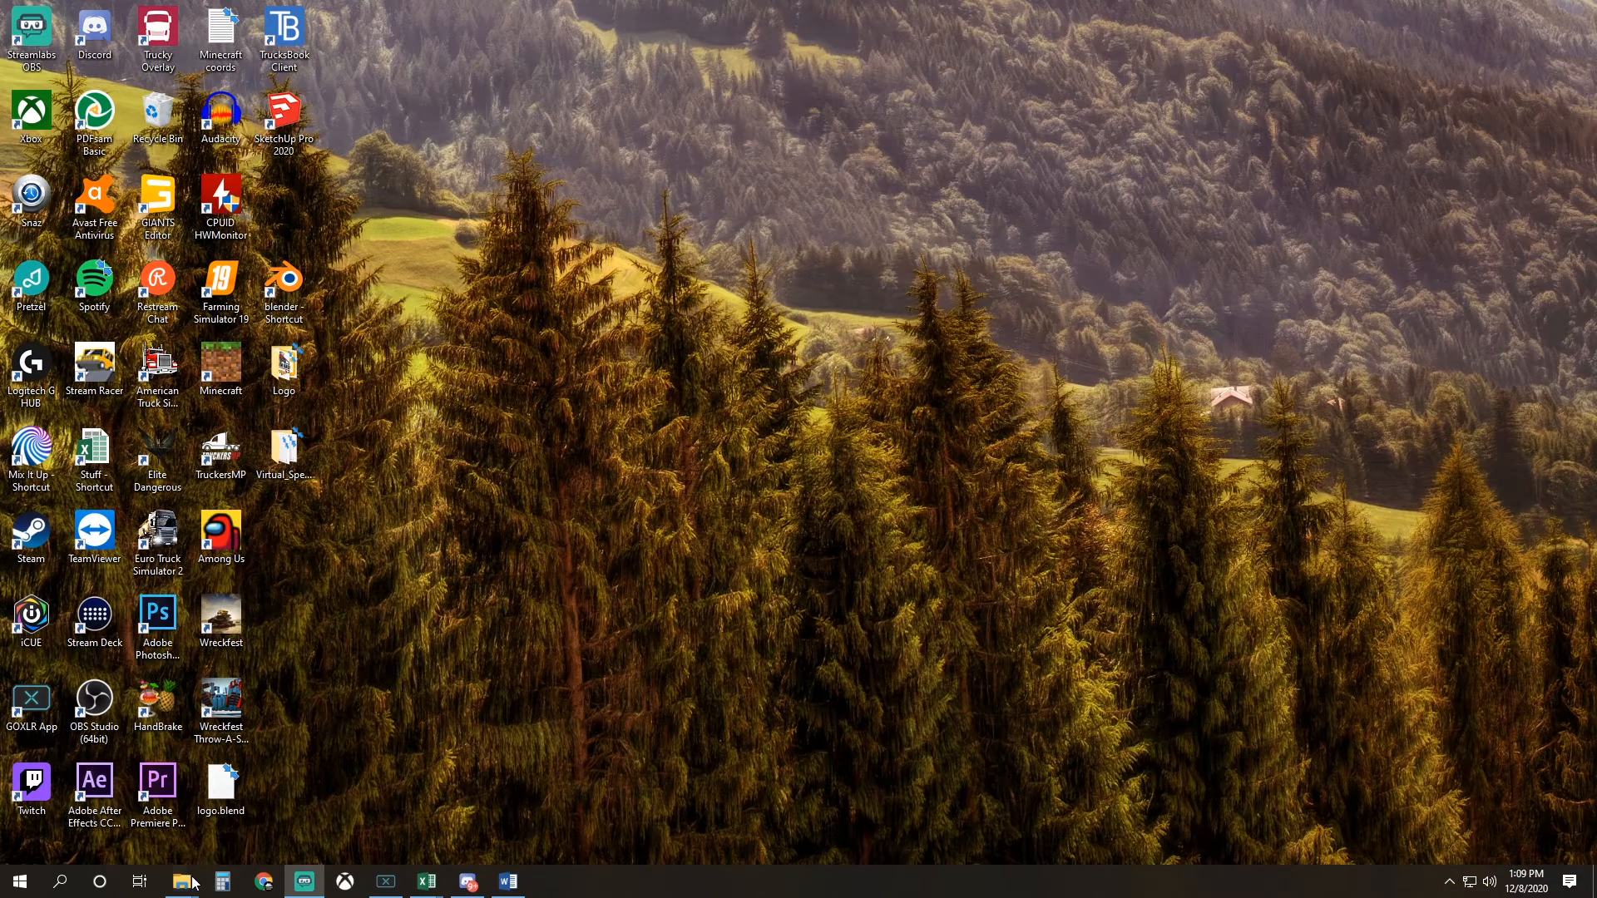
Inspect the promods-ats-v100 archive's files in WinRAR, then select promods-ats-def-v100.scs in Downloads
{"action": "left_click", "coordinate": [180, 881]}
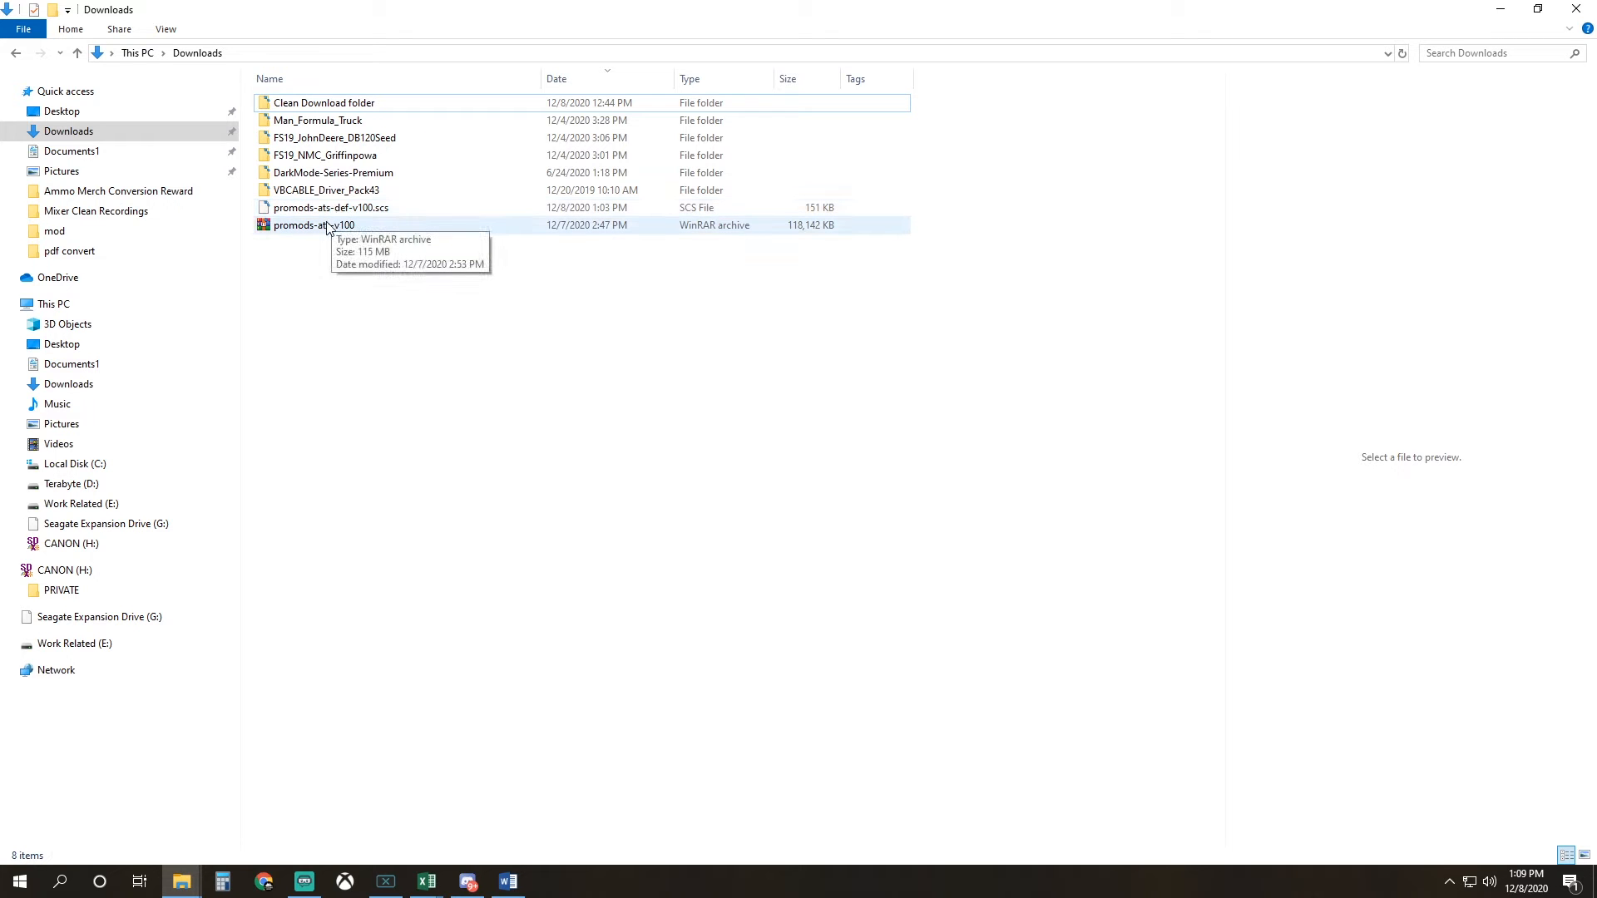
{"action": "left_click", "coordinate": [314, 225]}
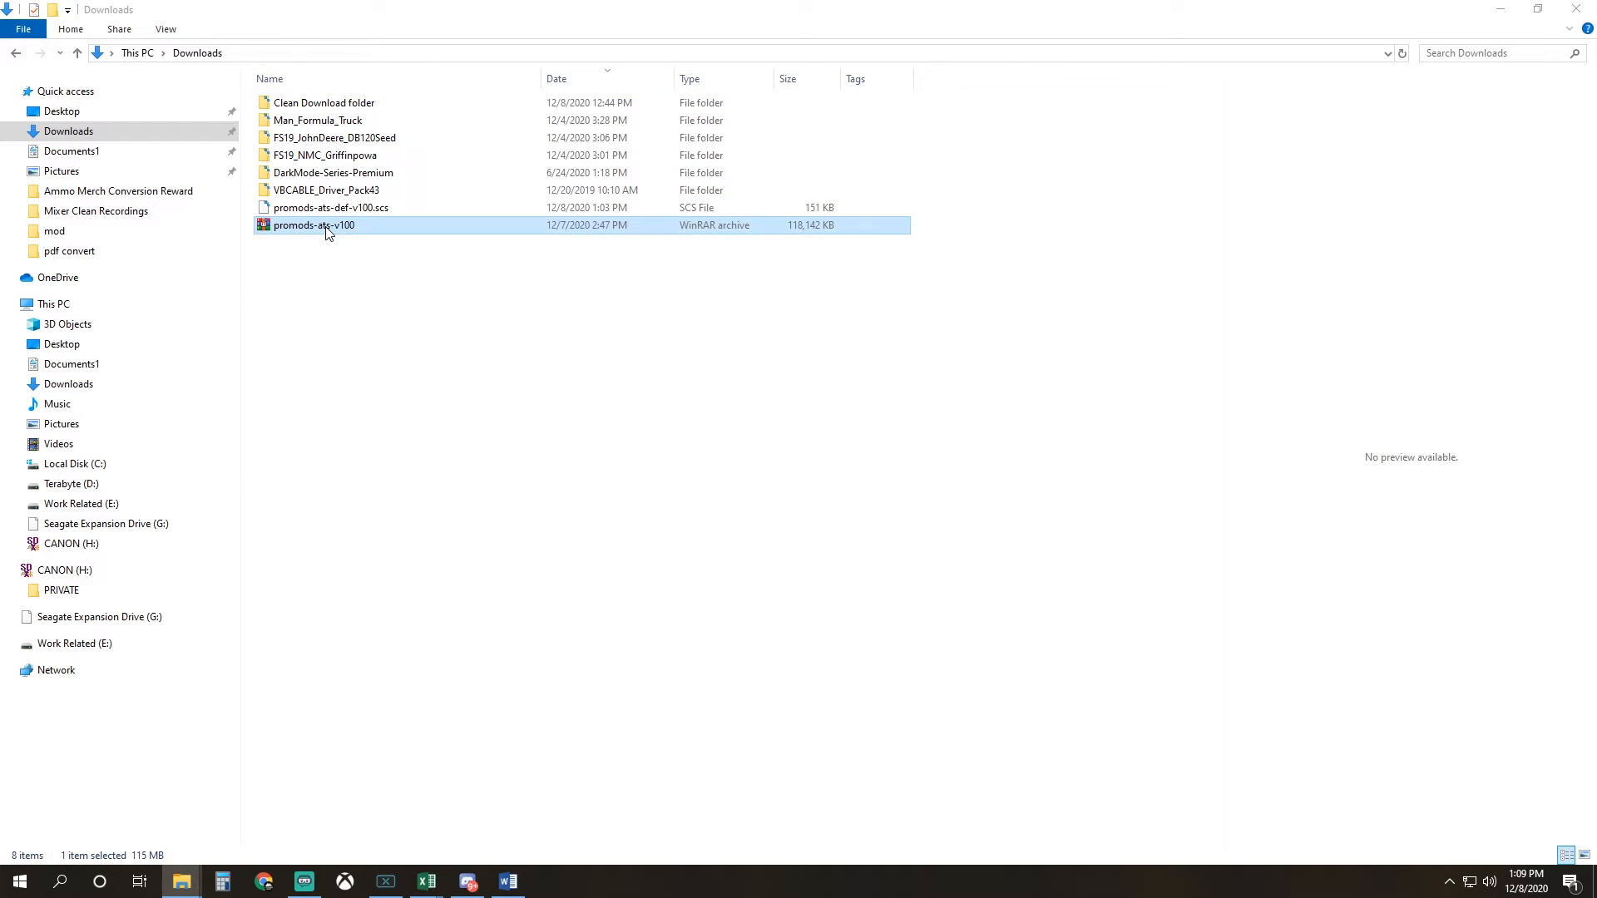
{"action": "double_click", "coordinate": [313, 225]}
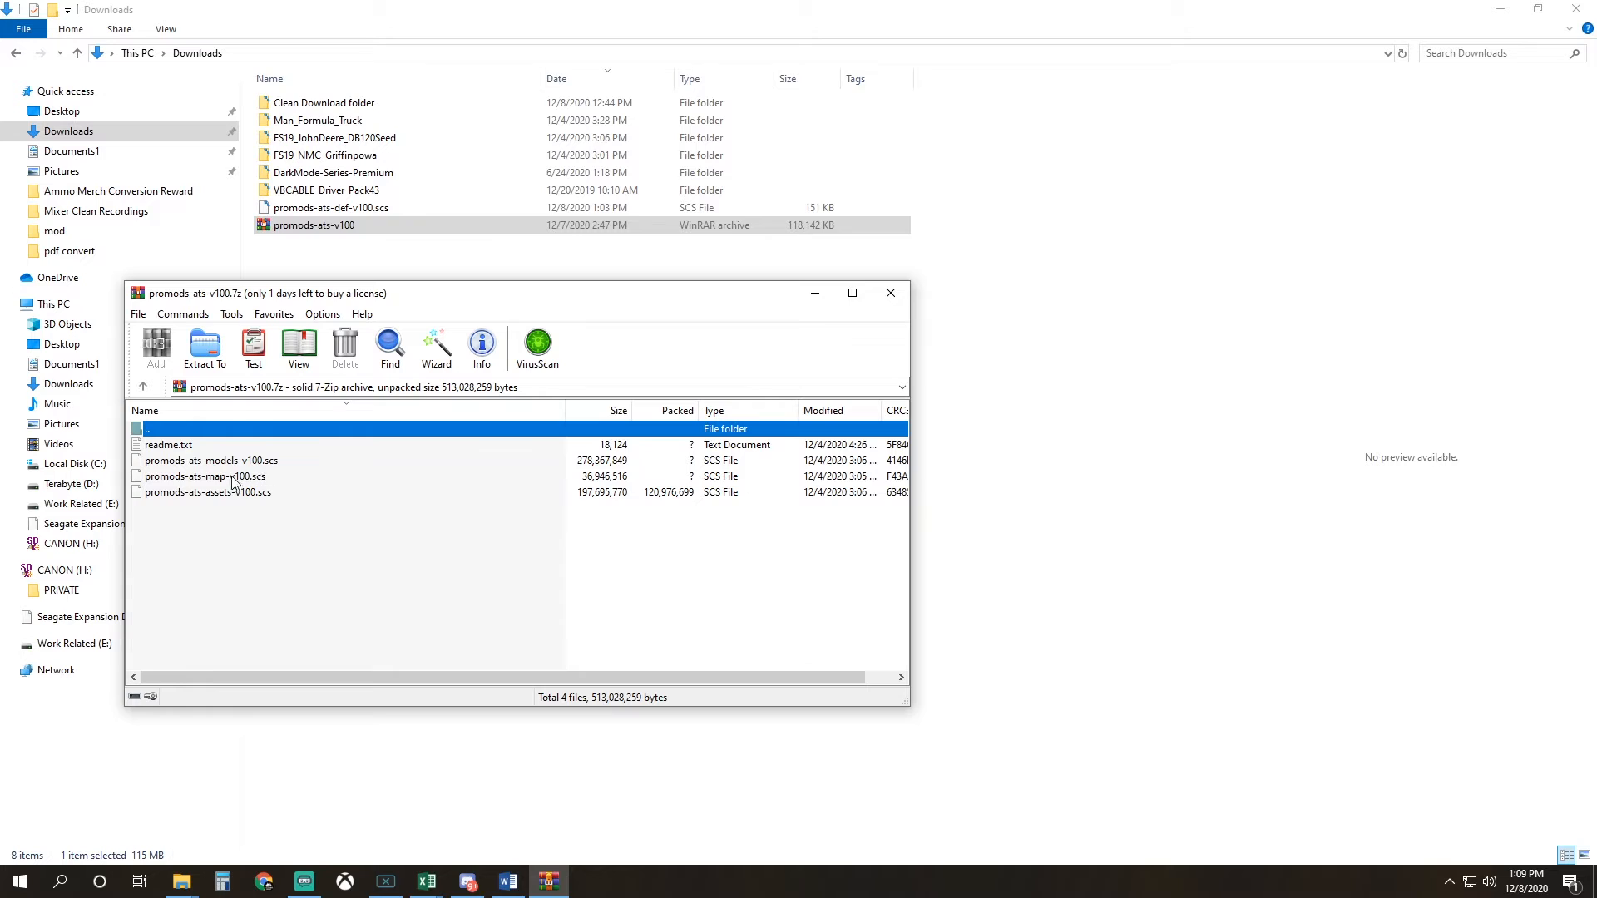
{"action": "left_click", "coordinate": [889, 293]}
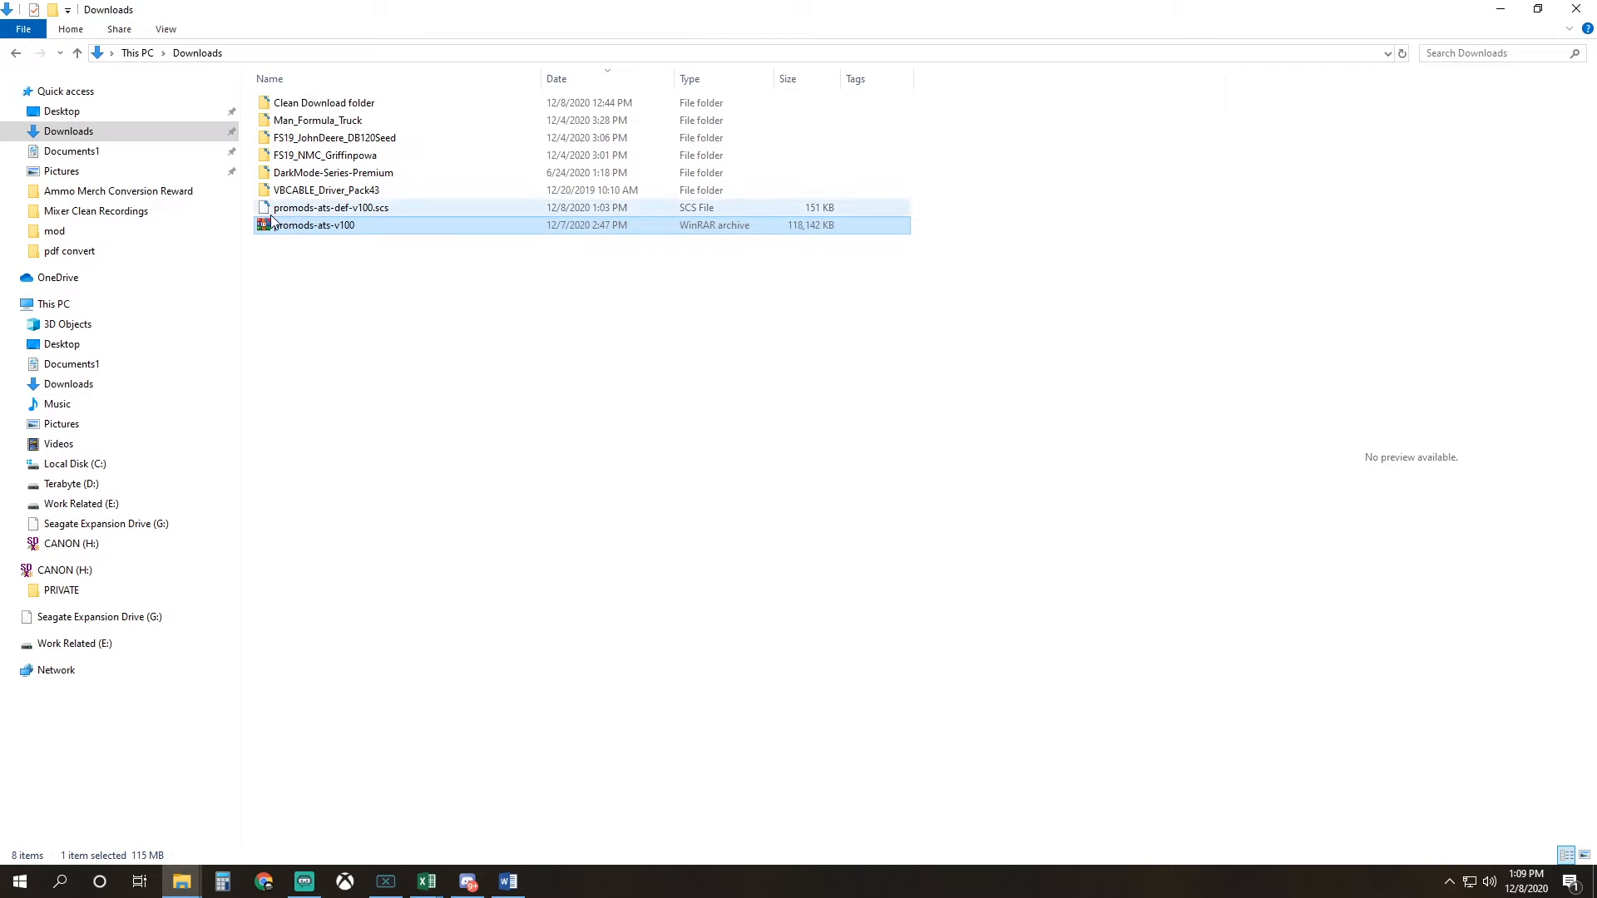
{"action": "left_click", "coordinate": [331, 207]}
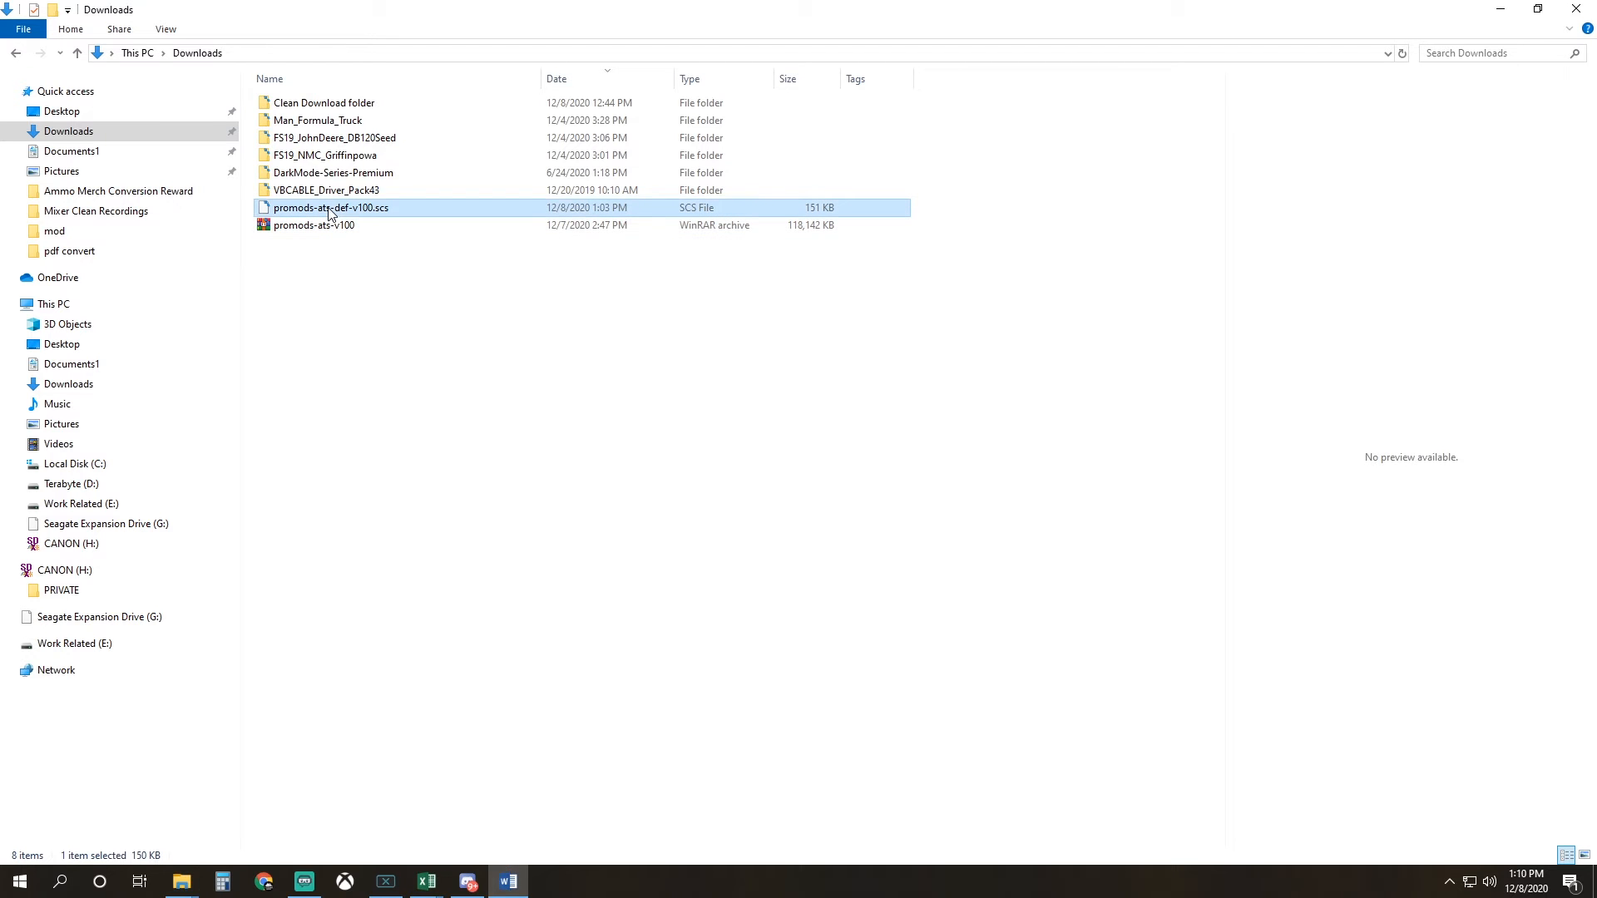
{"action": "right_click", "coordinate": [331, 208]}
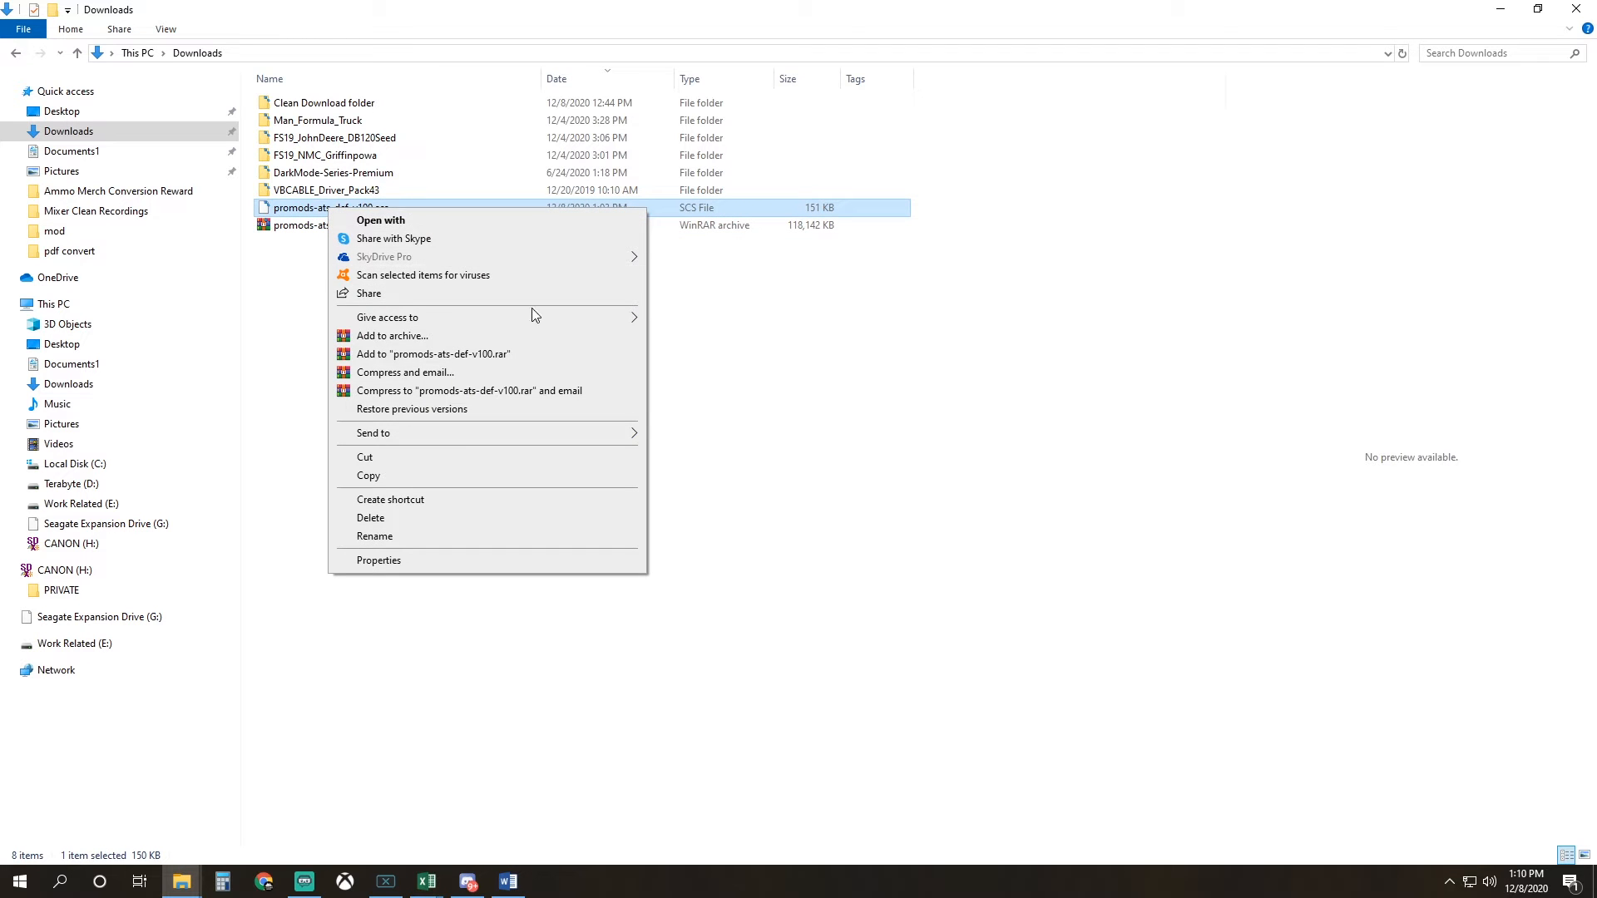
Cut promods-ats-def-v100.scs and paste it into Documents1\American Truck Simulator\mod
{"action": "left_click", "coordinate": [365, 364]}
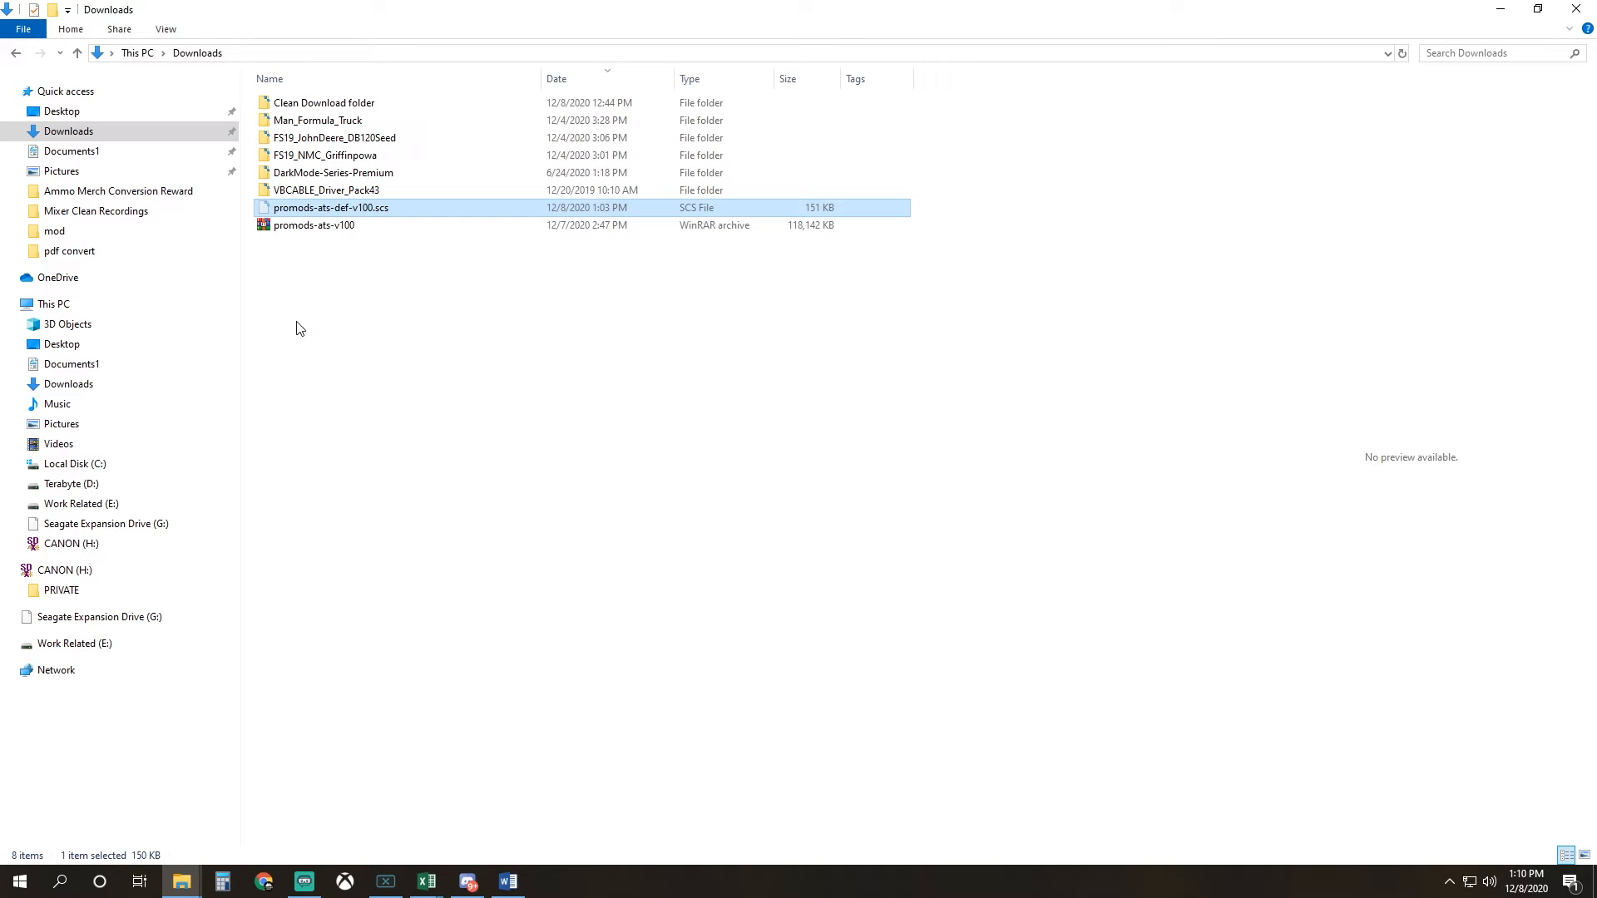
{"action": "mouse_move", "coordinate": [273, 319]}
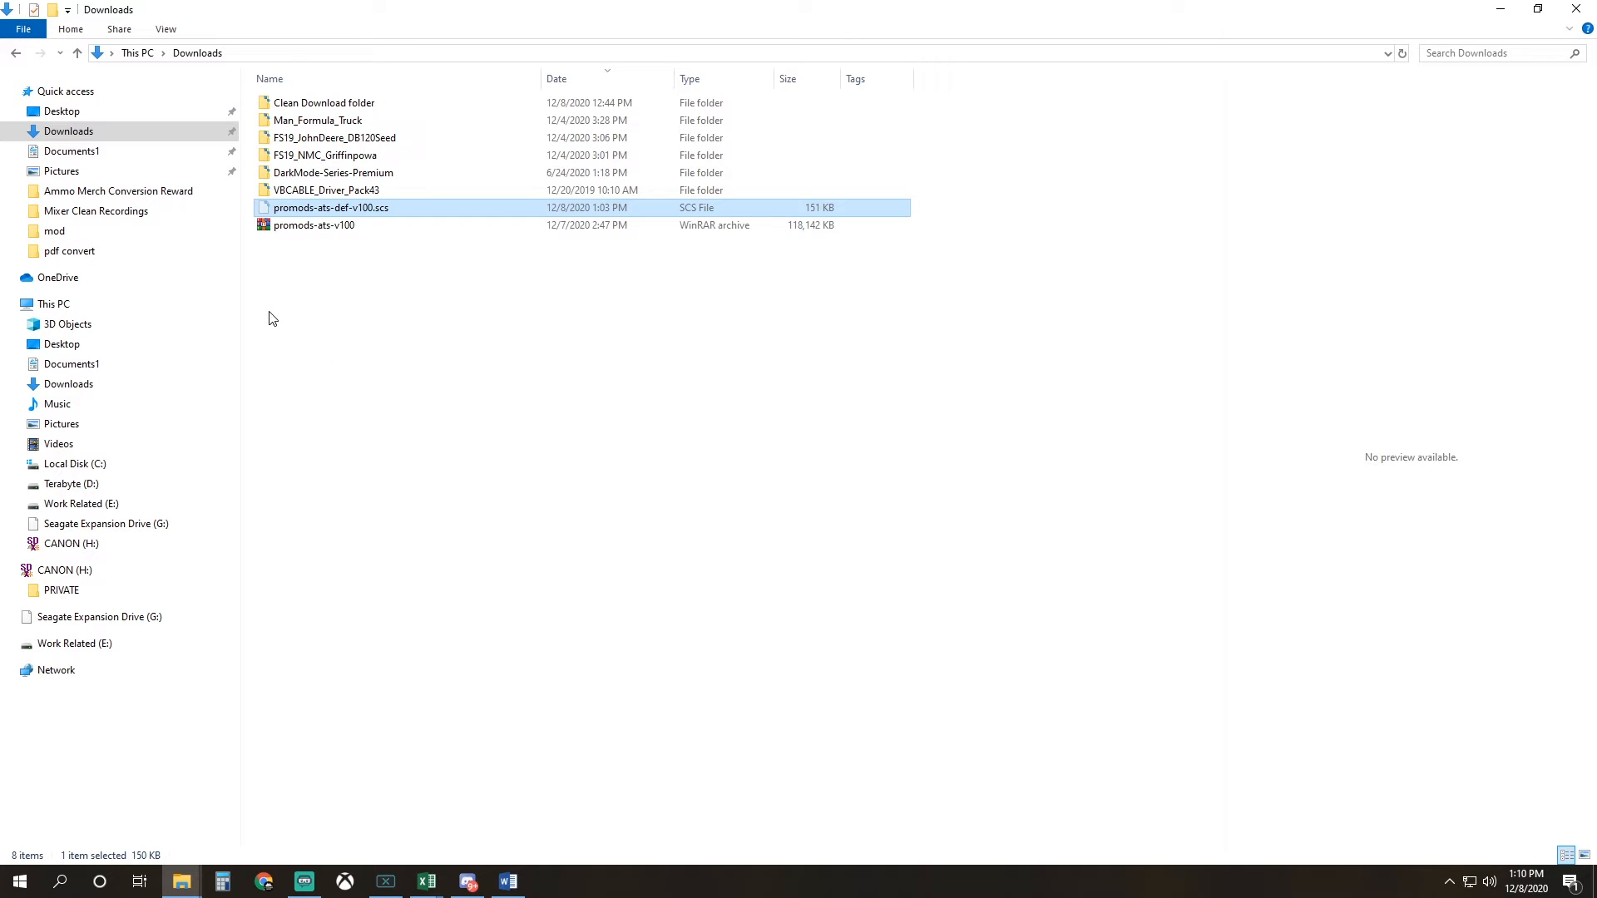
{"action": "mouse_move", "coordinate": [245, 323]}
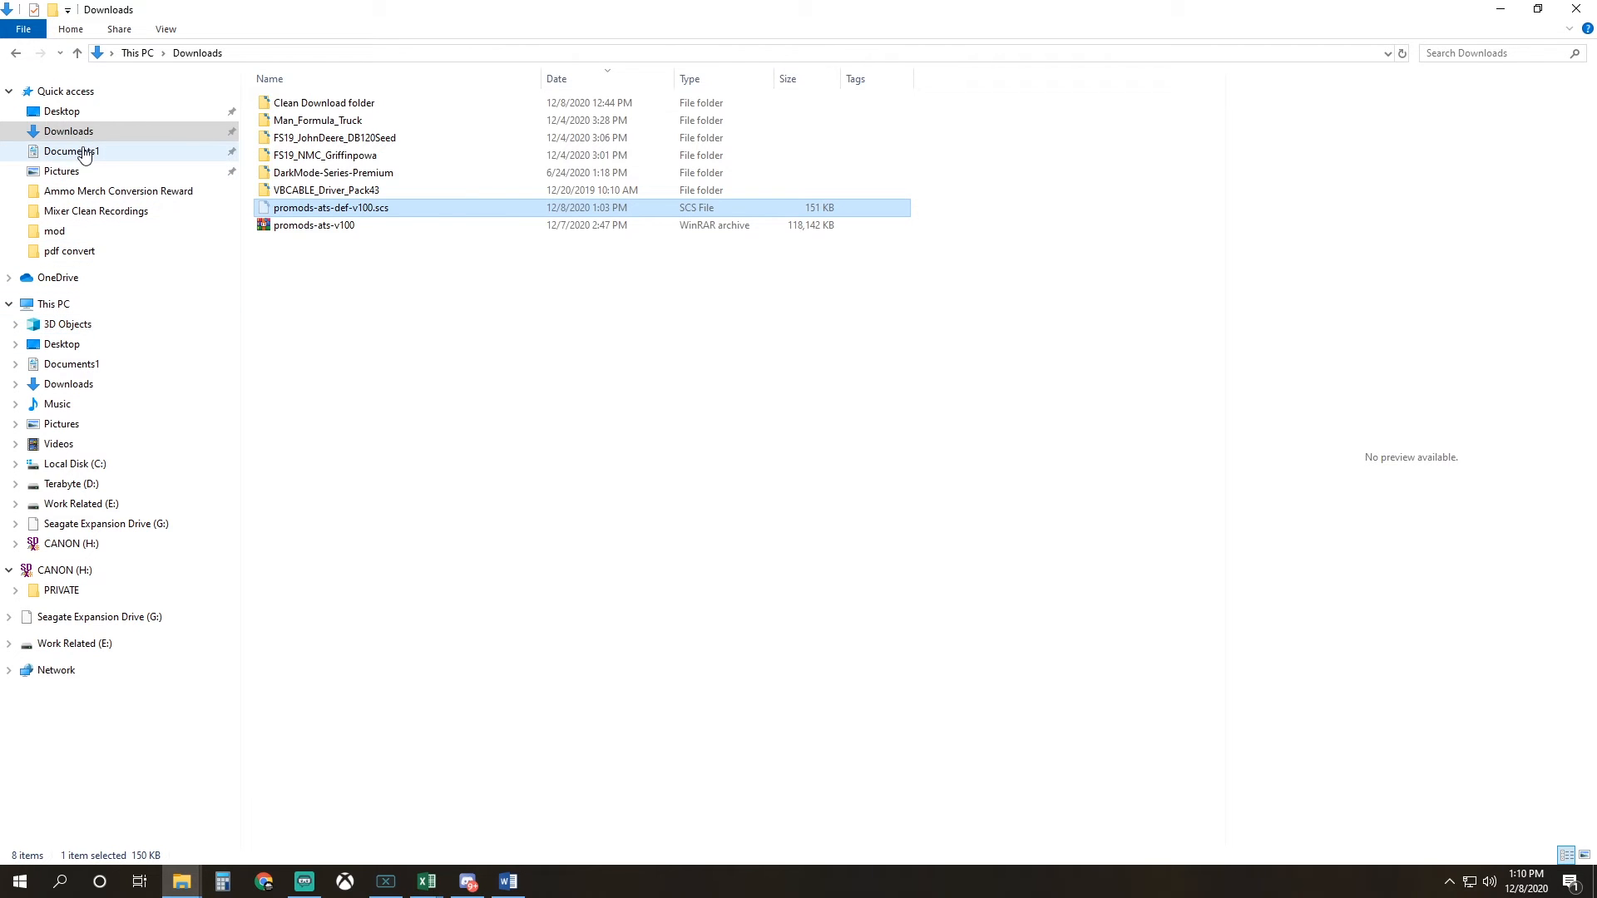
{"action": "left_click", "coordinate": [72, 151]}
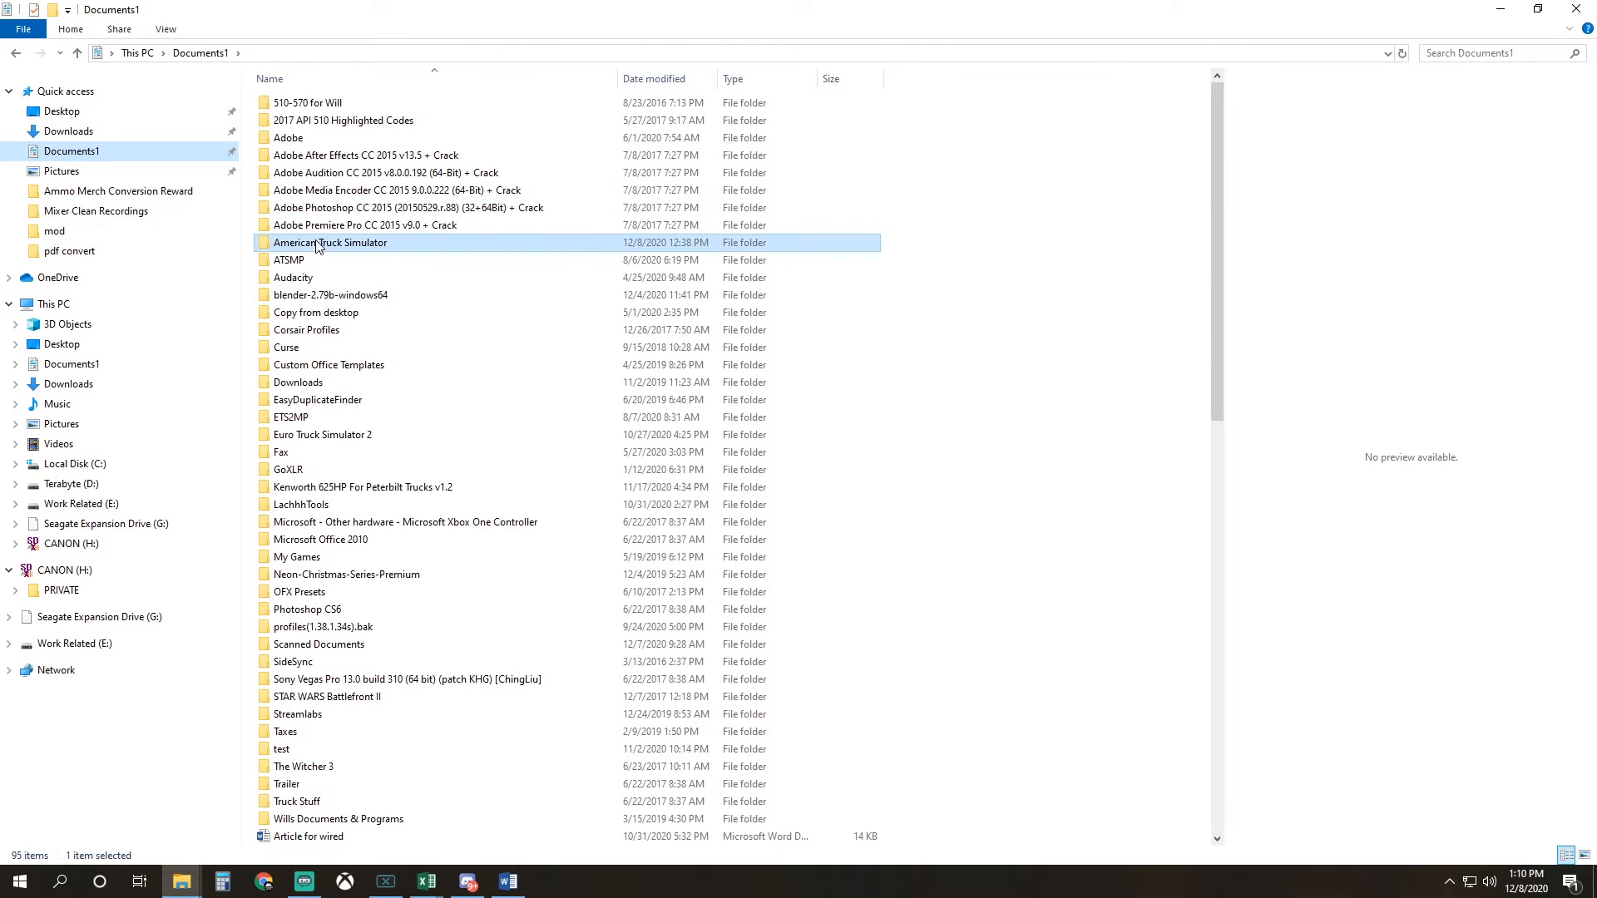
{"action": "double_click", "coordinate": [330, 242]}
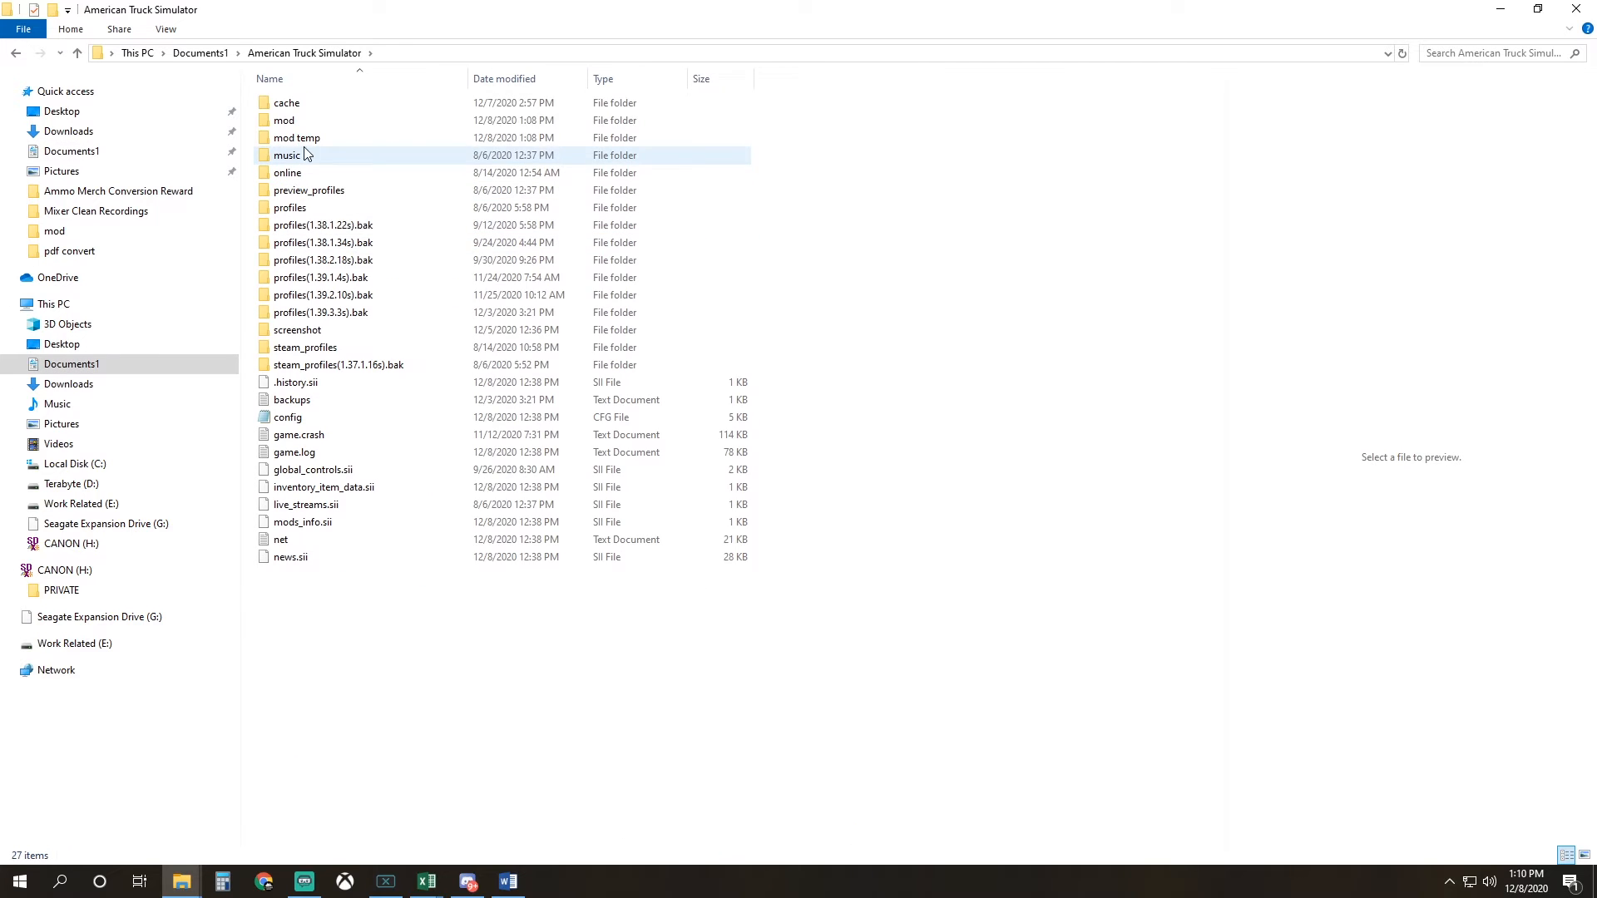
{"action": "double_click", "coordinate": [283, 119]}
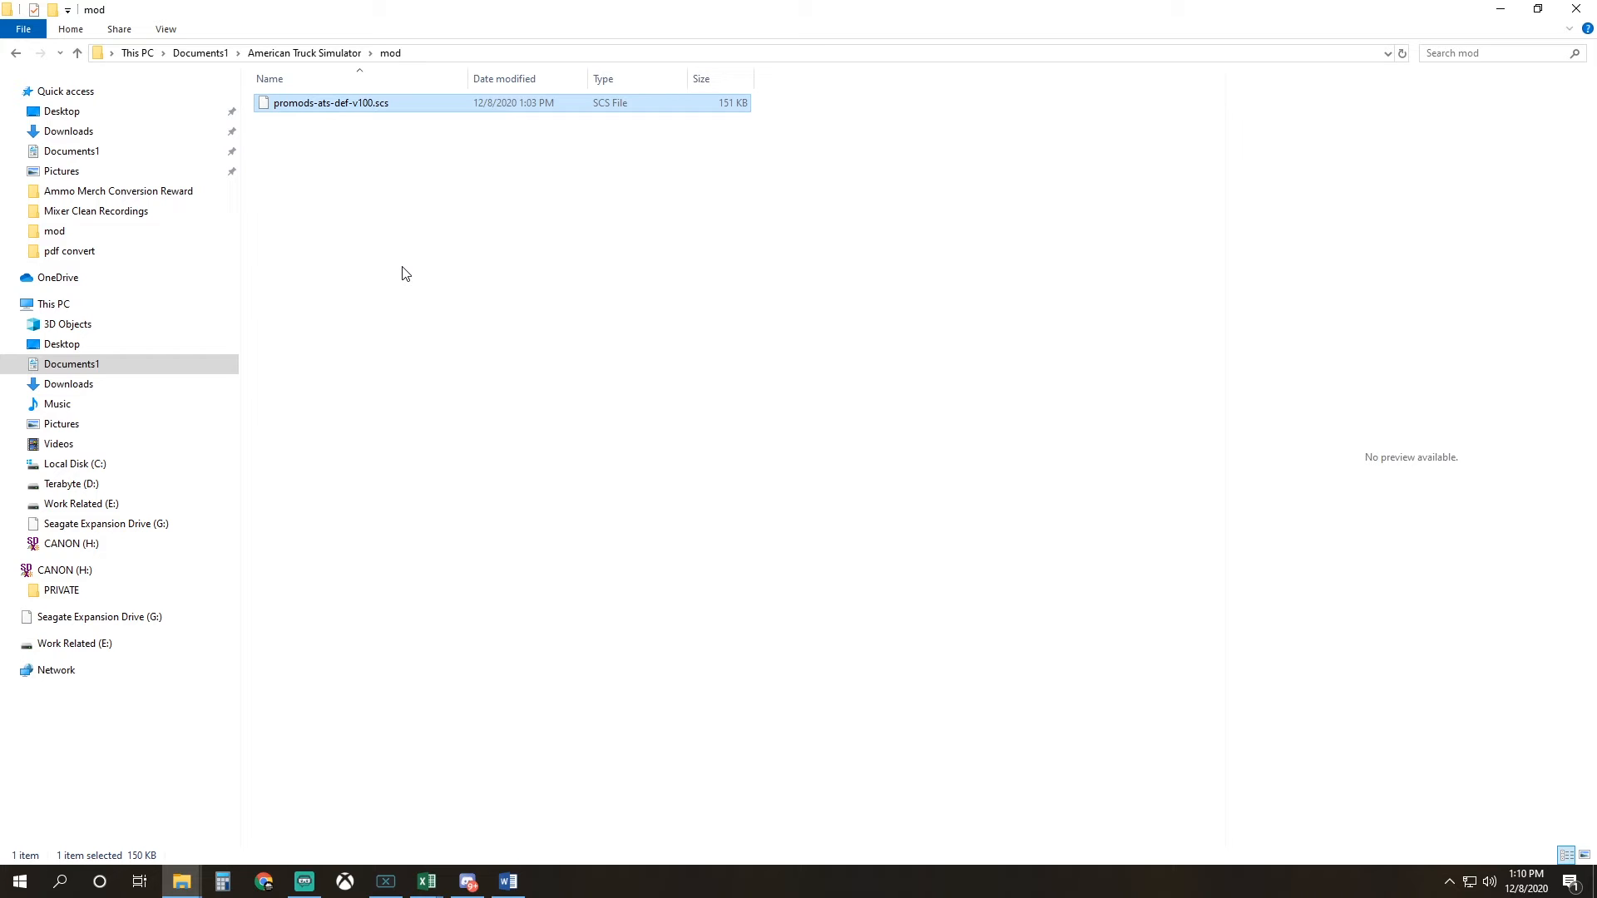
{"action": "mouse_move", "coordinate": [328, 178]}
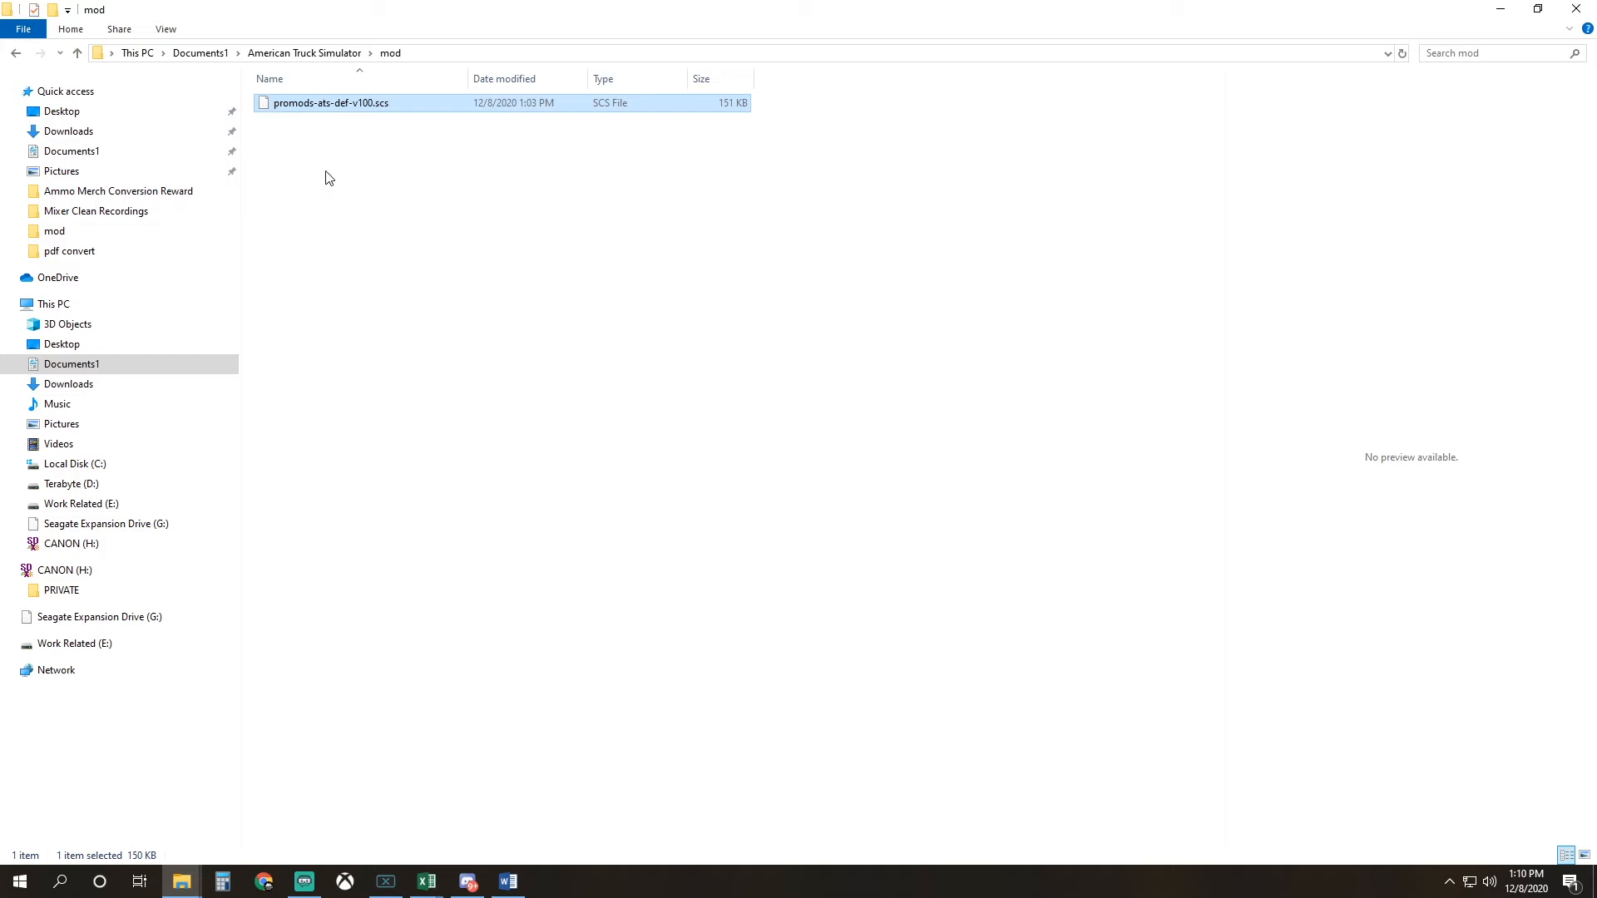
{"action": "left_click", "coordinate": [68, 131]}
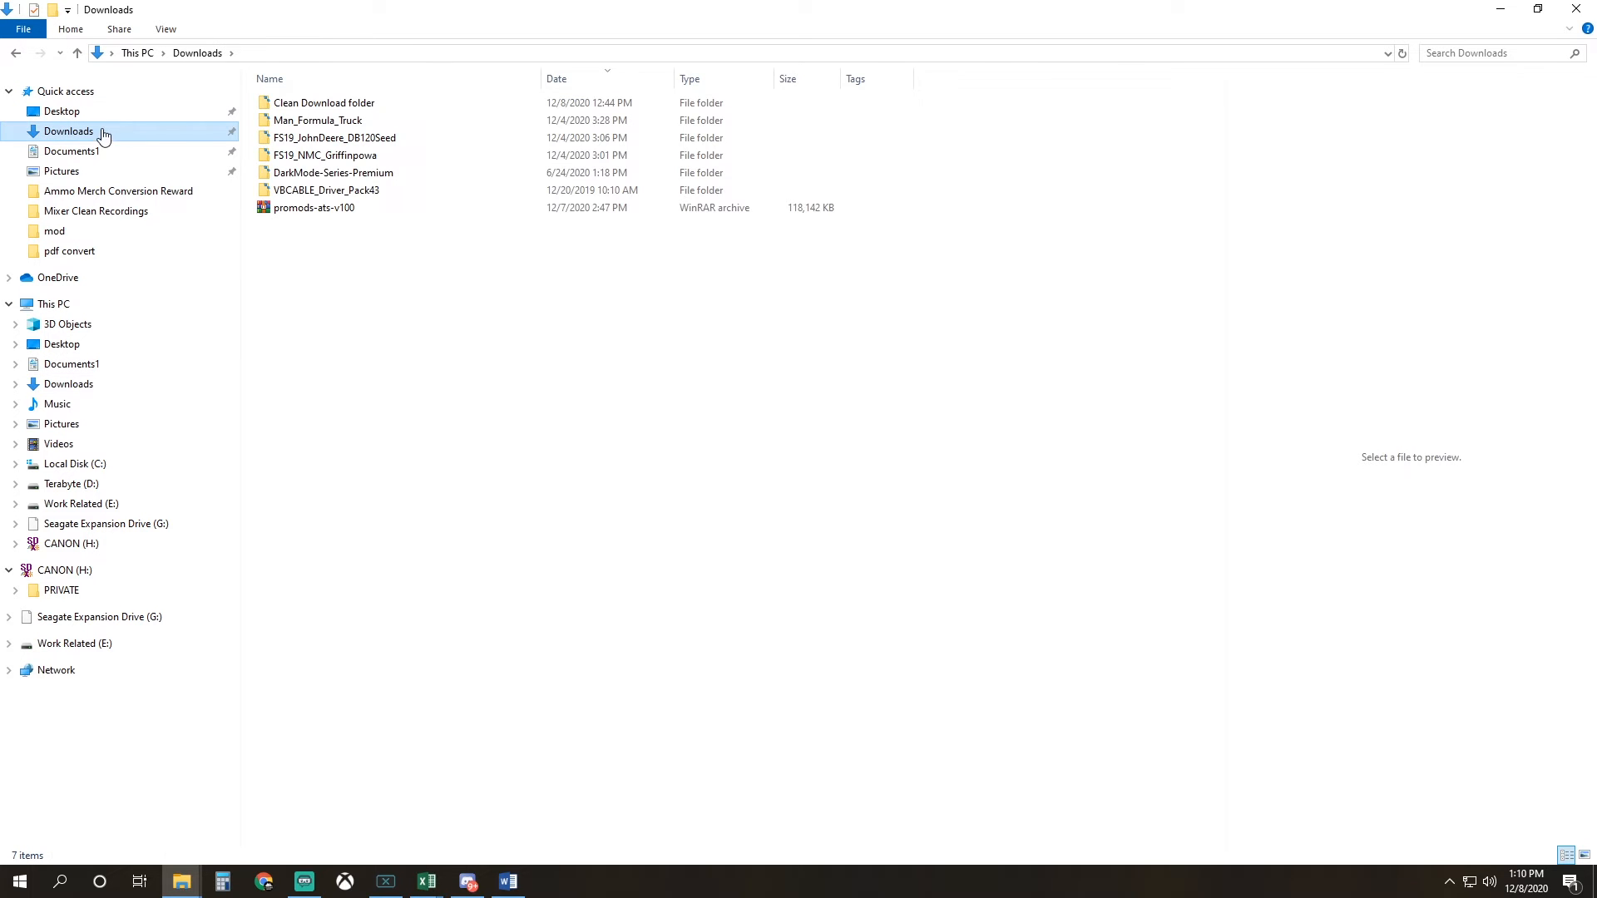
Extract promods-ats-v100 with WinRAR into Documents1\American Truck Simulator\mod
{"action": "right_click", "coordinate": [314, 208]}
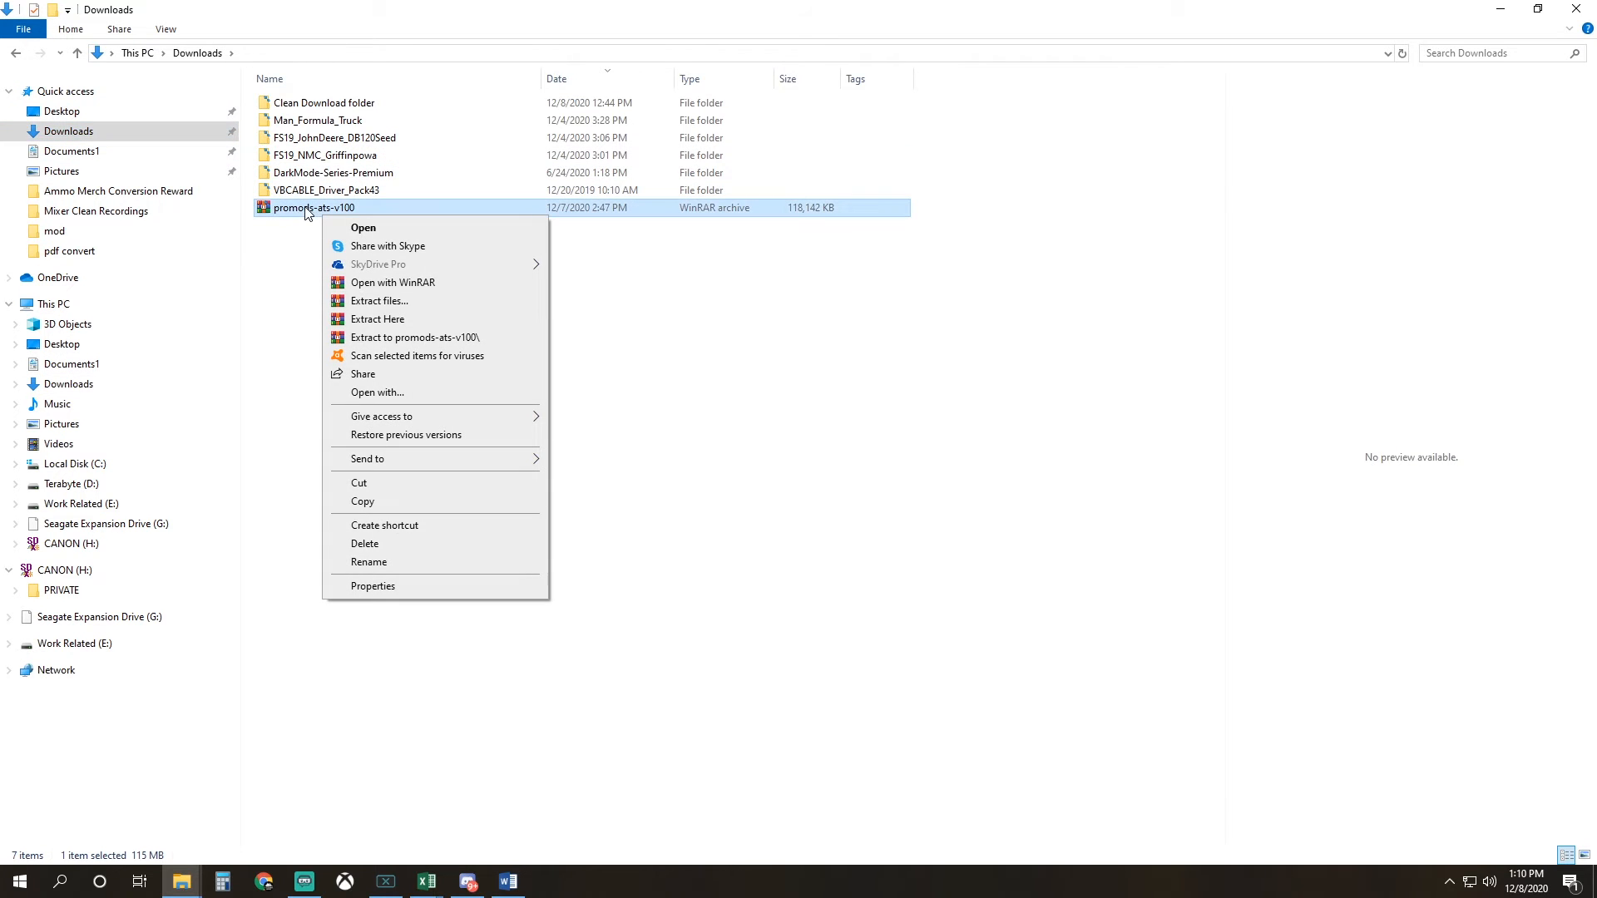
{"action": "mouse_move", "coordinate": [344, 208]}
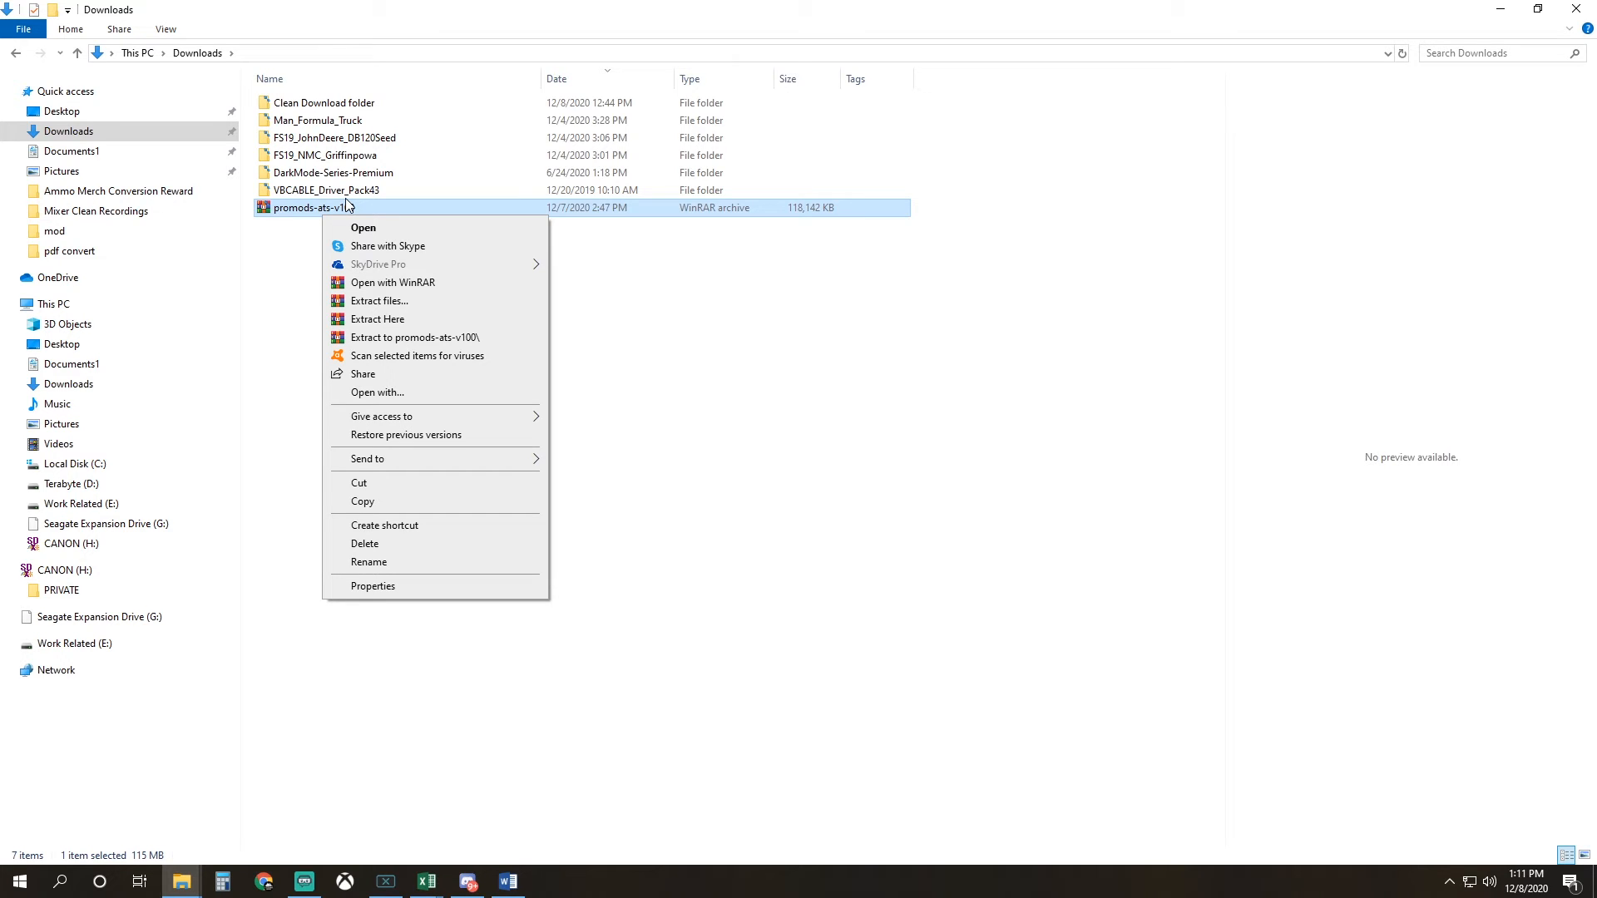
{"action": "mouse_move", "coordinate": [353, 208]}
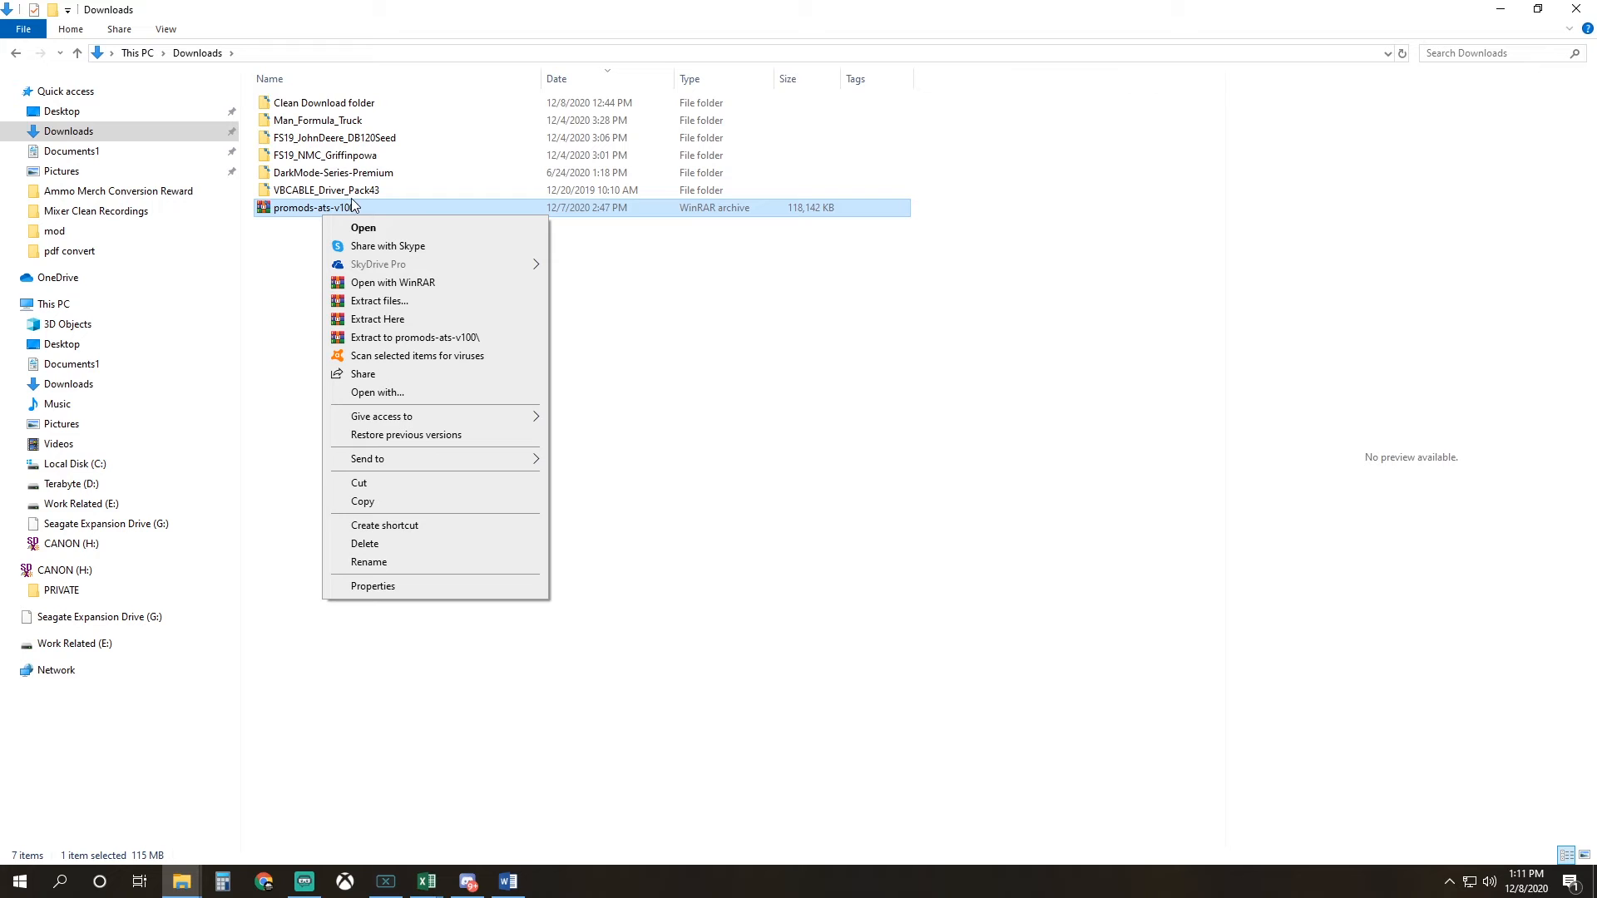
{"action": "left_click", "coordinate": [379, 300]}
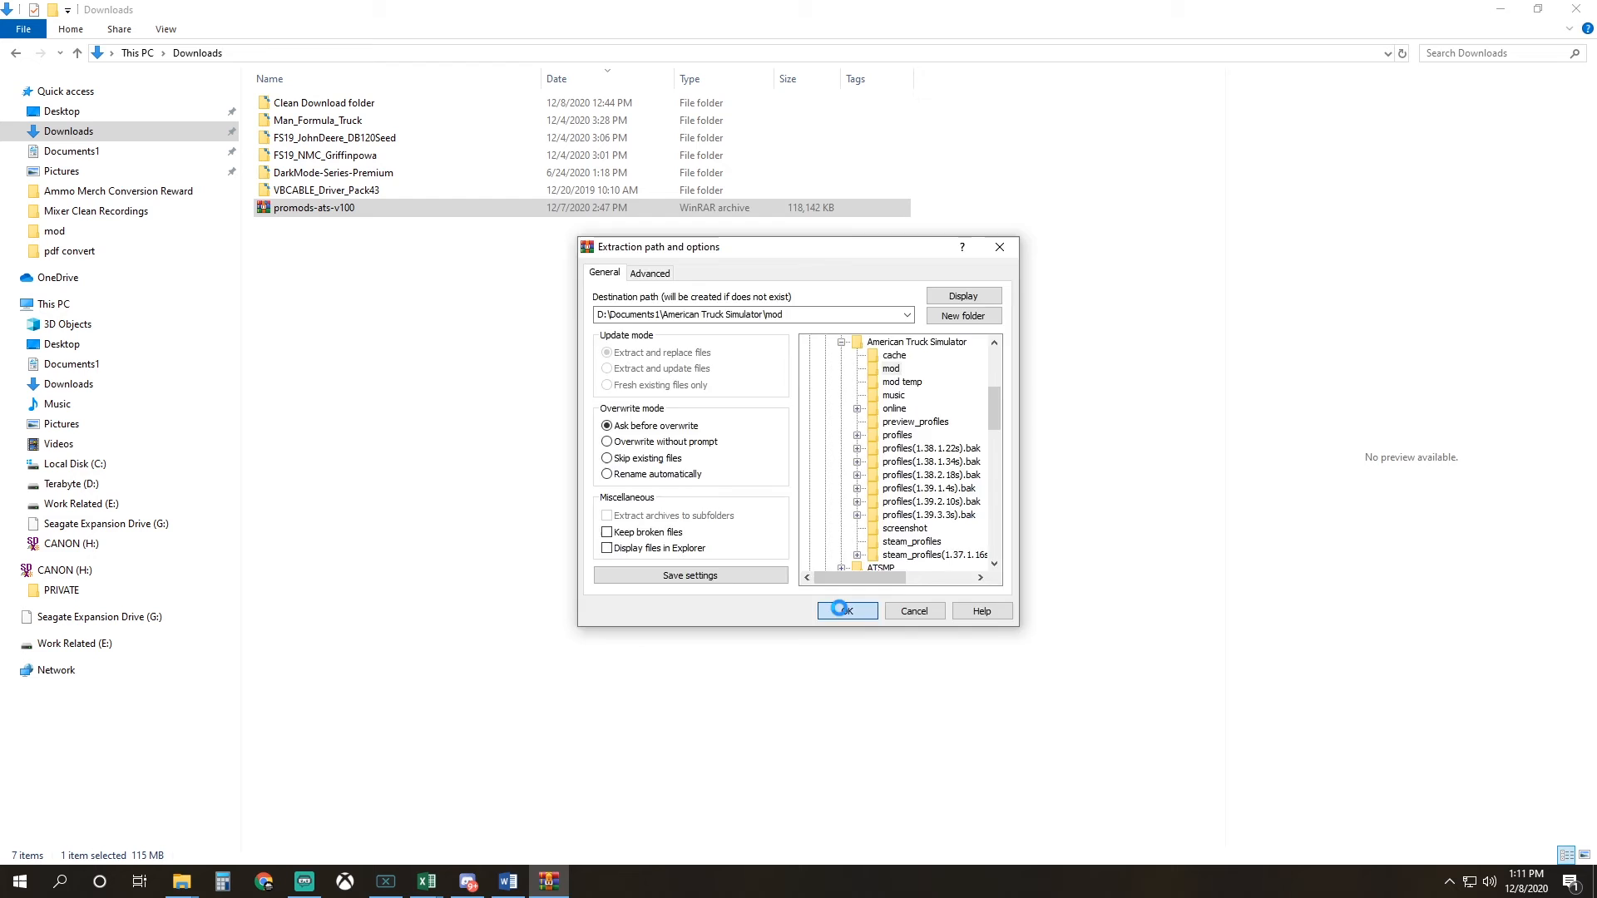
{"action": "left_click", "coordinate": [847, 610]}
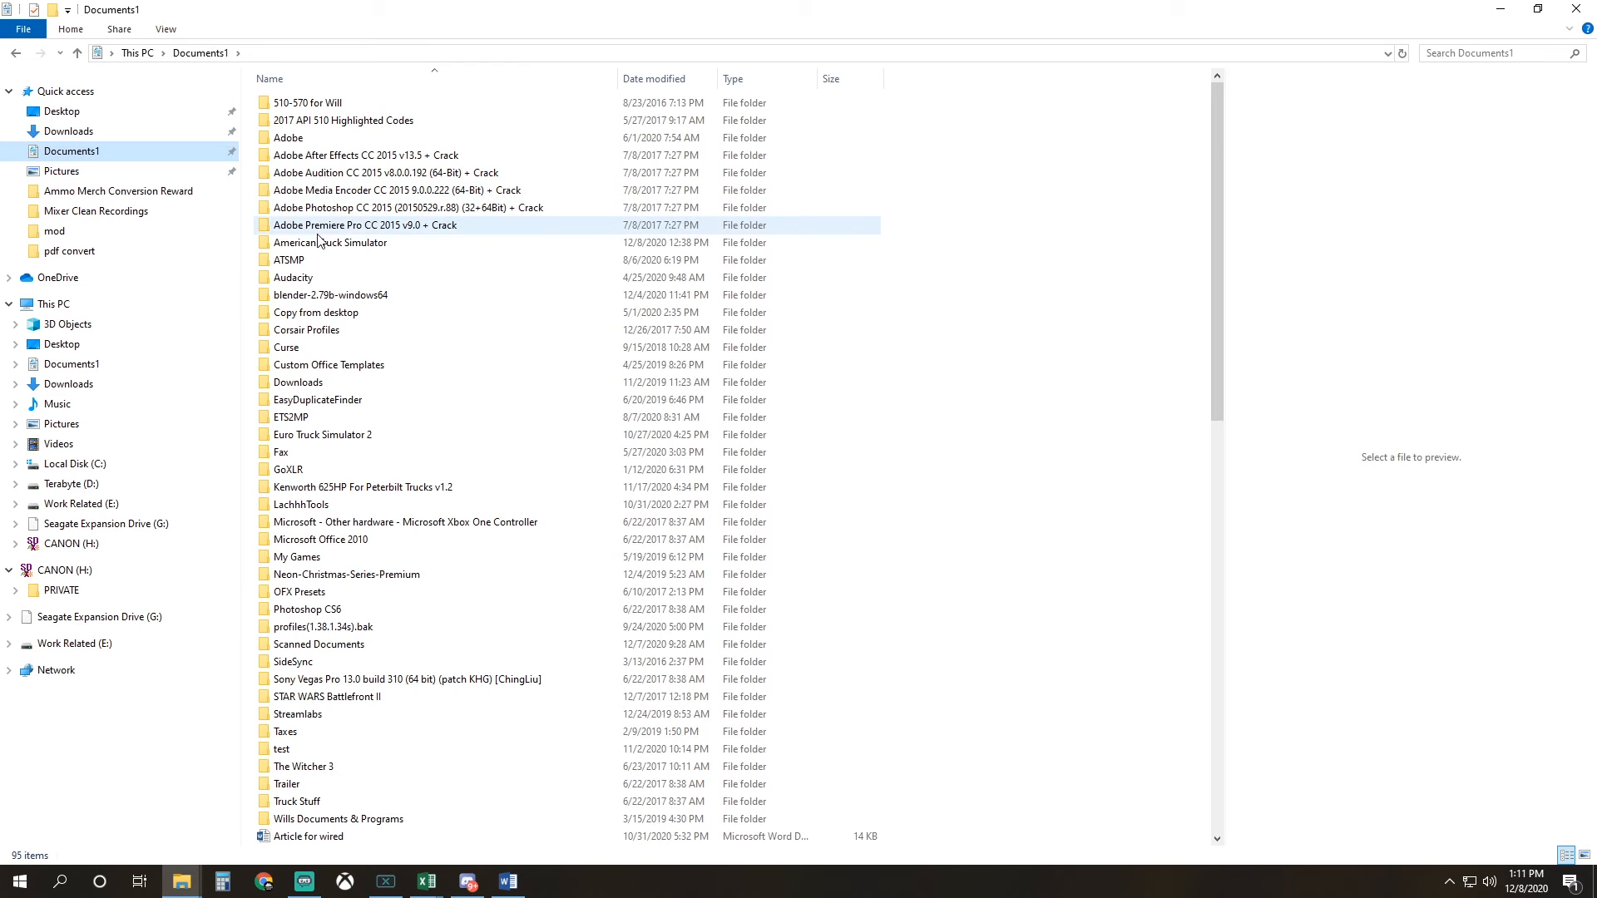
Browse into American Truck Simulator\mod to confirm the assets, def, map and models files
{"action": "double_click", "coordinate": [331, 242]}
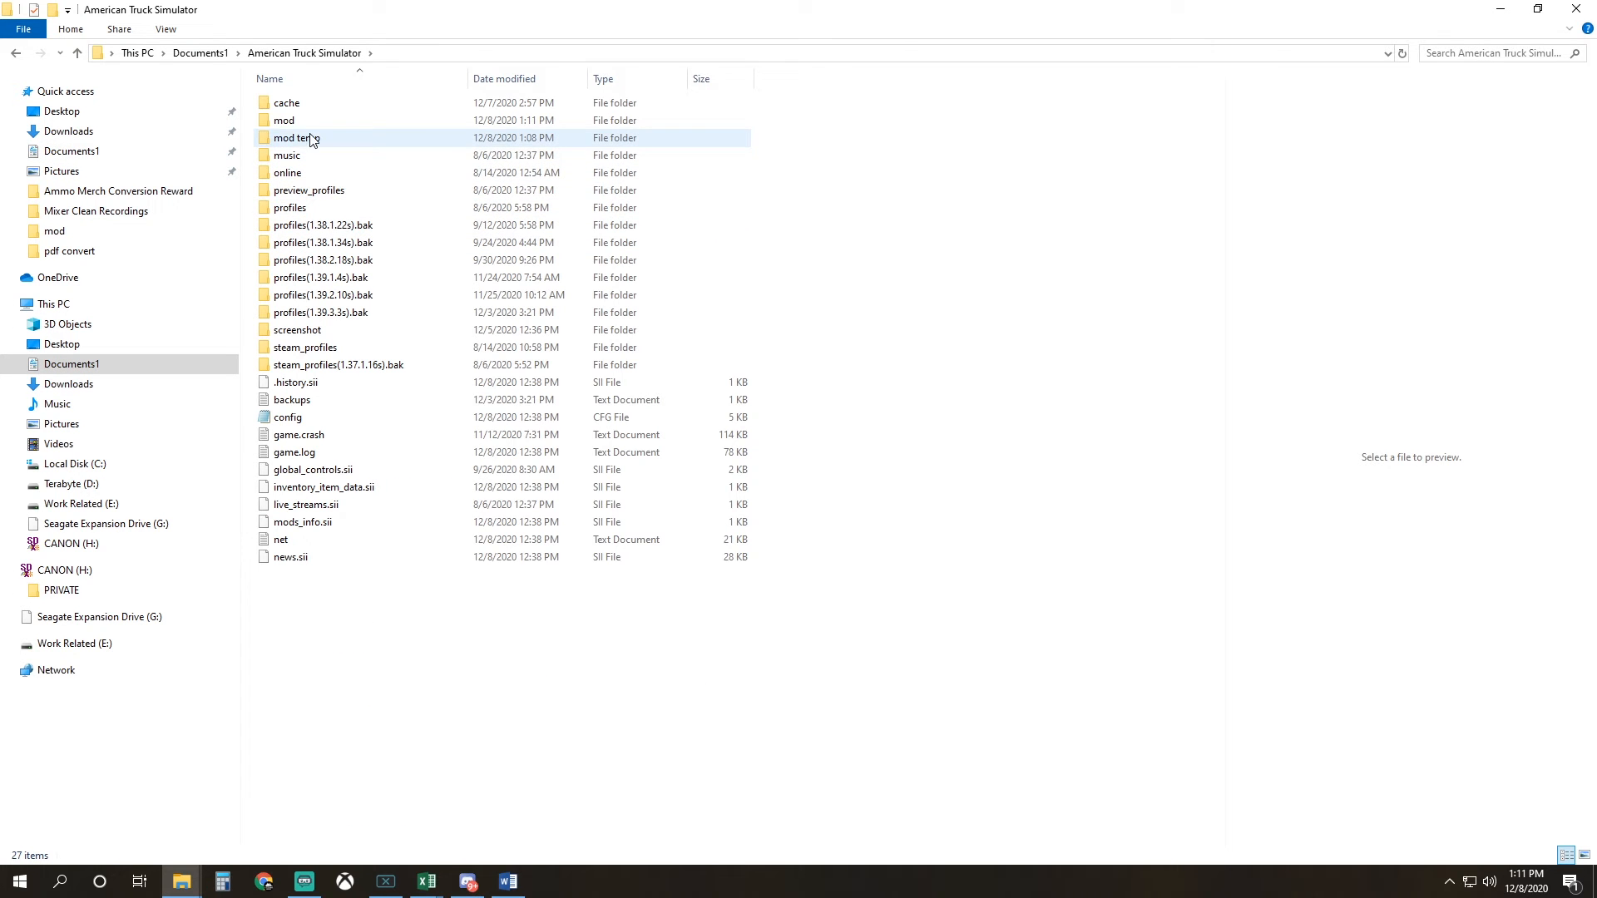
{"action": "double_click", "coordinate": [283, 120]}
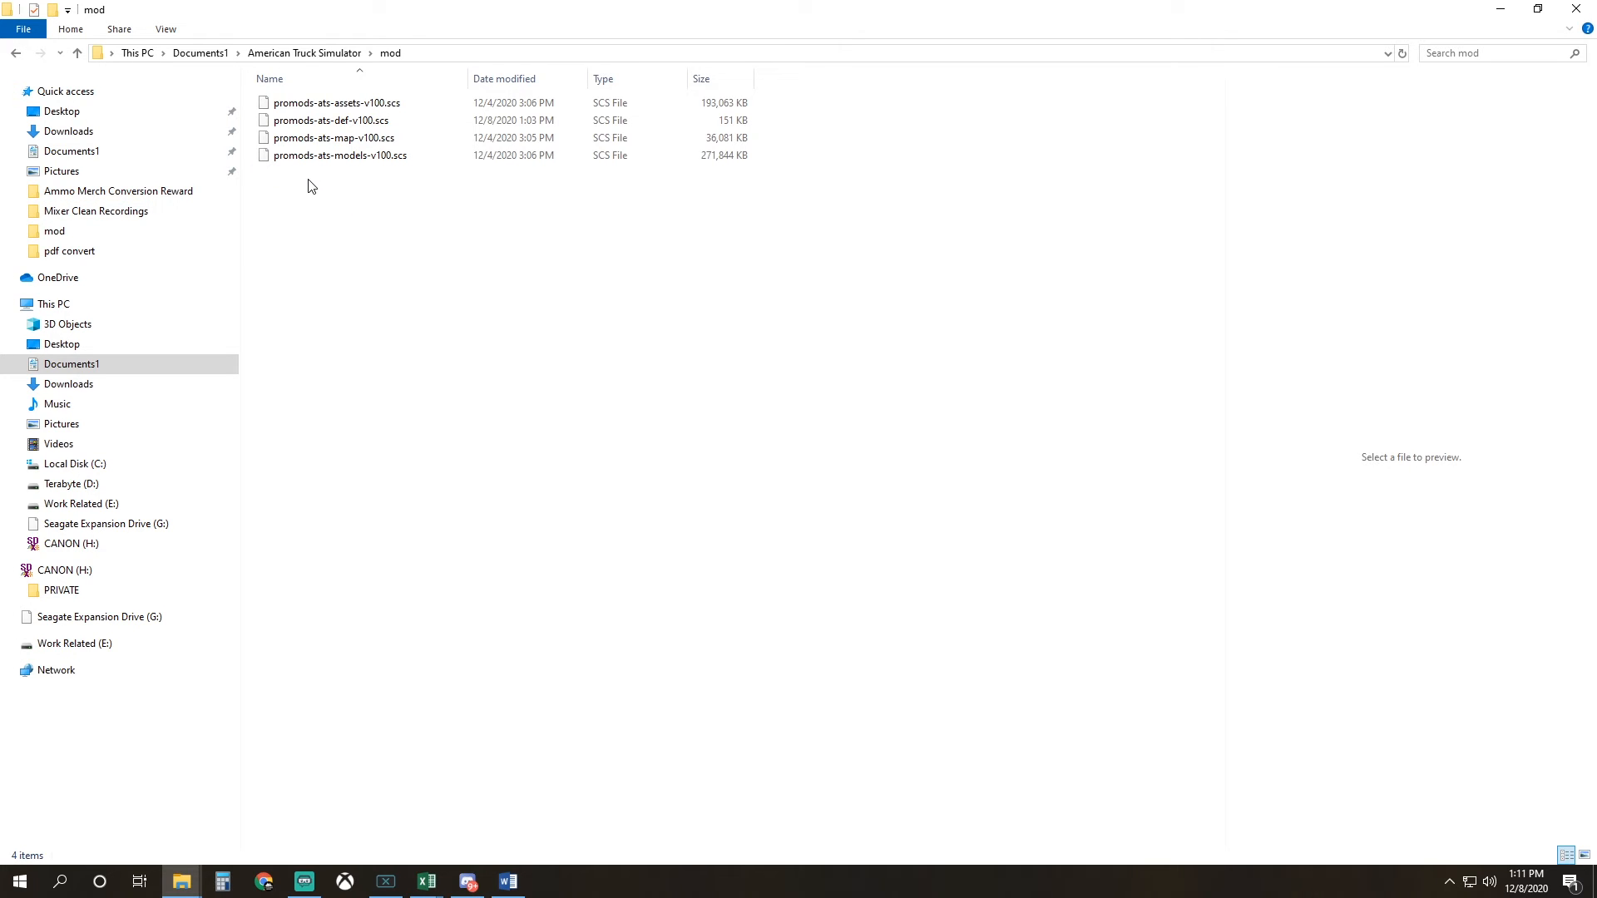
{"action": "mouse_move", "coordinate": [326, 198]}
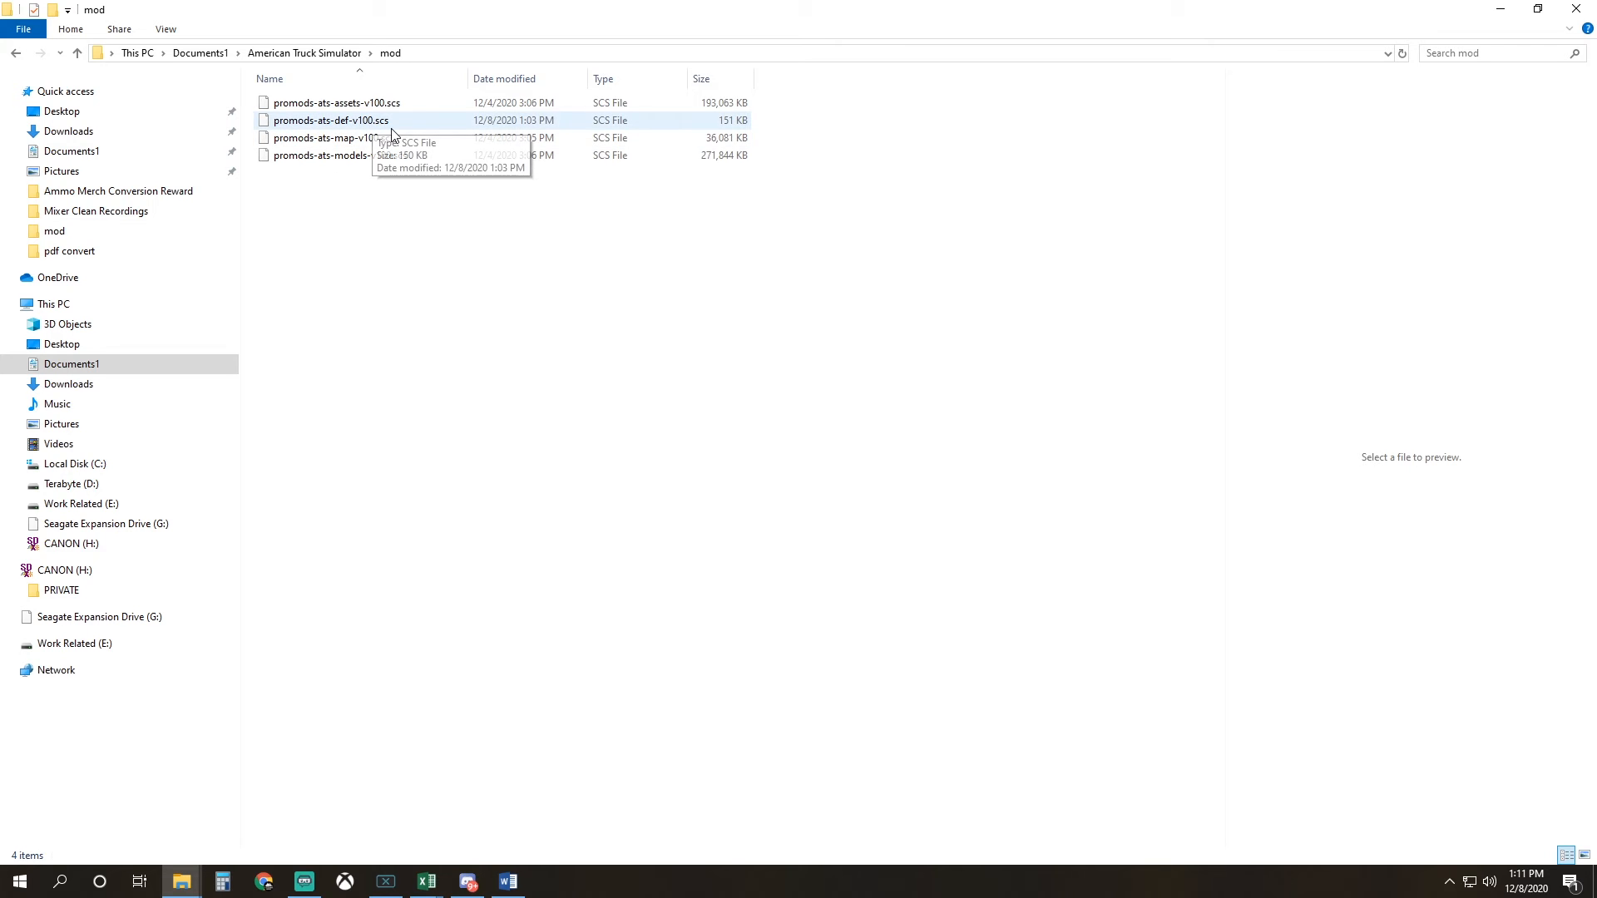
{"action": "mouse_move", "coordinate": [413, 149]}
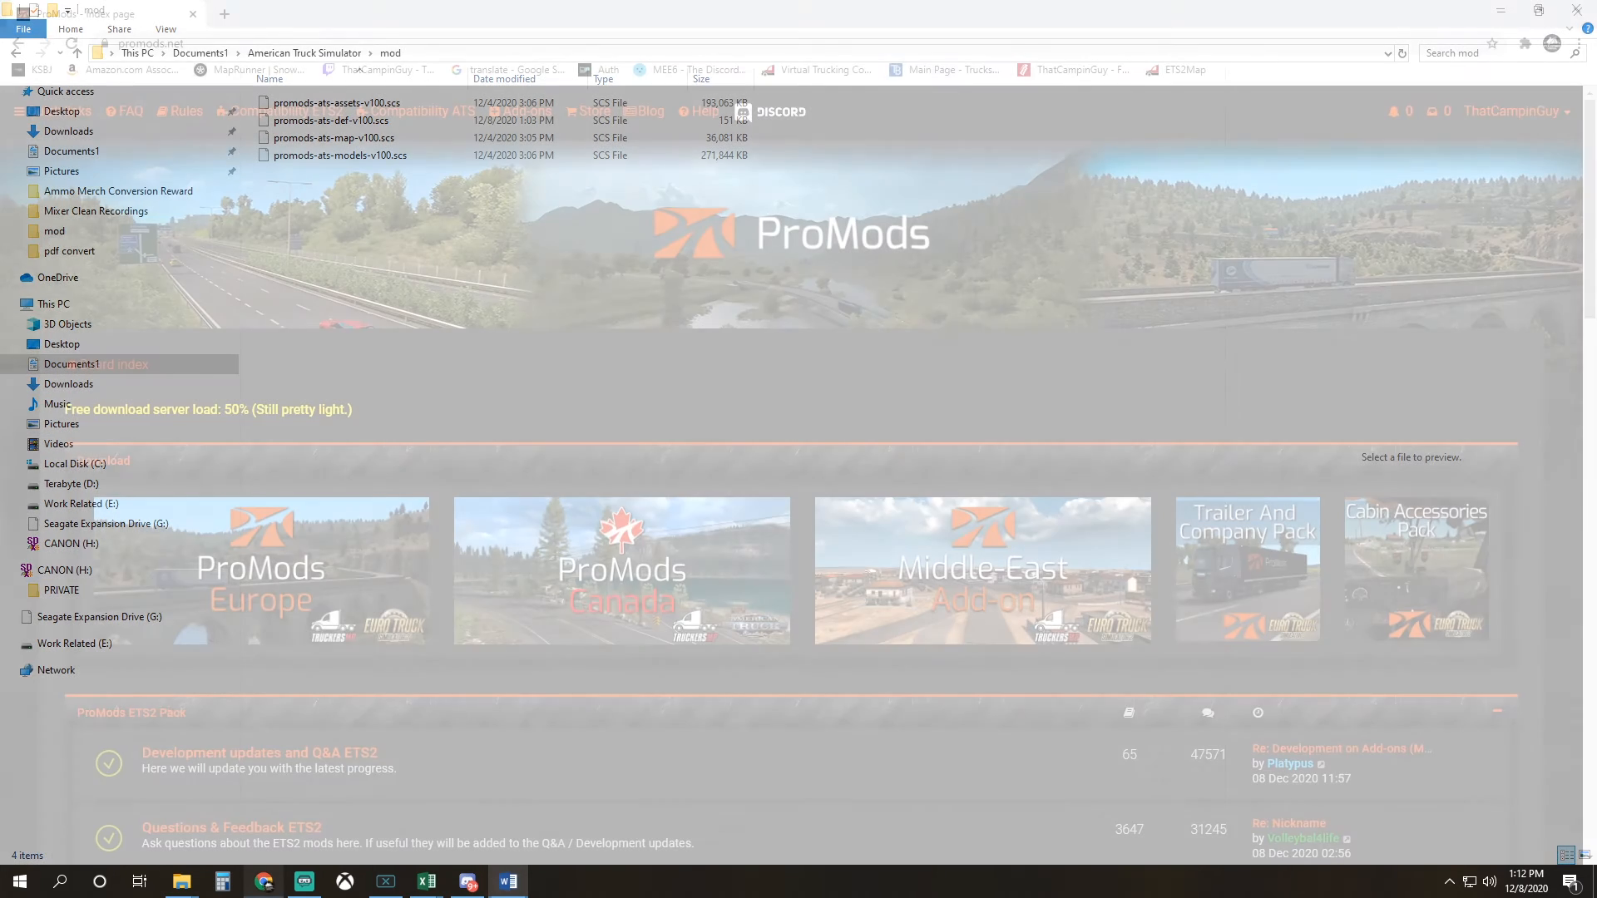
Switch back to the browser showing the promods.net index with Europe and Canada downloads
{"action": "left_click", "coordinate": [263, 881]}
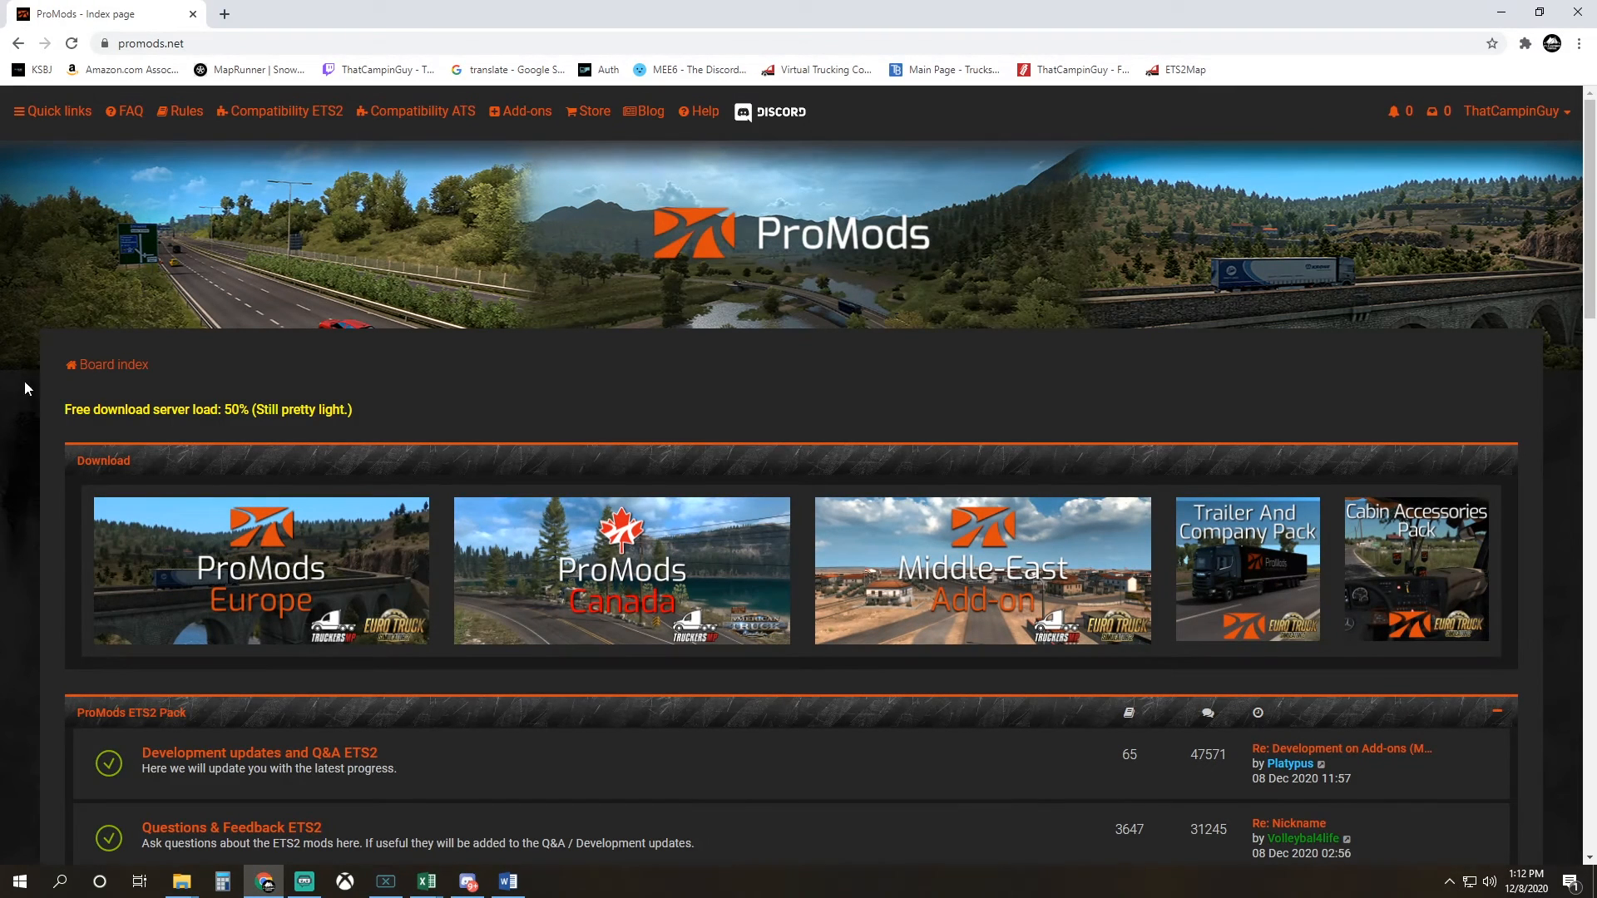
{"action": "mouse_move", "coordinate": [599, 558]}
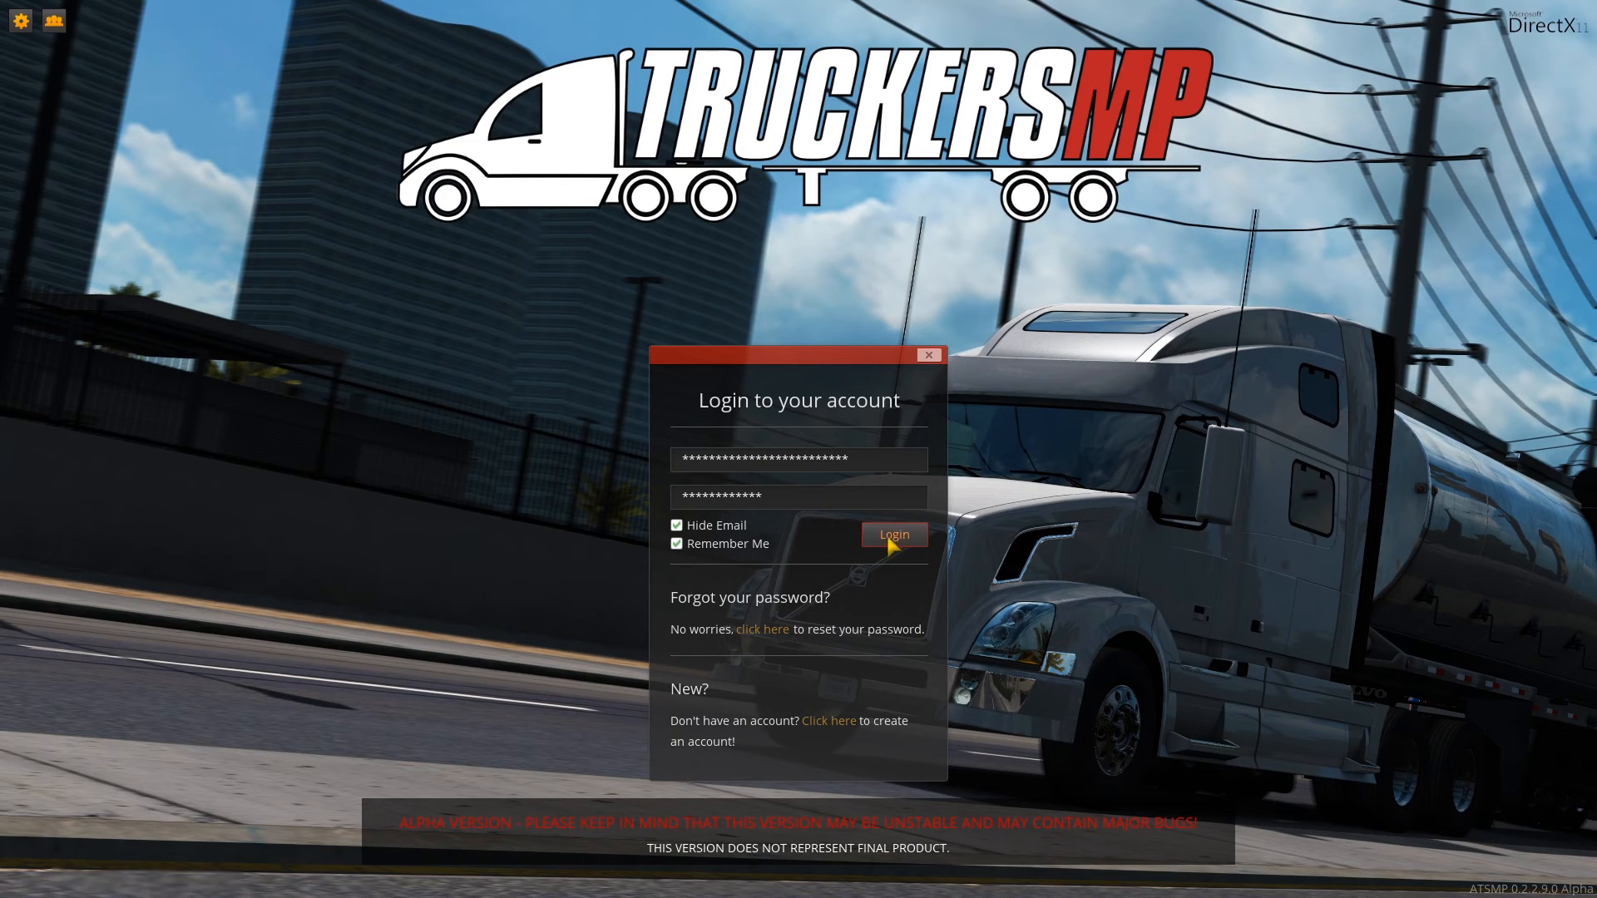
Log in to TruckersMP, accept the advanced SDK features notice, and continue the saved game
{"action": "left_click", "coordinate": [893, 535]}
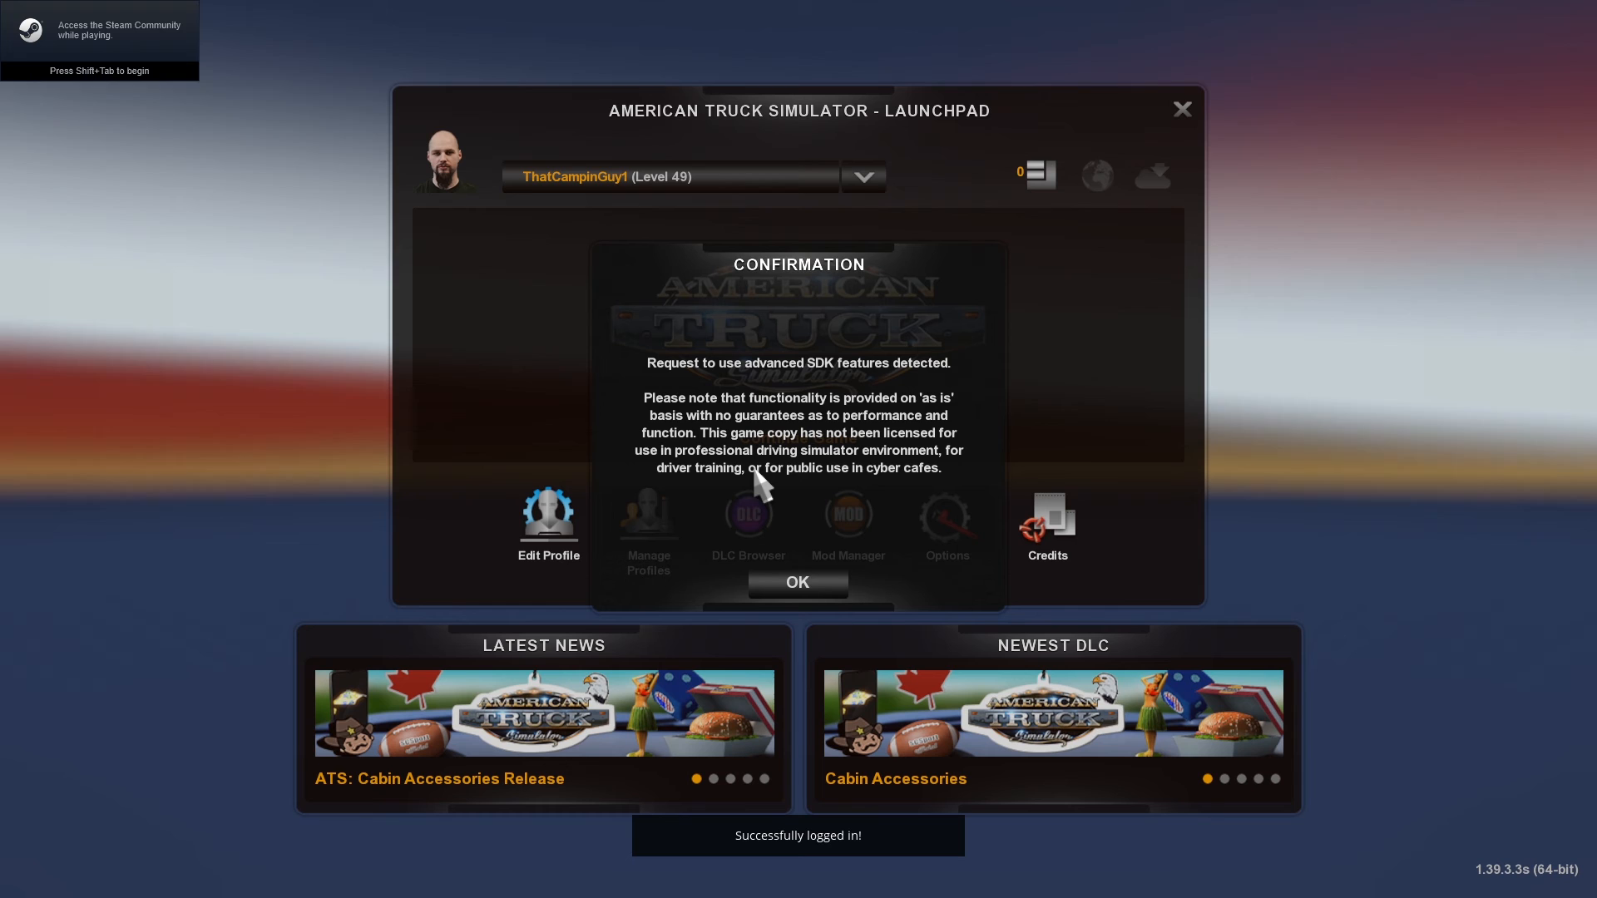
{"action": "left_click", "coordinate": [797, 581]}
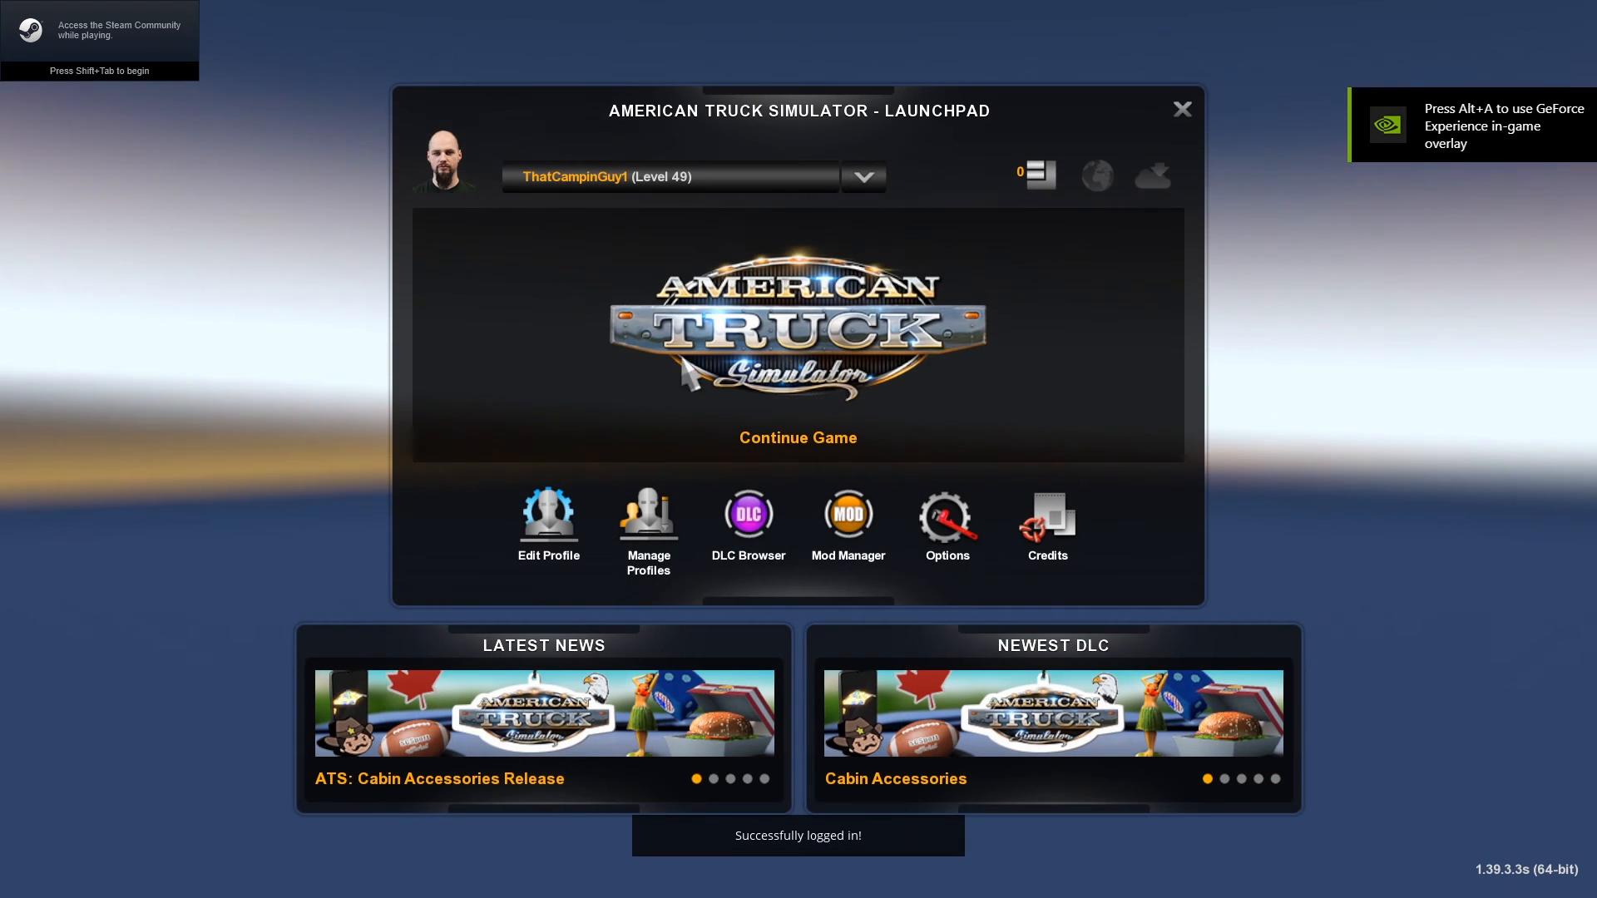
{"action": "left_click", "coordinate": [798, 438]}
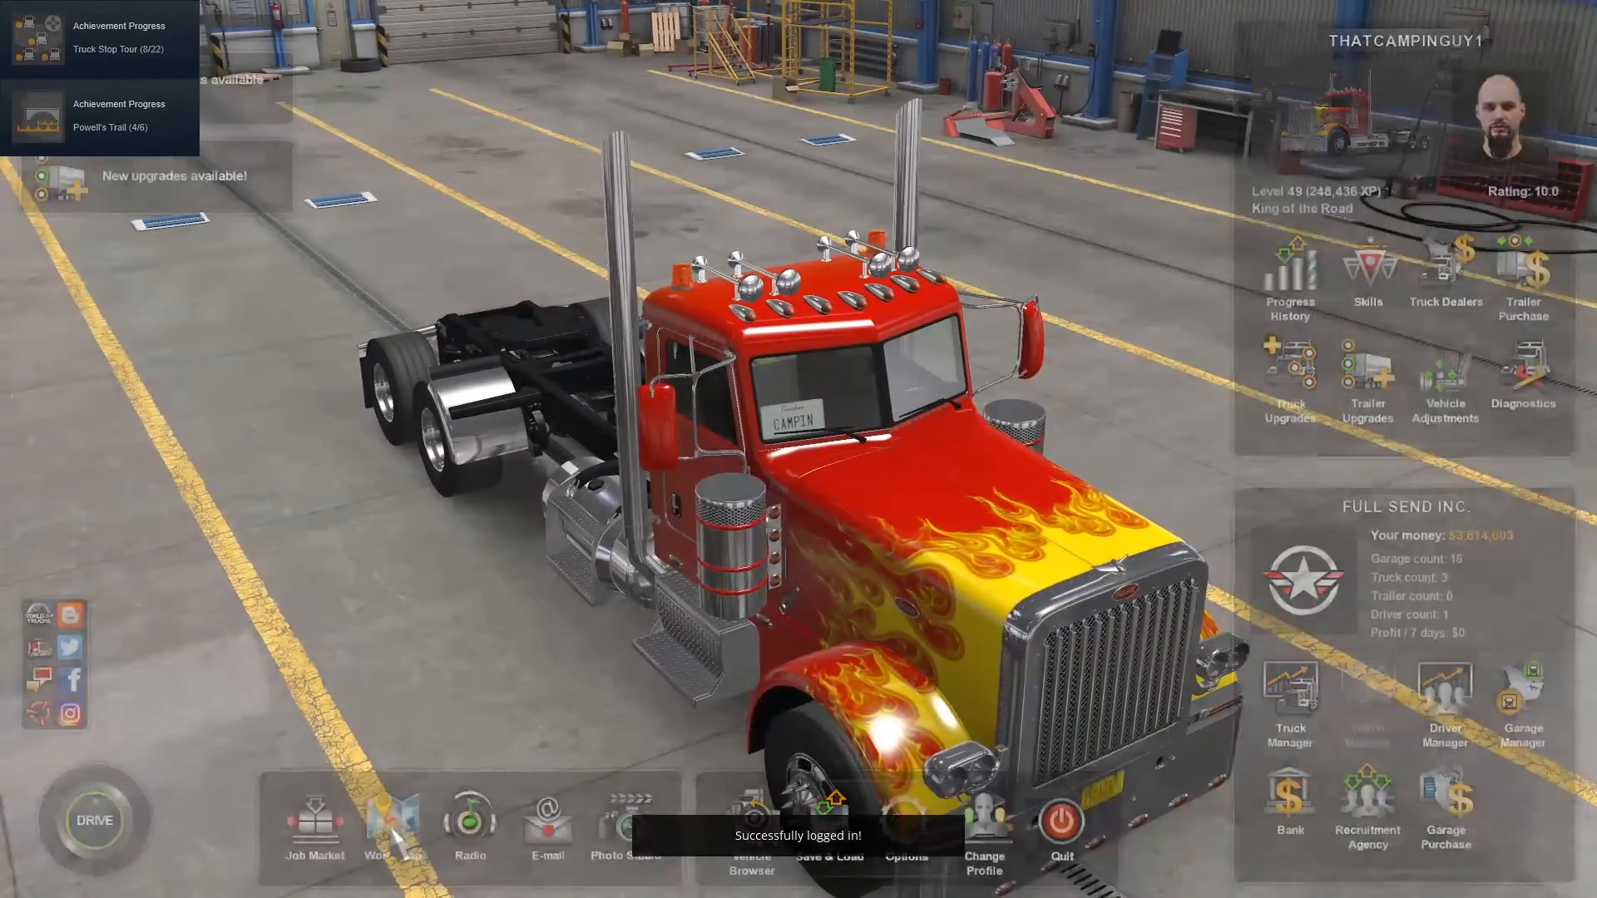
Open the world map showing Vancouver, Kamloops and Kelowna
{"action": "left_click", "coordinate": [385, 826]}
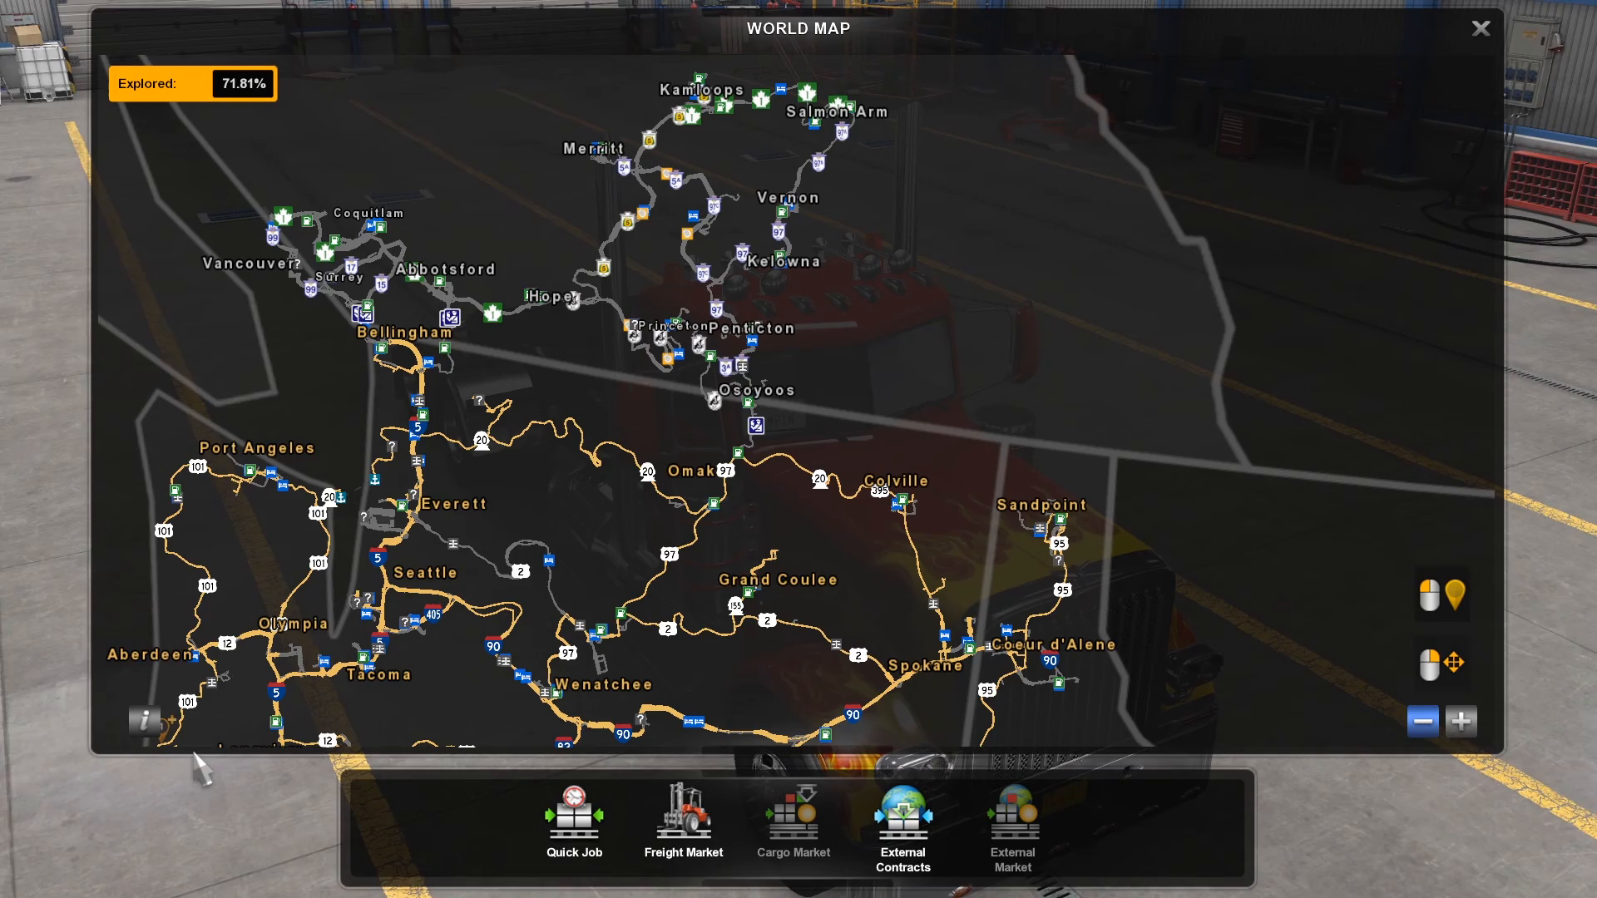
{"action": "mouse_move", "coordinate": [565, 432]}
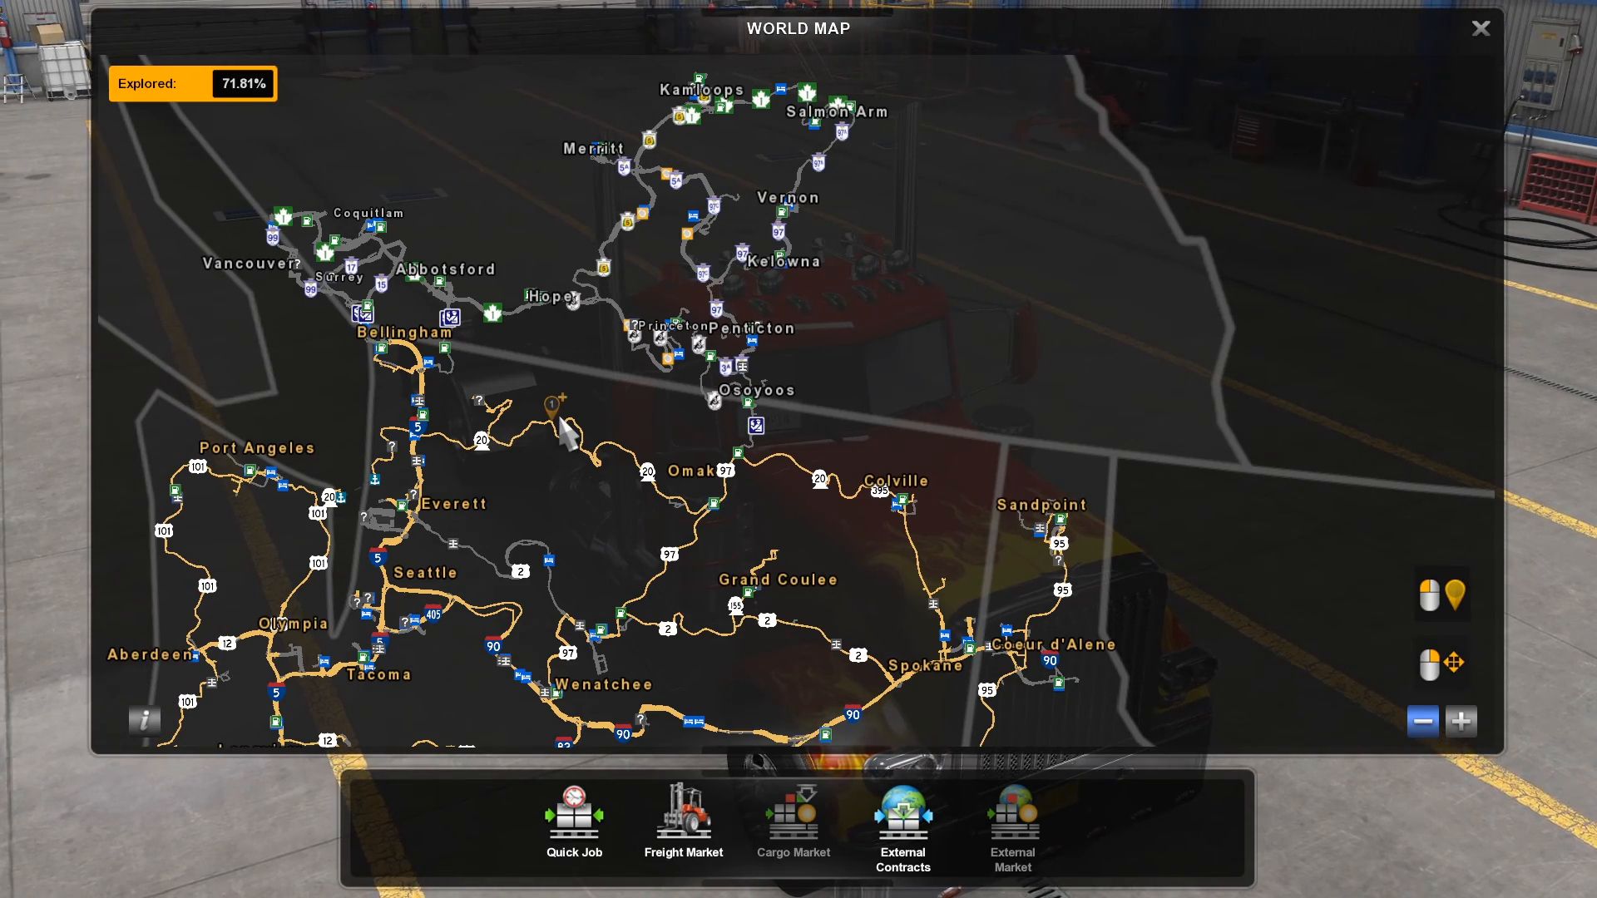